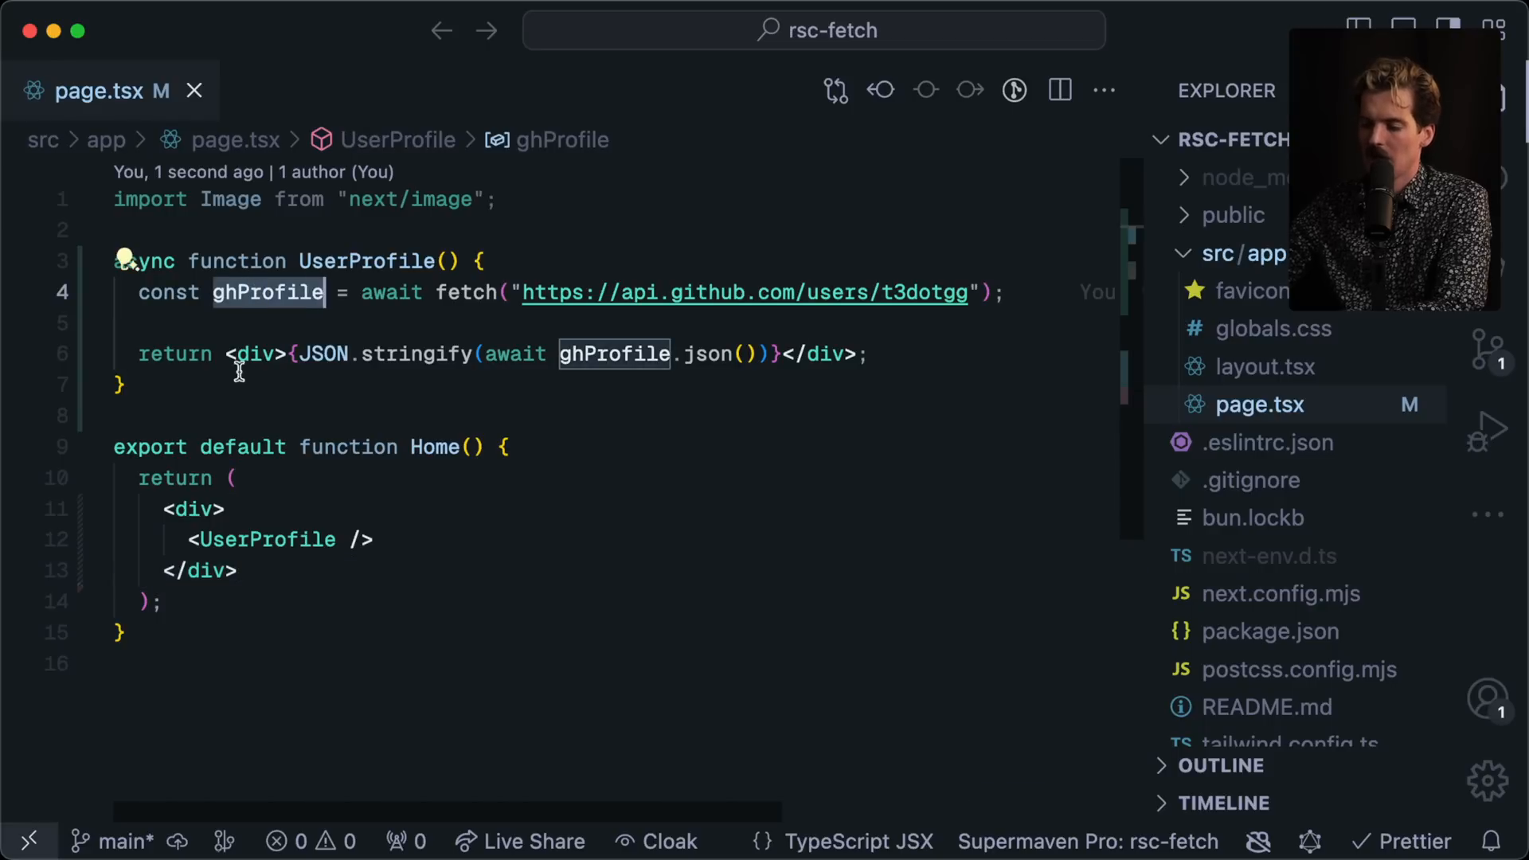
pyautogui.moveTo(331, 500)
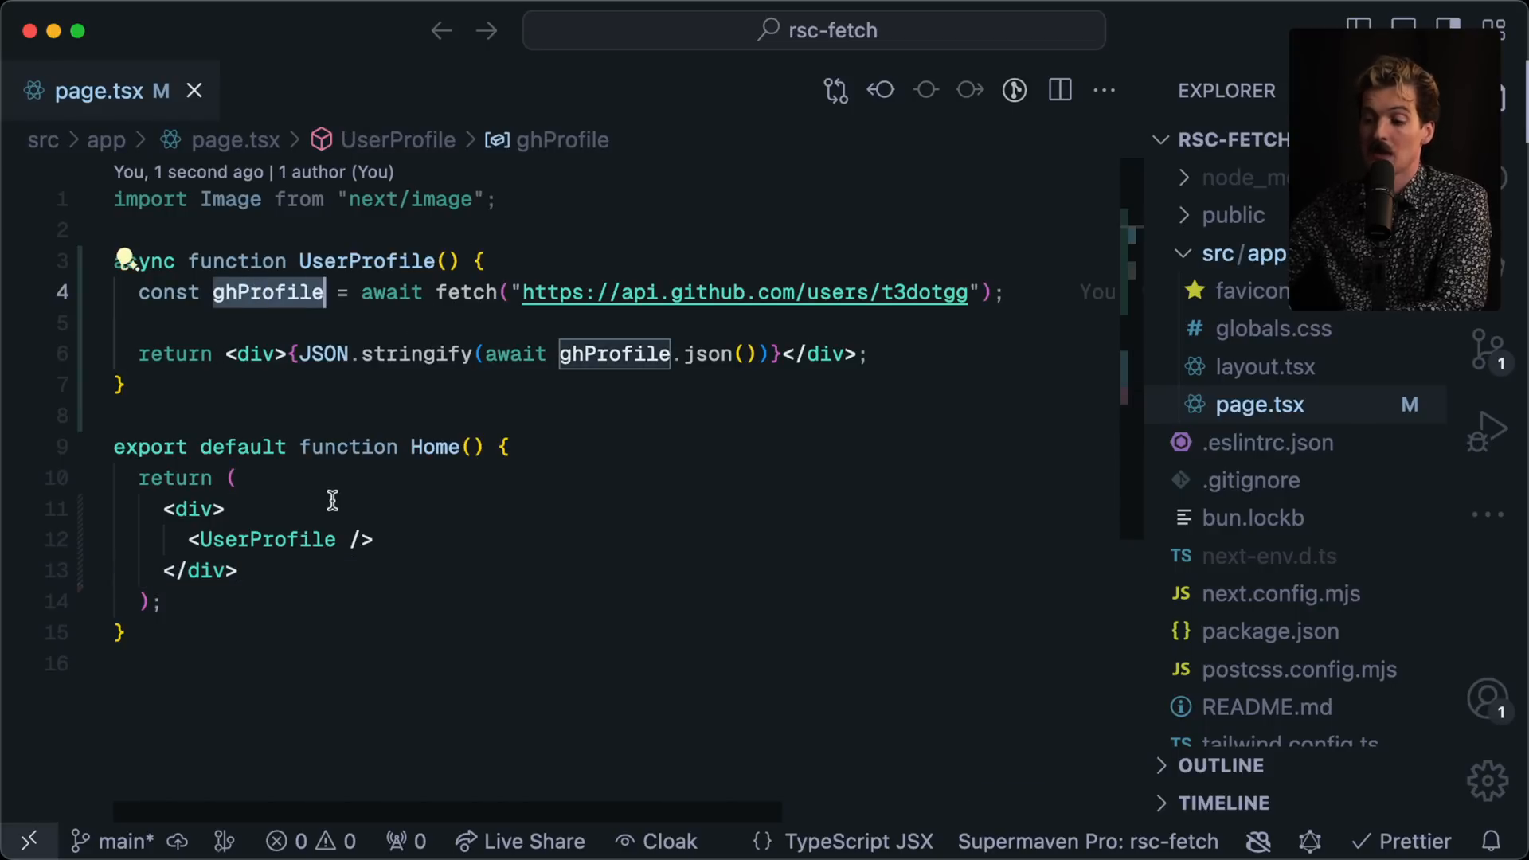
# Step: Add <UserProfile /> entries and extract the fetch into async function getGithubProfile
pyautogui.write('<UserProfile />')
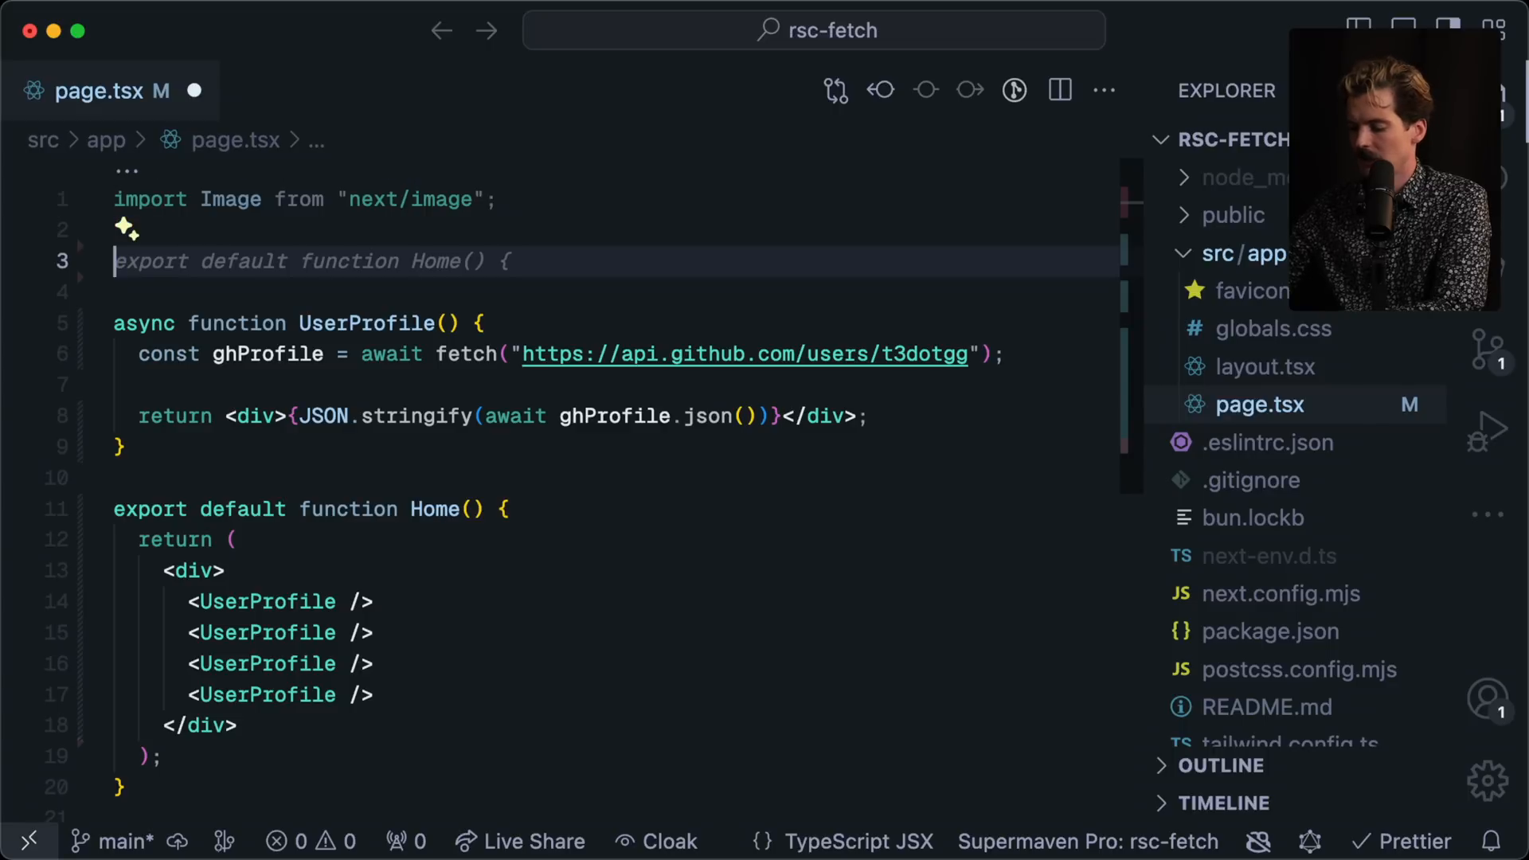
pyautogui.write('async function')
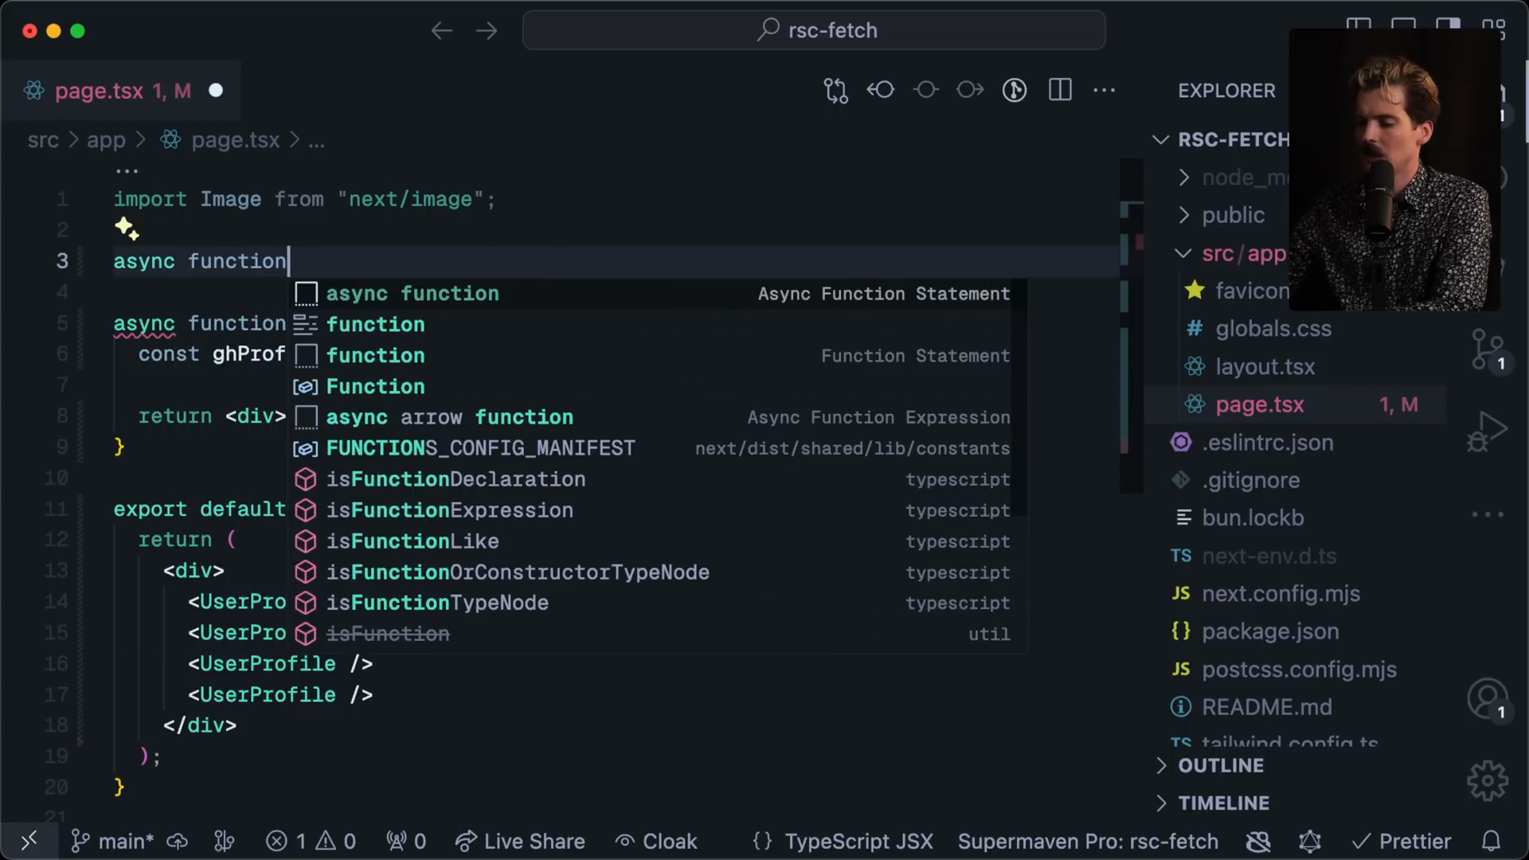
pyautogui.write('getGithubProfile() {')
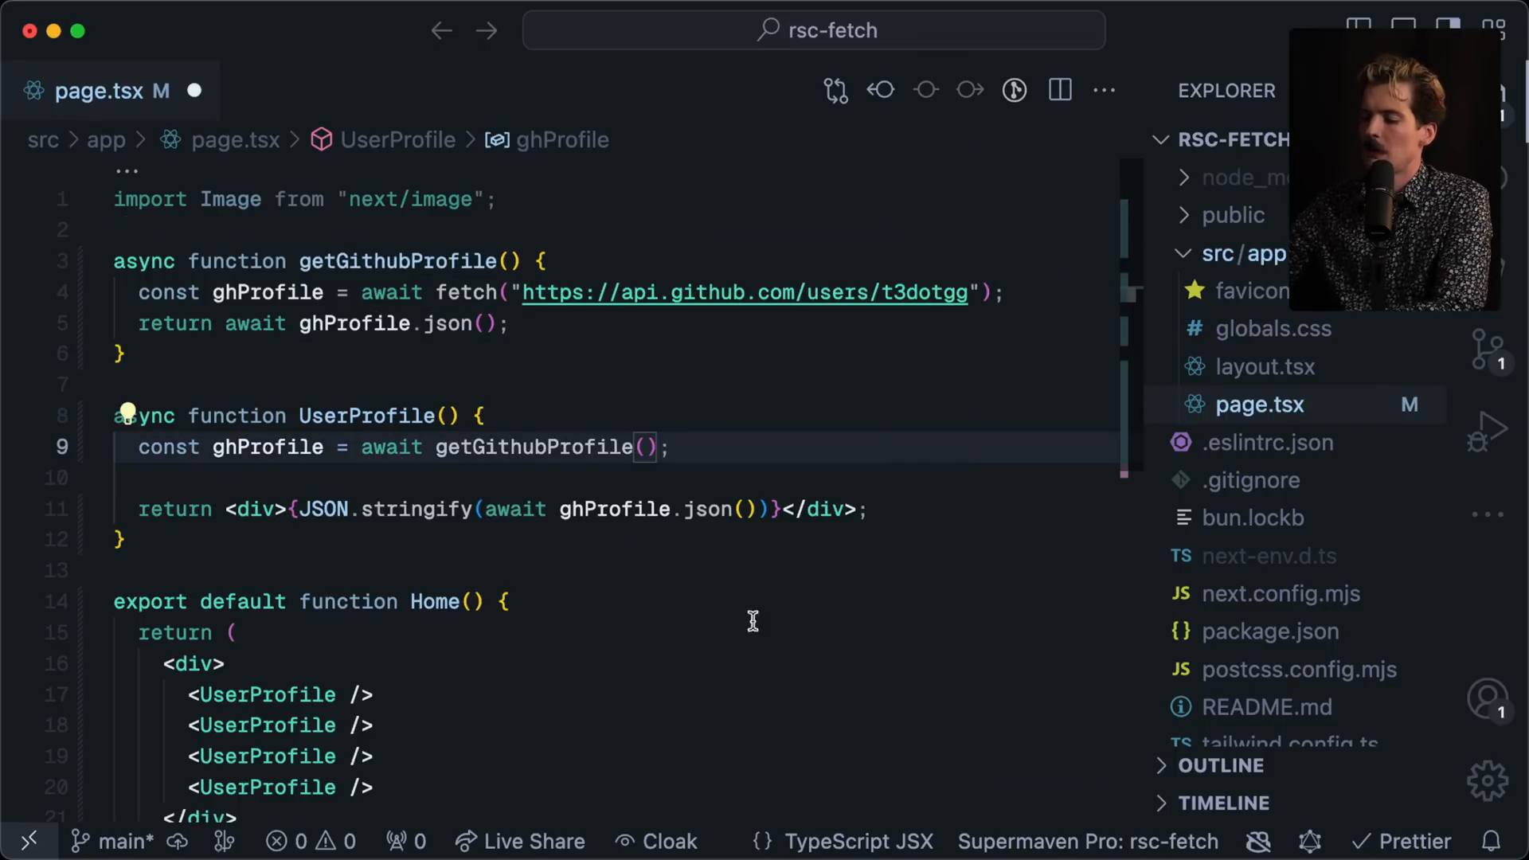
# Step: Await getGithubProfile into userProfile in an async Home and render Info for {userProfile.name}
pyautogui.write('const')
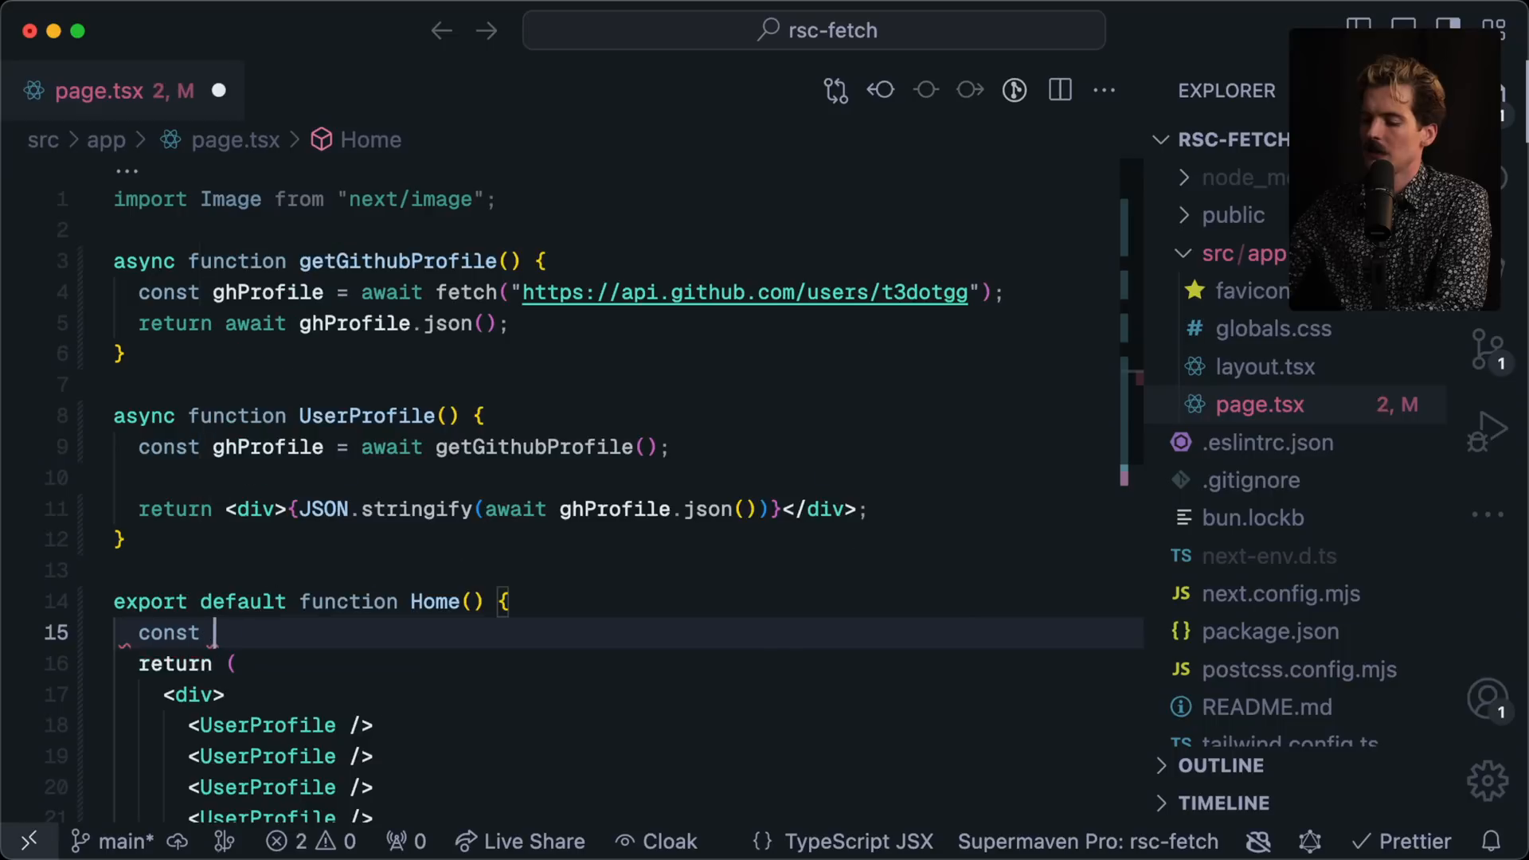
pyautogui.write('userProfile = getGithubProfile();')
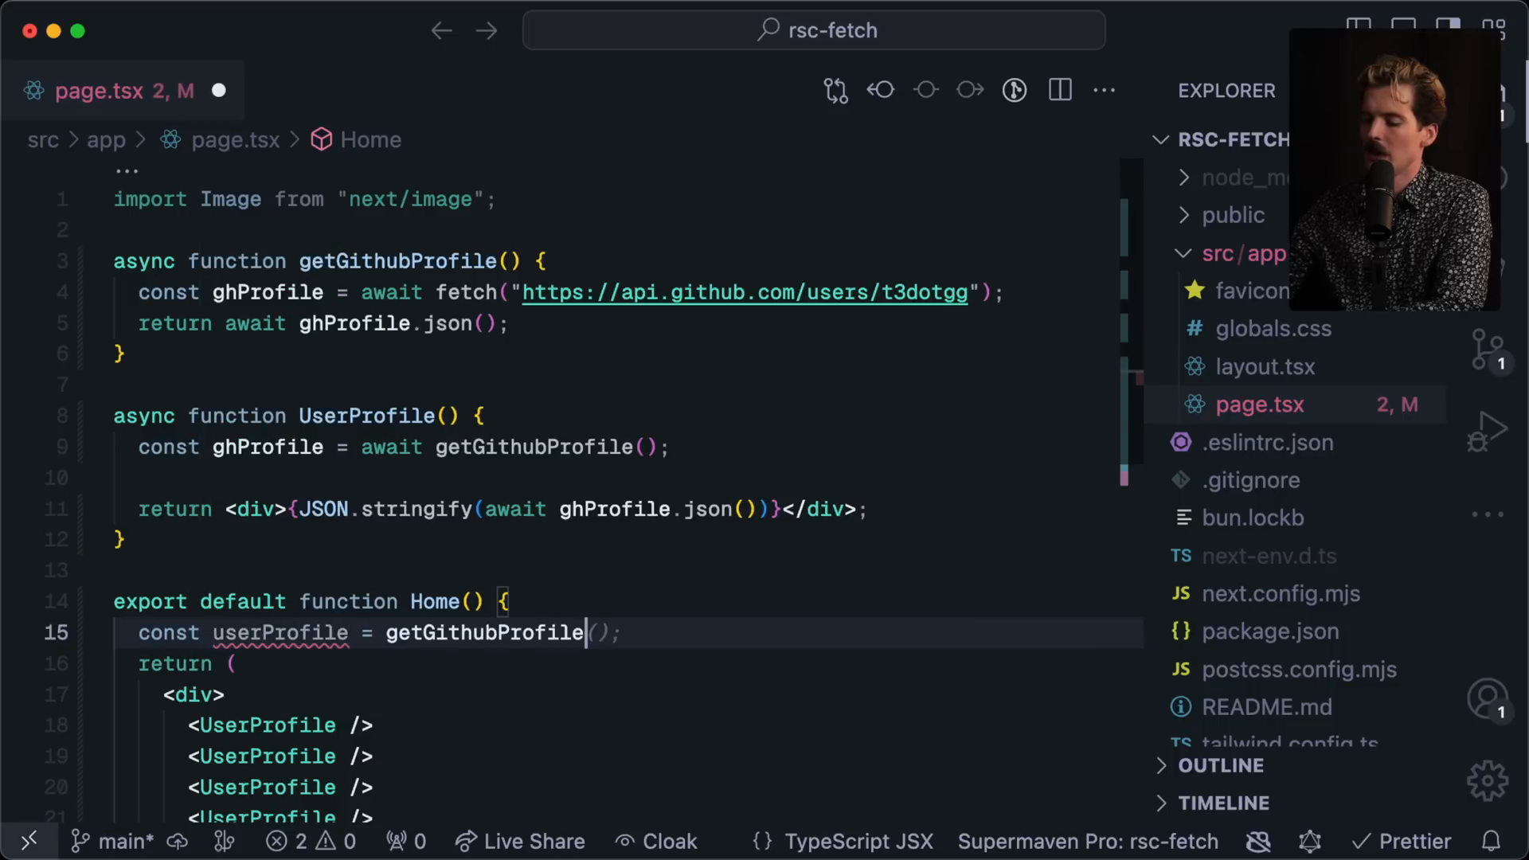
pyautogui.write('await')
pyautogui.click(661, 726)
pyautogui.write('<div>Info</div>')
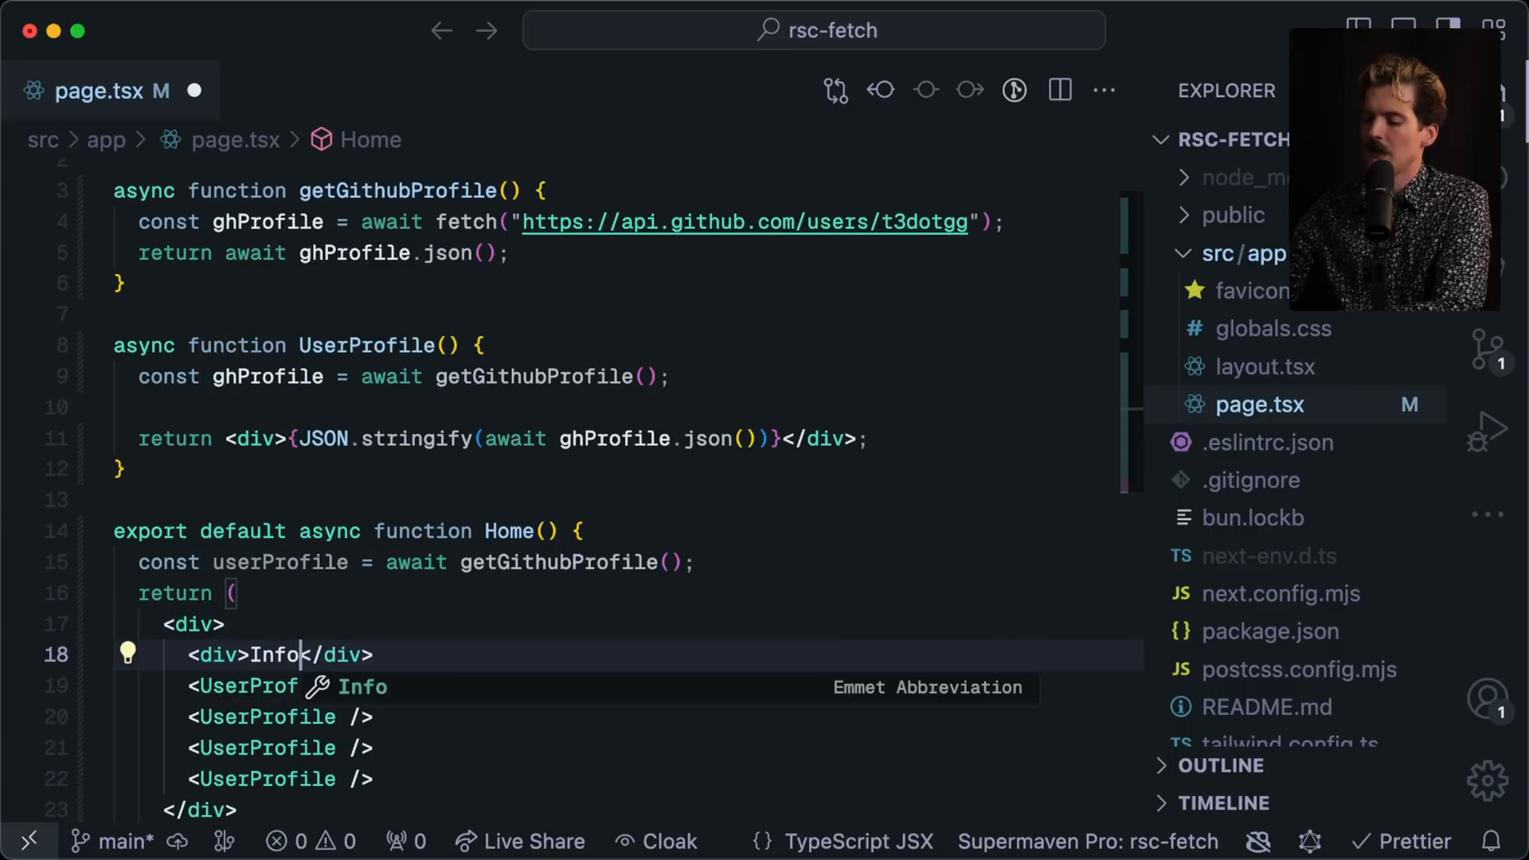
pyautogui.write('for {userProfile.name}')
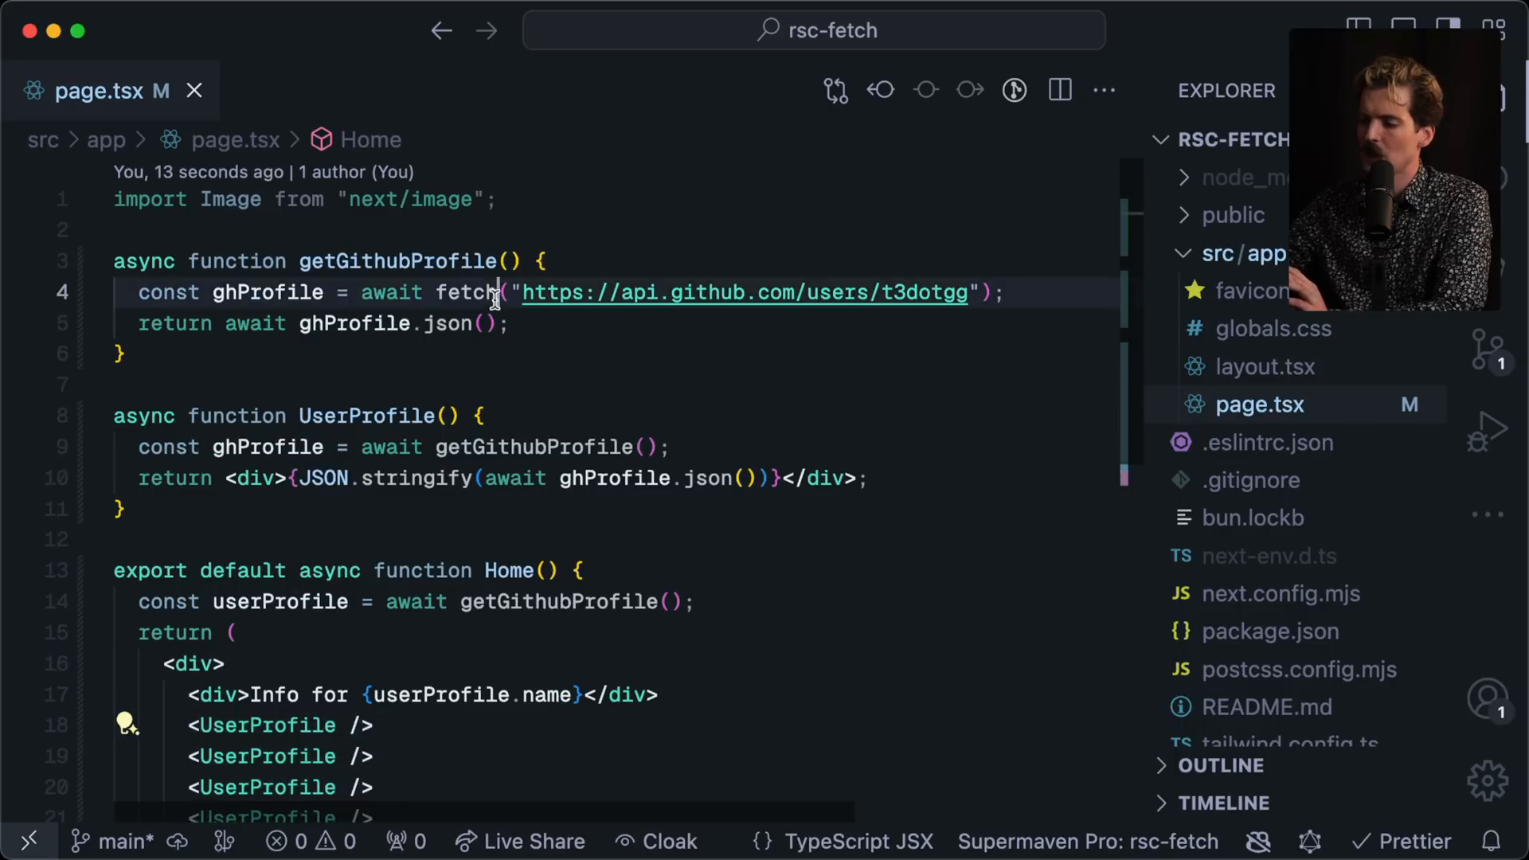
pyautogui.click(509, 324)
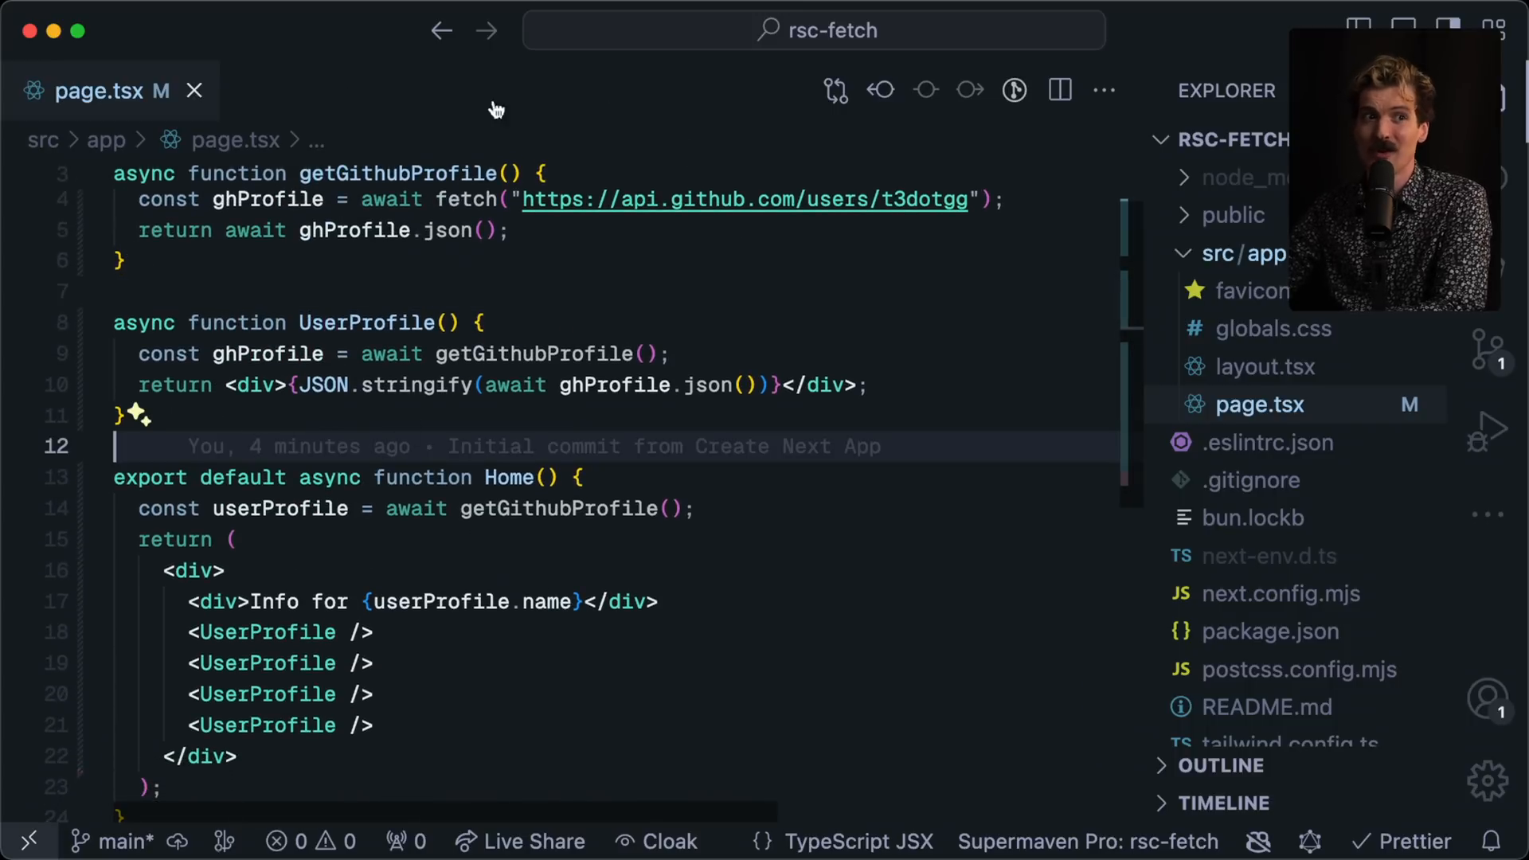
pyautogui.moveTo(581, 302)
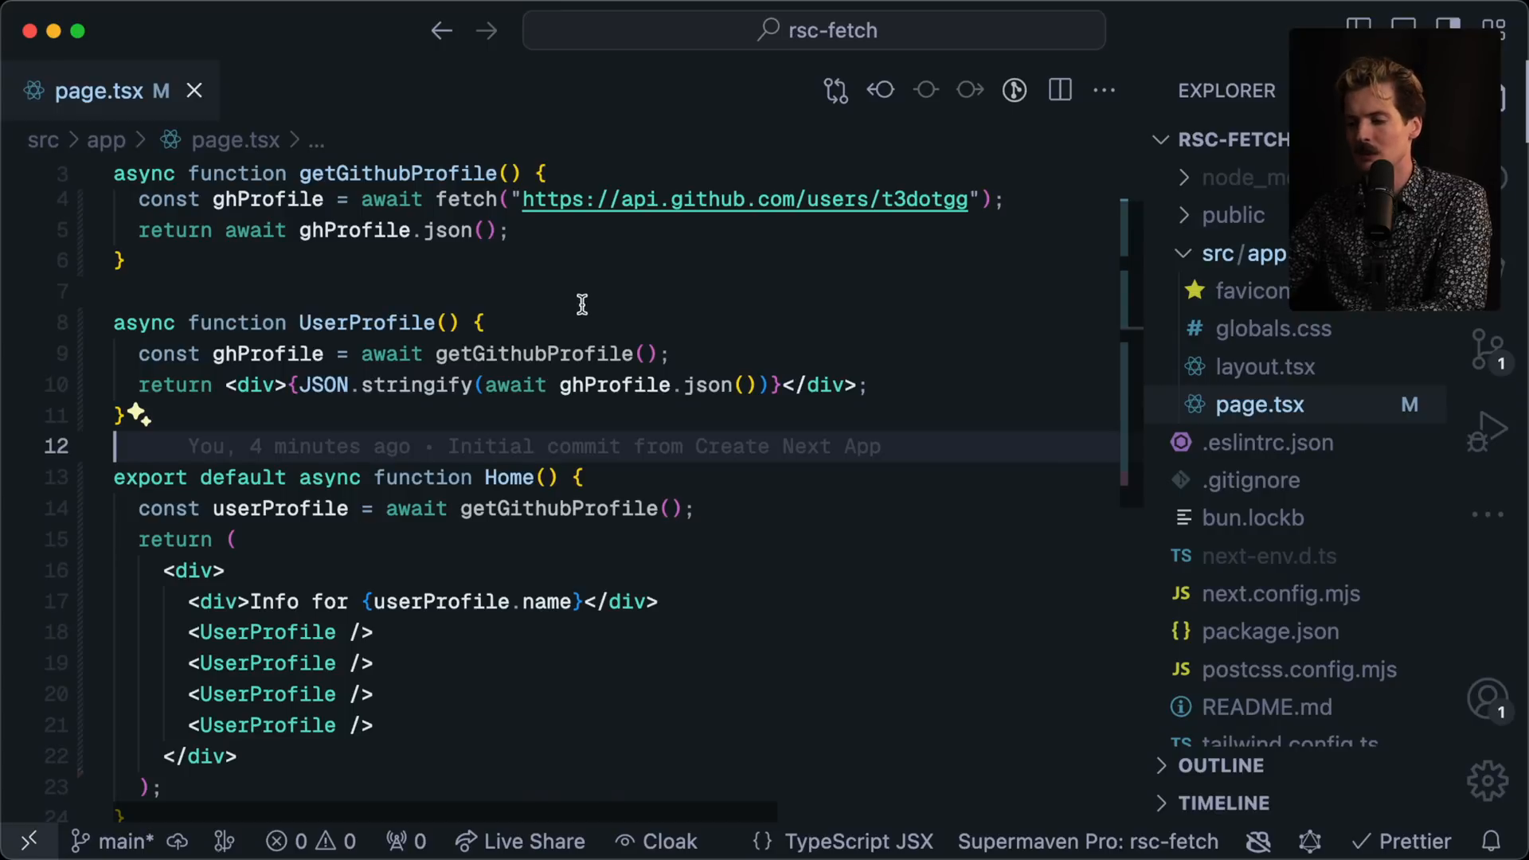
pyautogui.moveTo(266, 384)
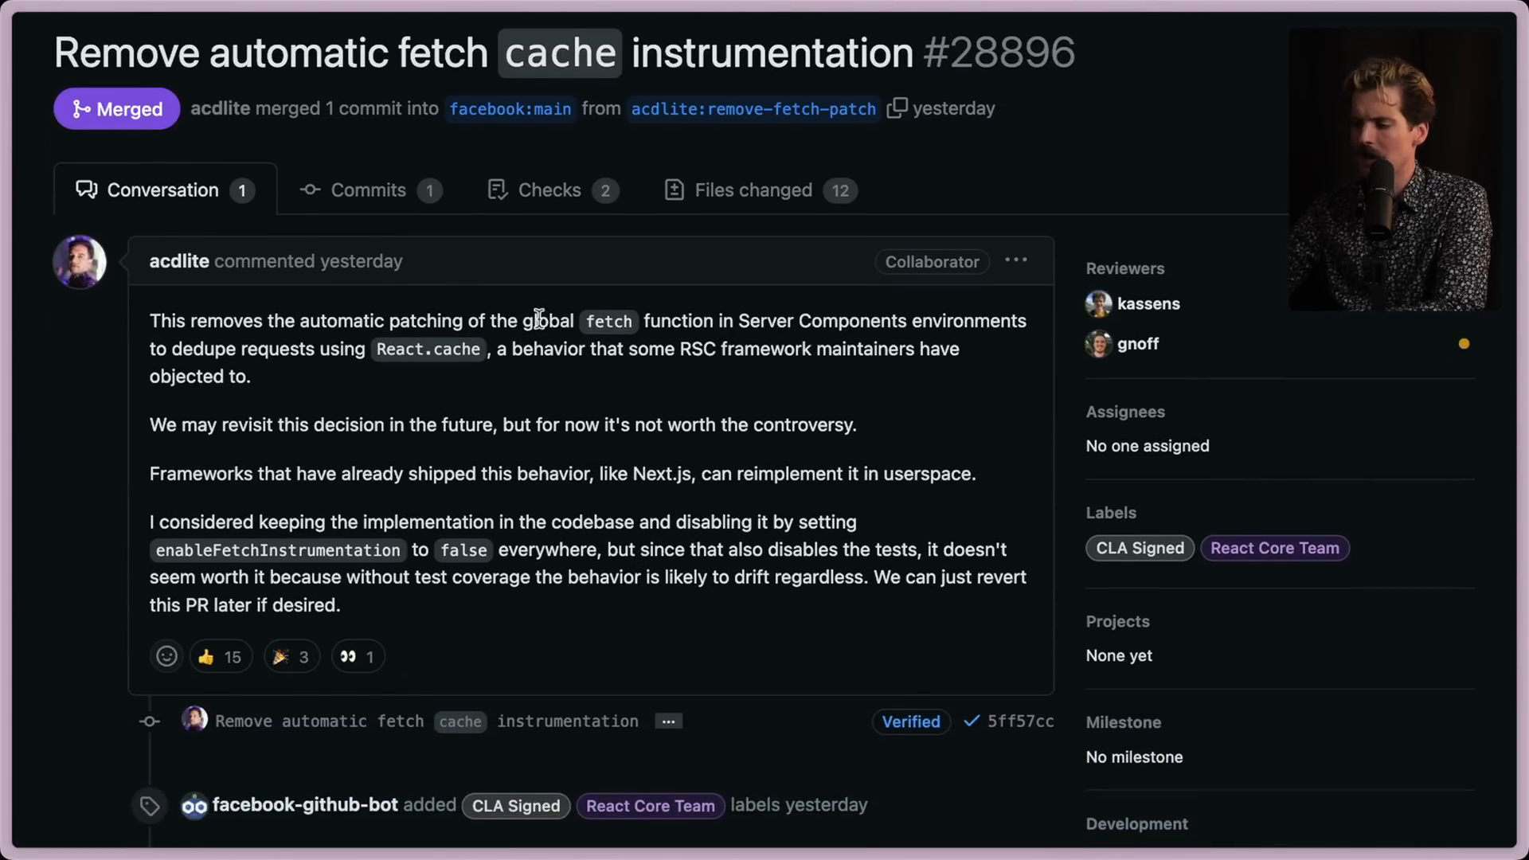
pyautogui.moveTo(864, 321)
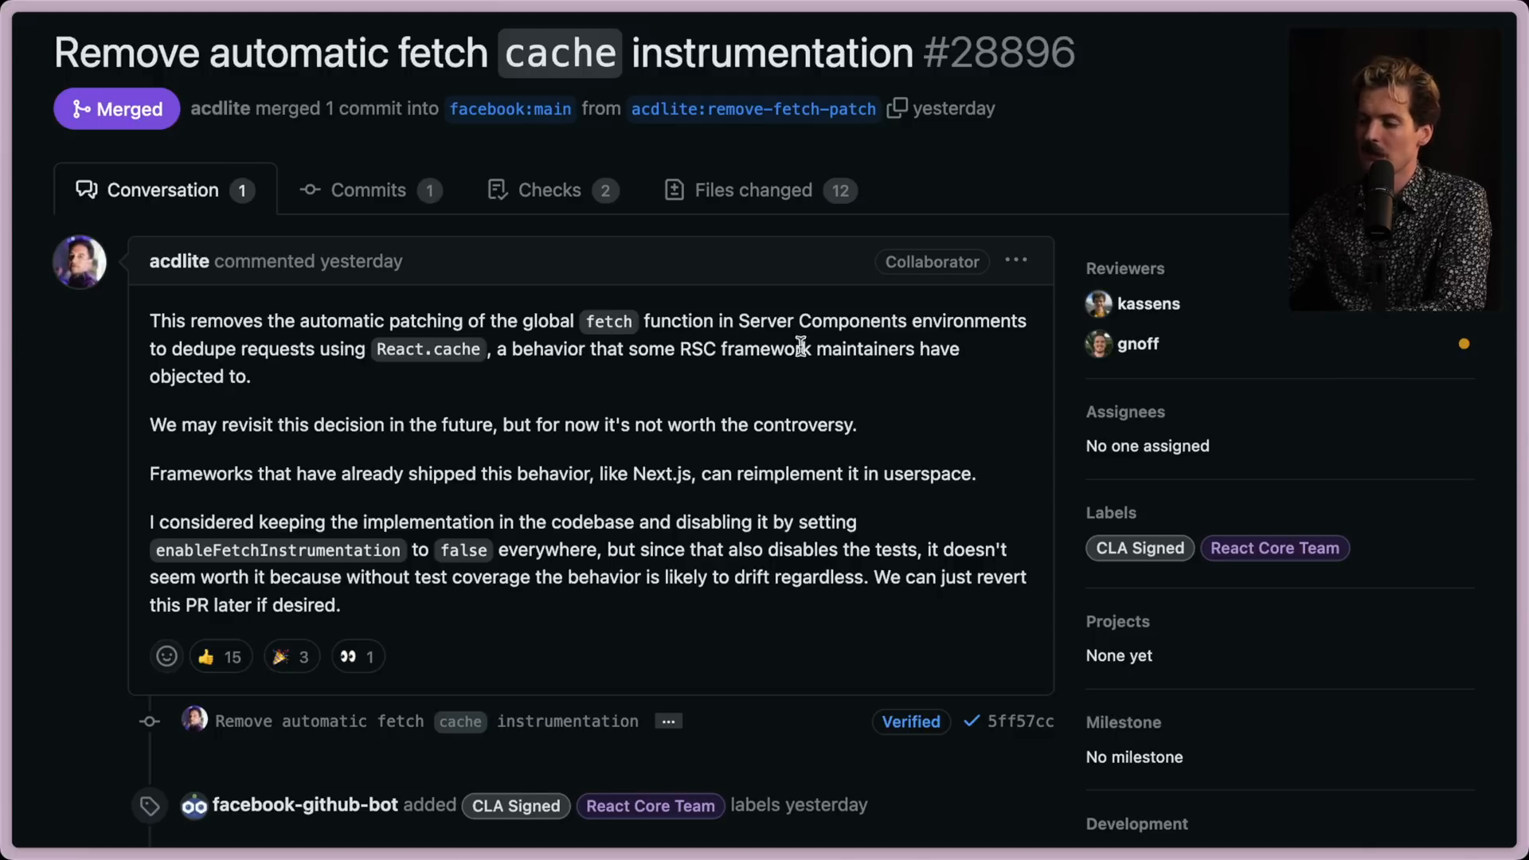
# Step: Read PR #28896's sentences about RSC maintainers objecting and revisiting the decision later
pyautogui.moveTo(497, 349); pyautogui.dragTo(248, 375)
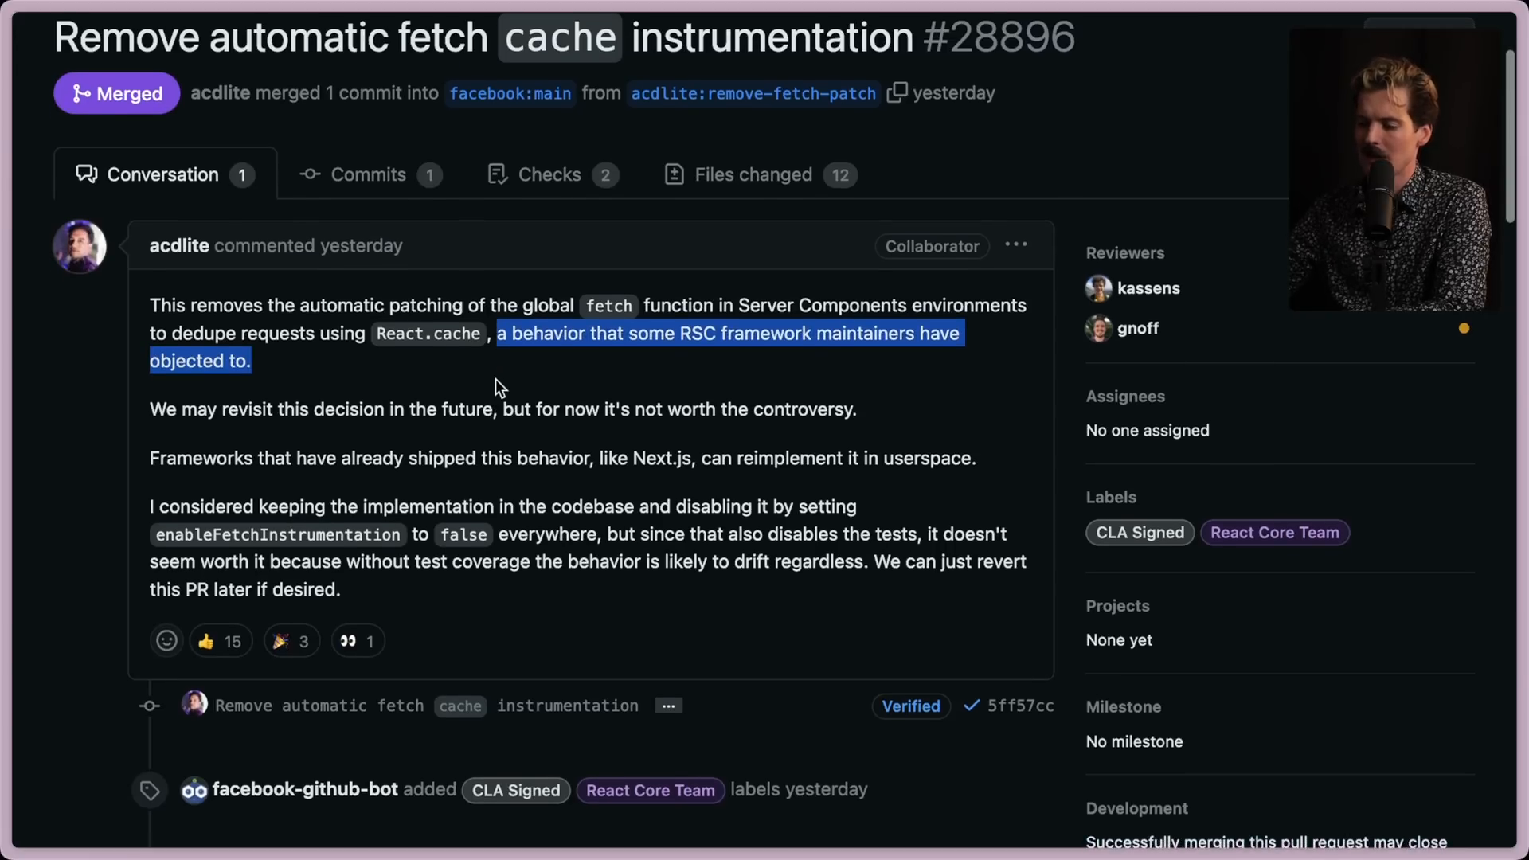
pyautogui.scroll(-3)
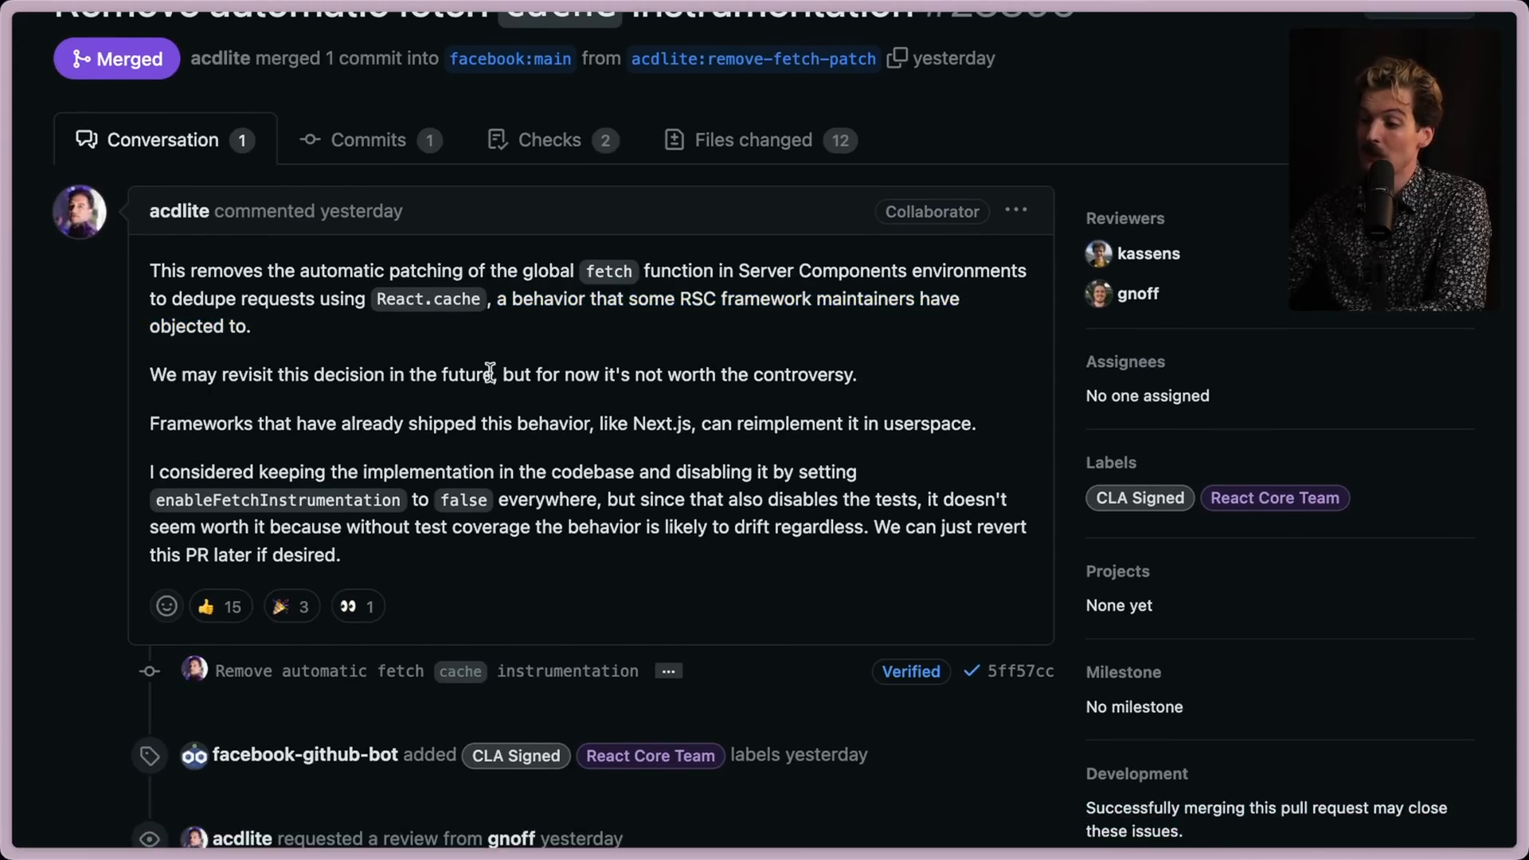
pyautogui.moveTo(323, 374); pyautogui.dragTo(859, 374)
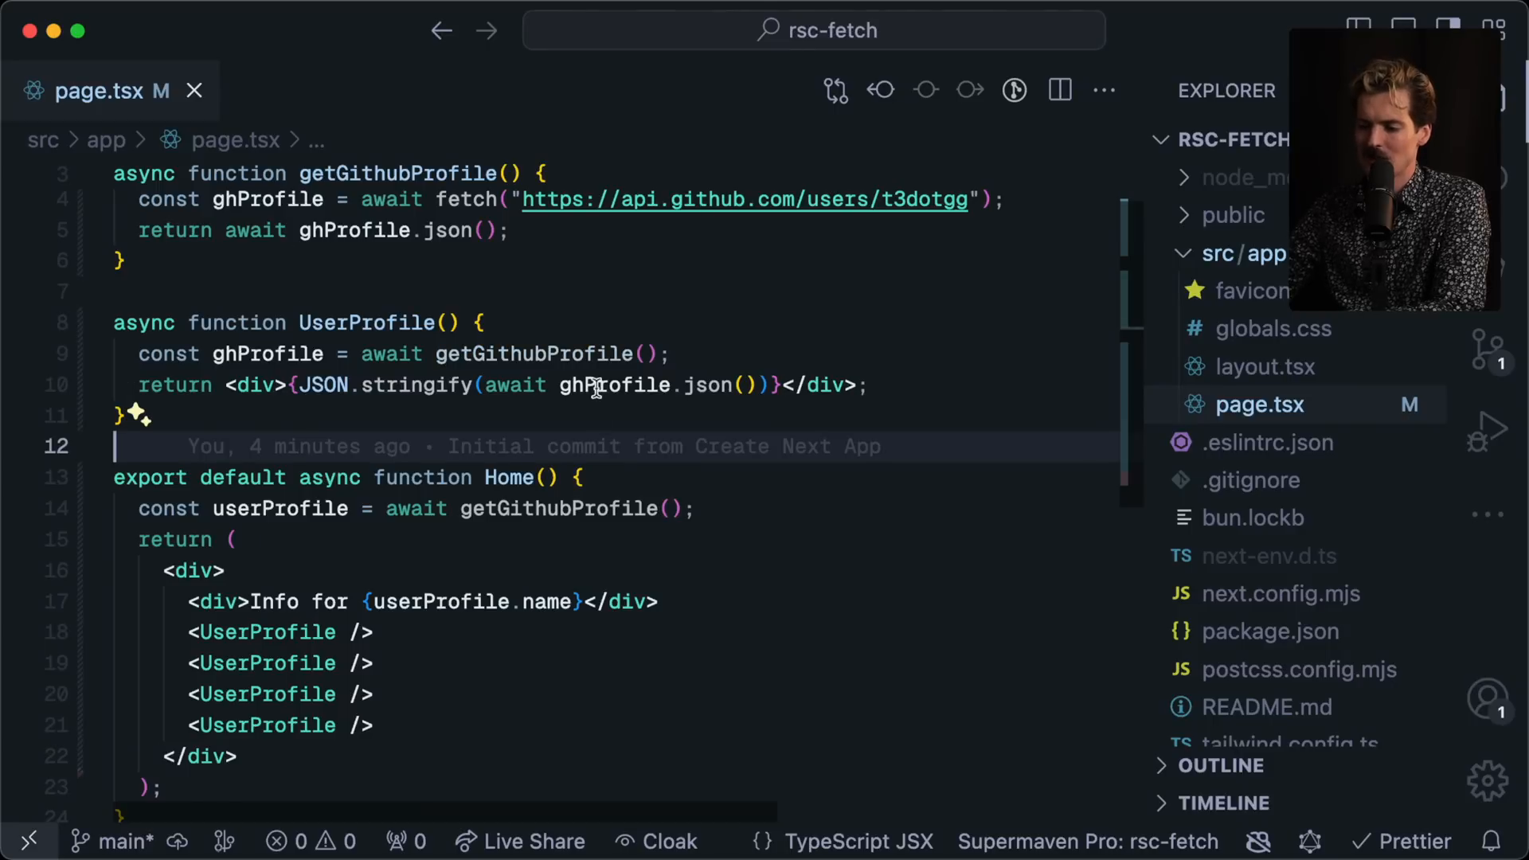
pyautogui.scroll(-3)
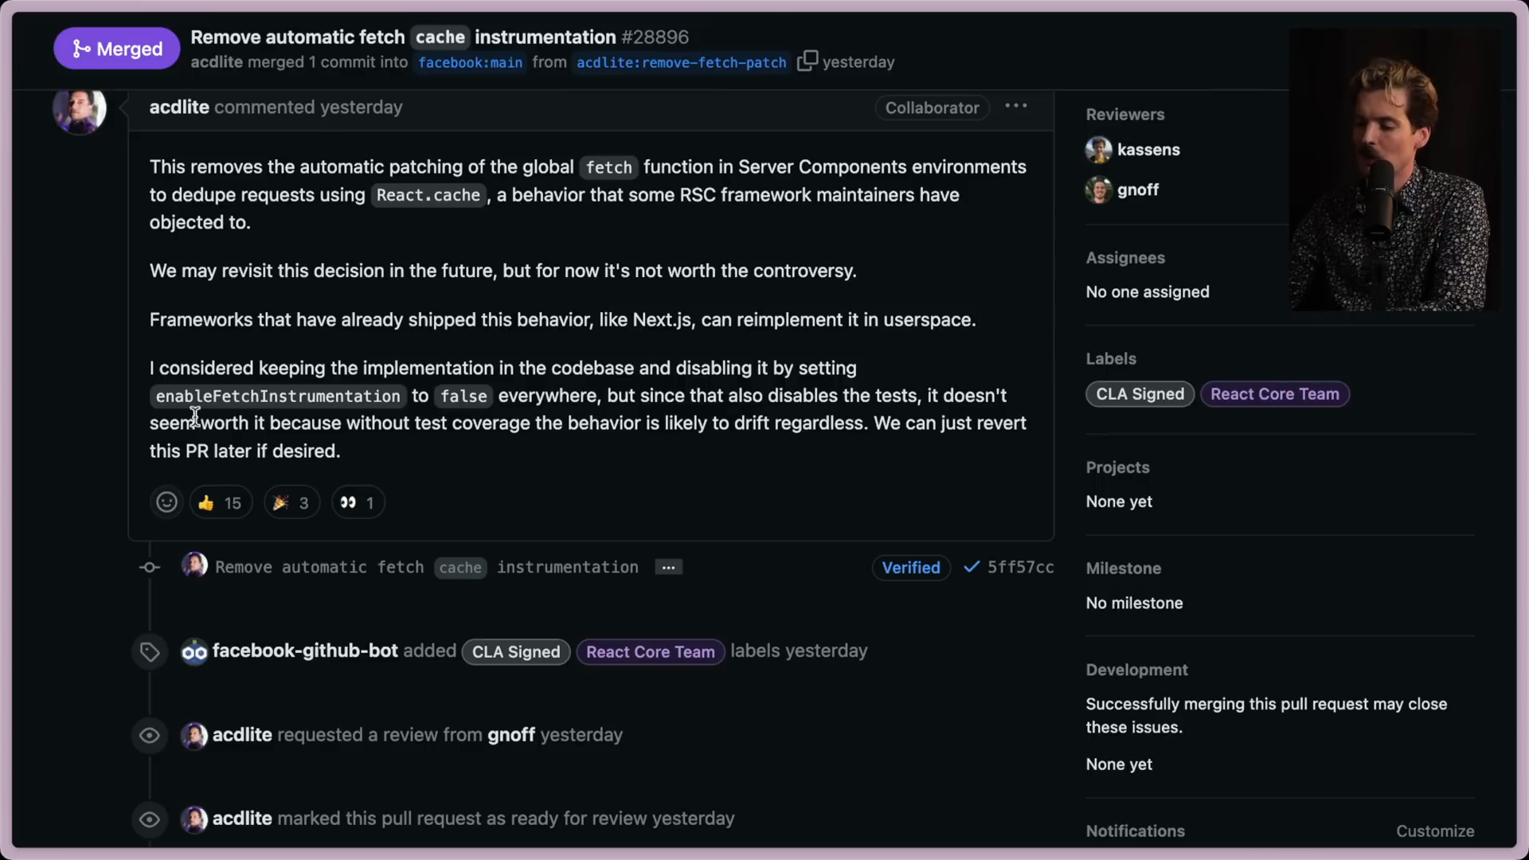
pyautogui.moveTo(642, 424)
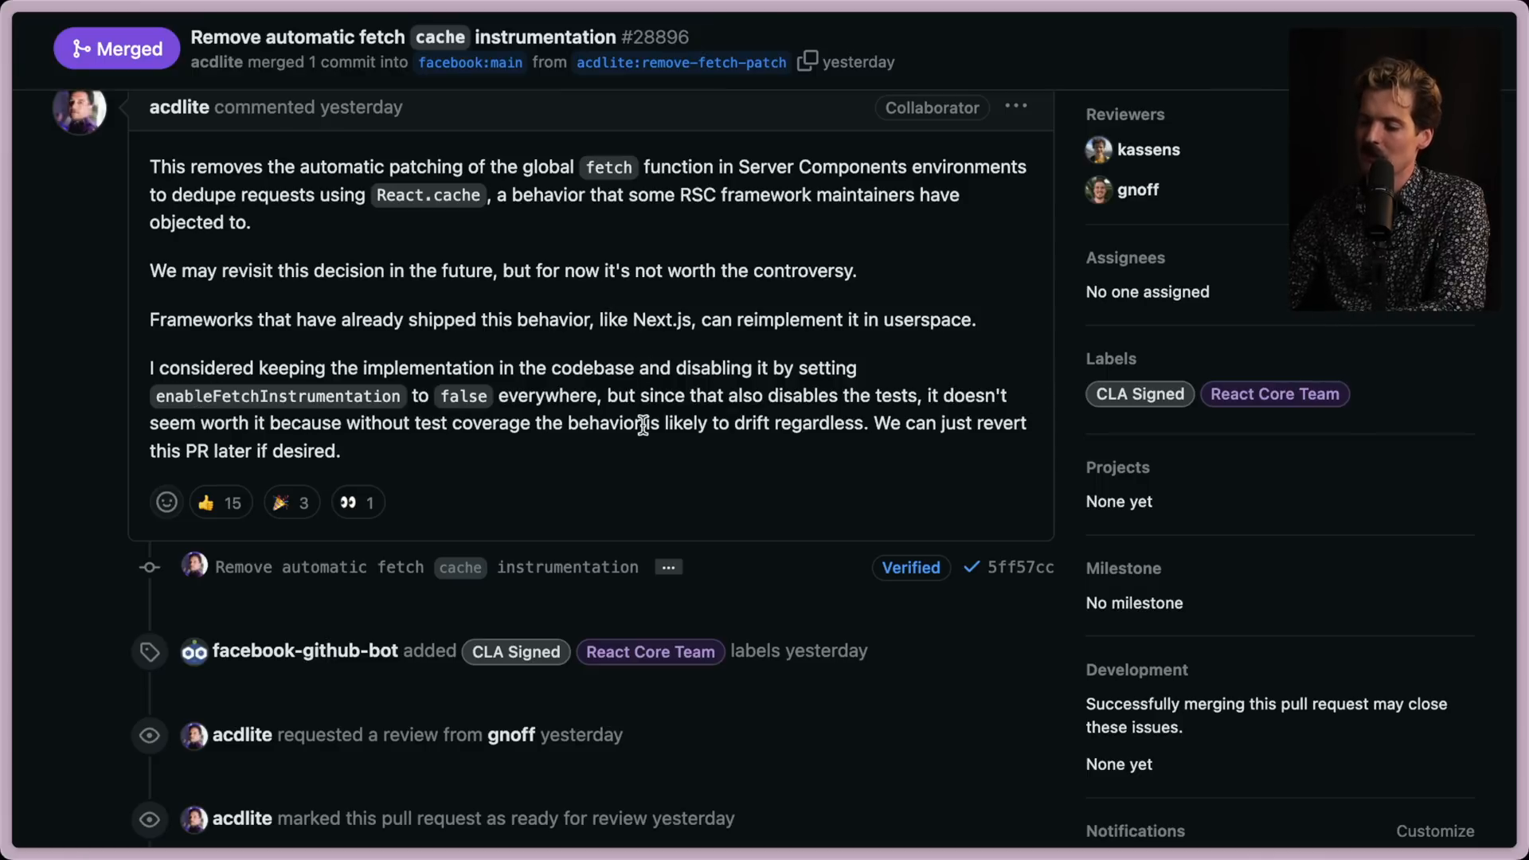
pyautogui.moveTo(175, 445)
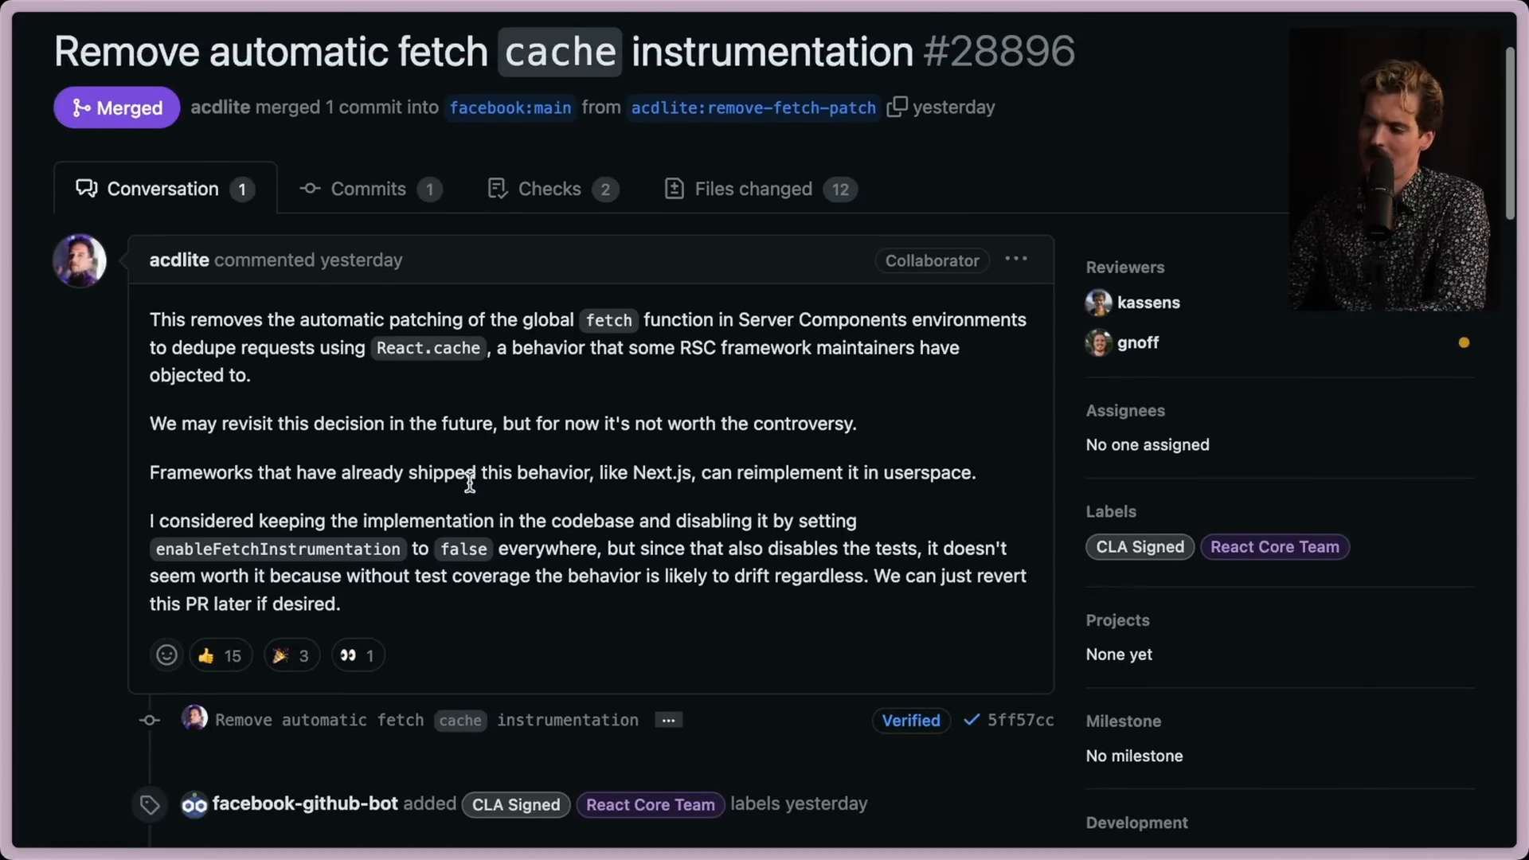
pyautogui.moveTo(466, 379)
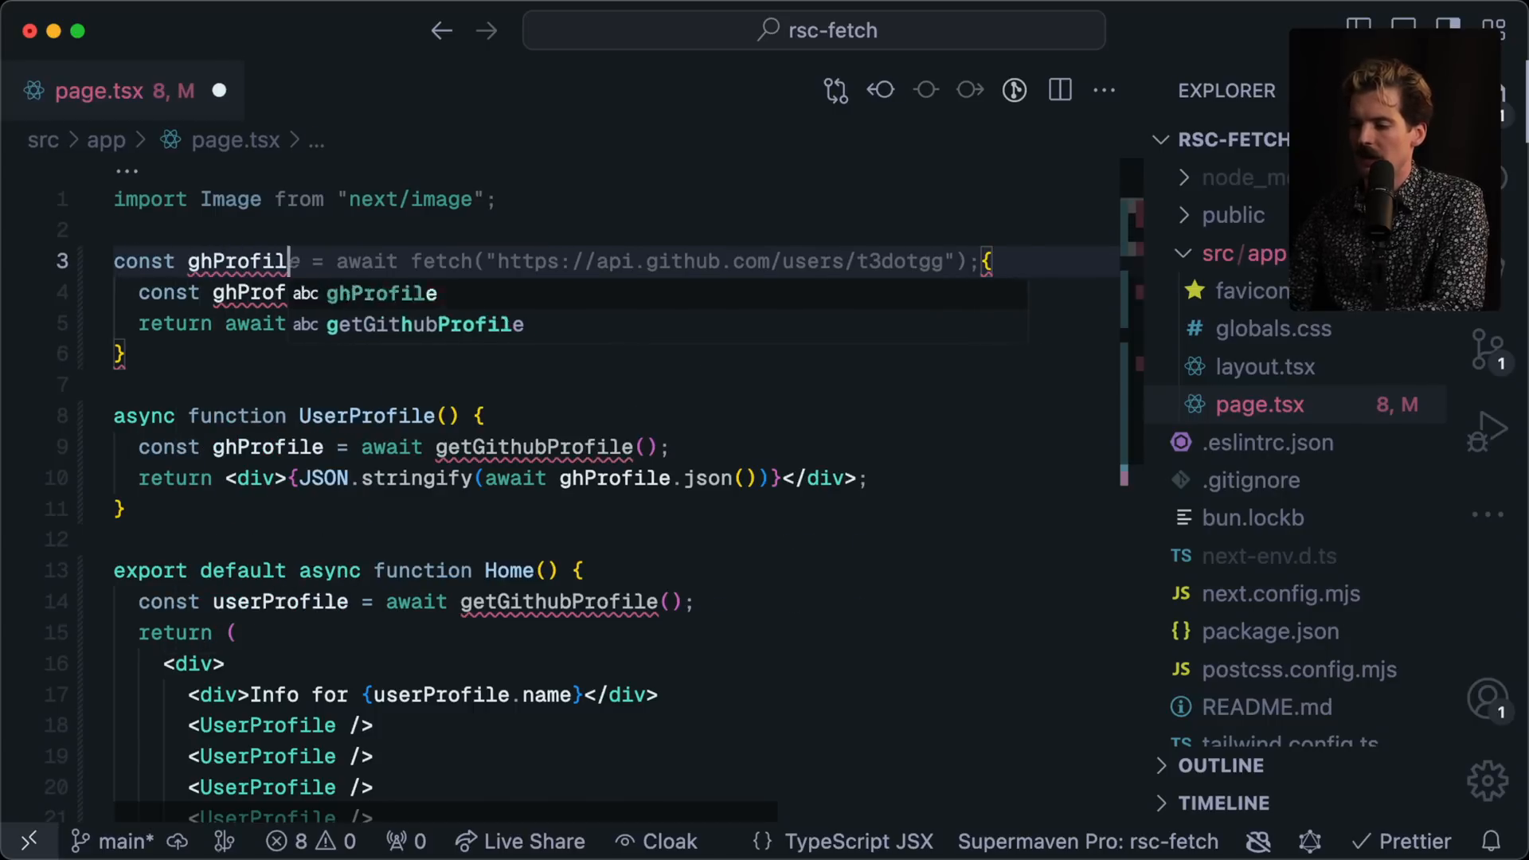
# Step: Wrap getGithubProfile in React.cache and have UserProfile return JSON.stringify(ghProfile)
pyautogui.write('React.cache((')
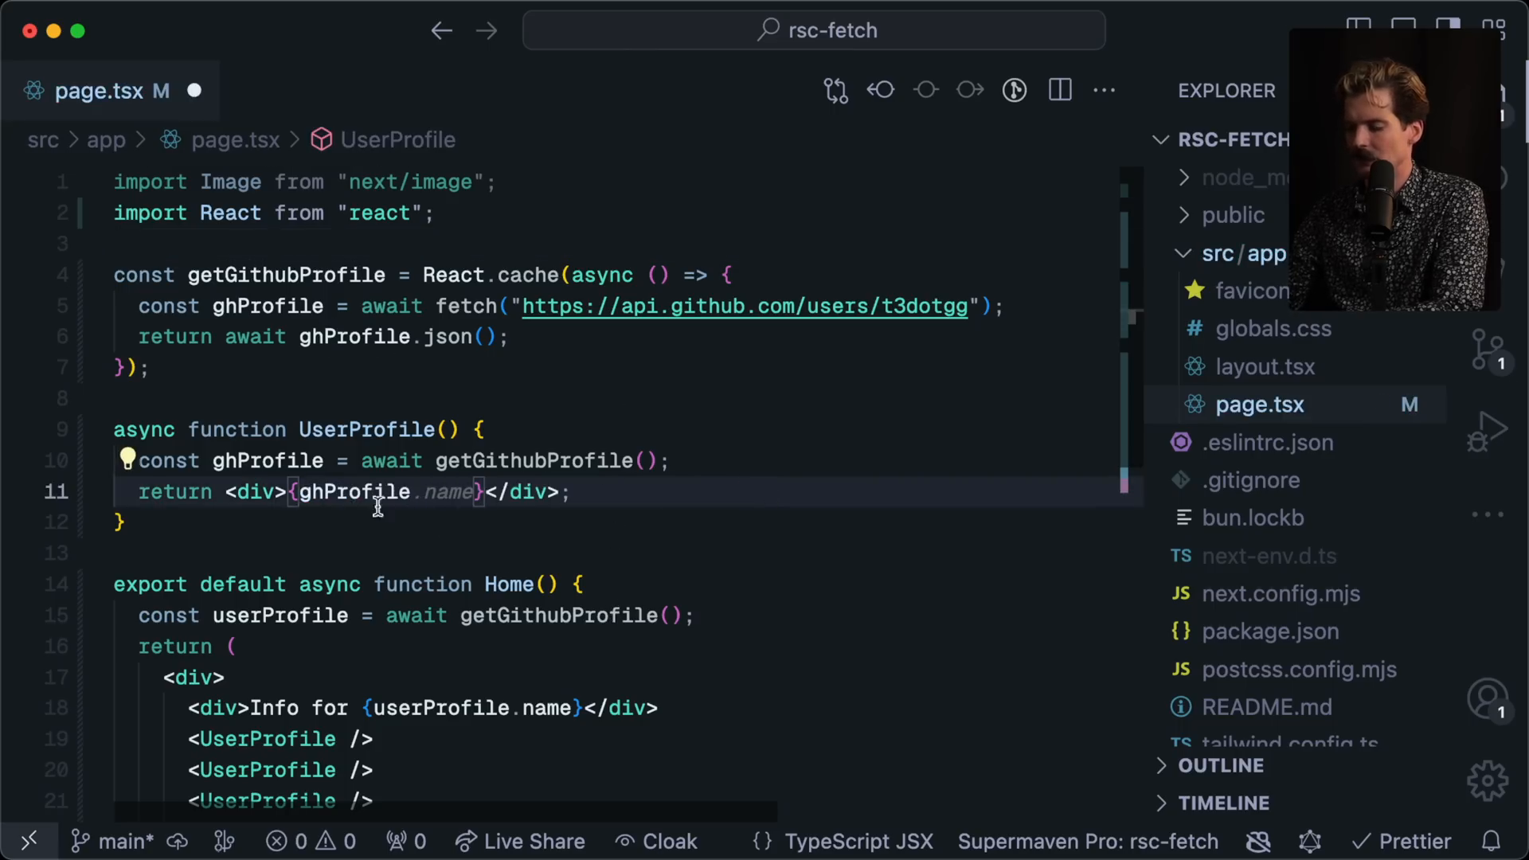
pyautogui.write('JSON.stringify(await ghProfile.json()')
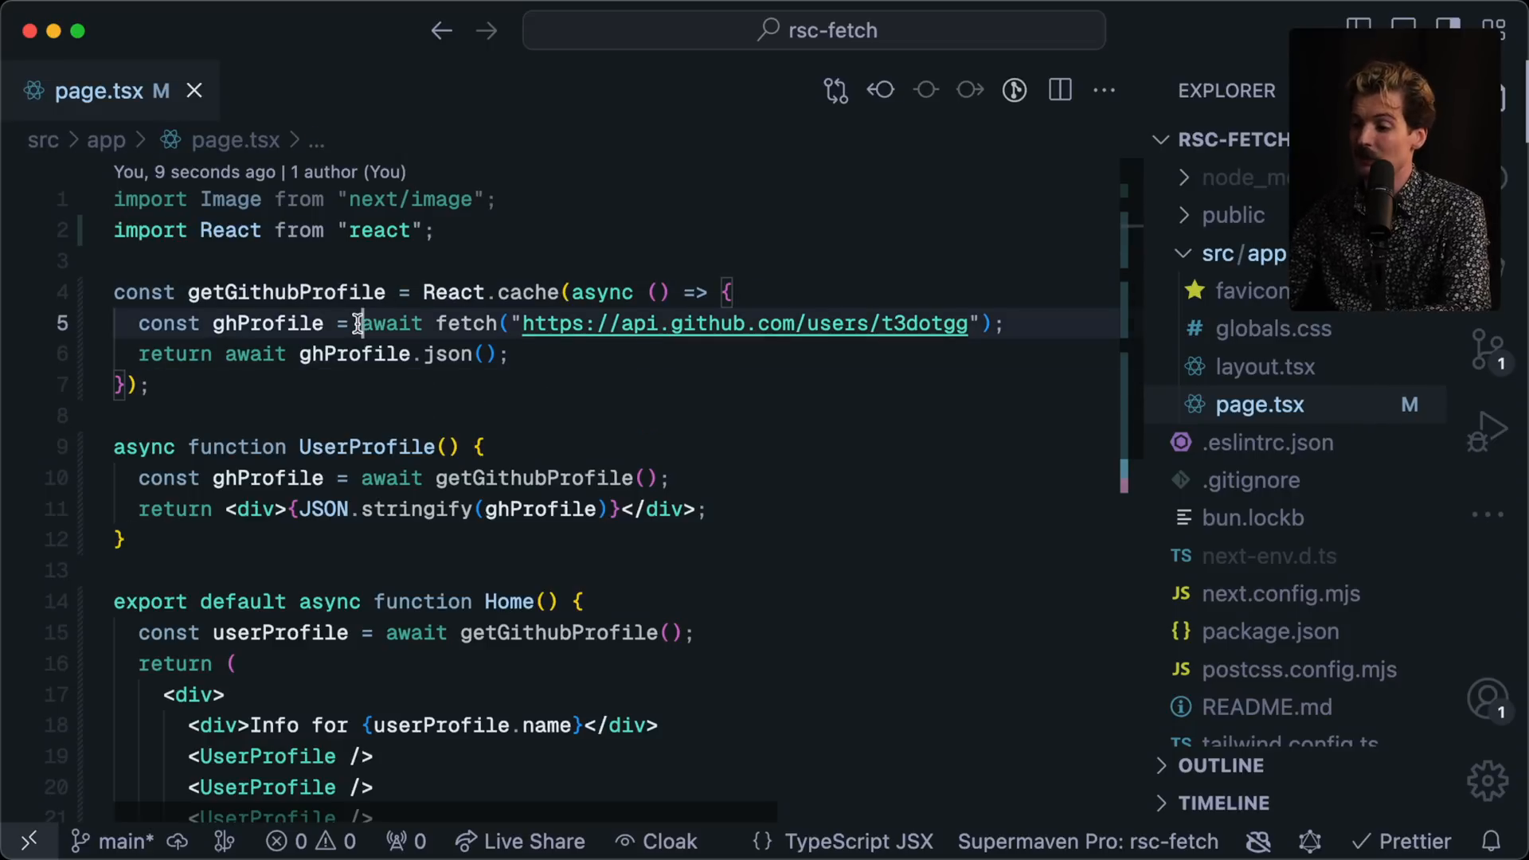
# Step: Write githubSdk.ts with export async function getUser(username: string) and export default { getUser }
pyautogui.write('.then(')
pyautogui.write('githubSdk.ts')
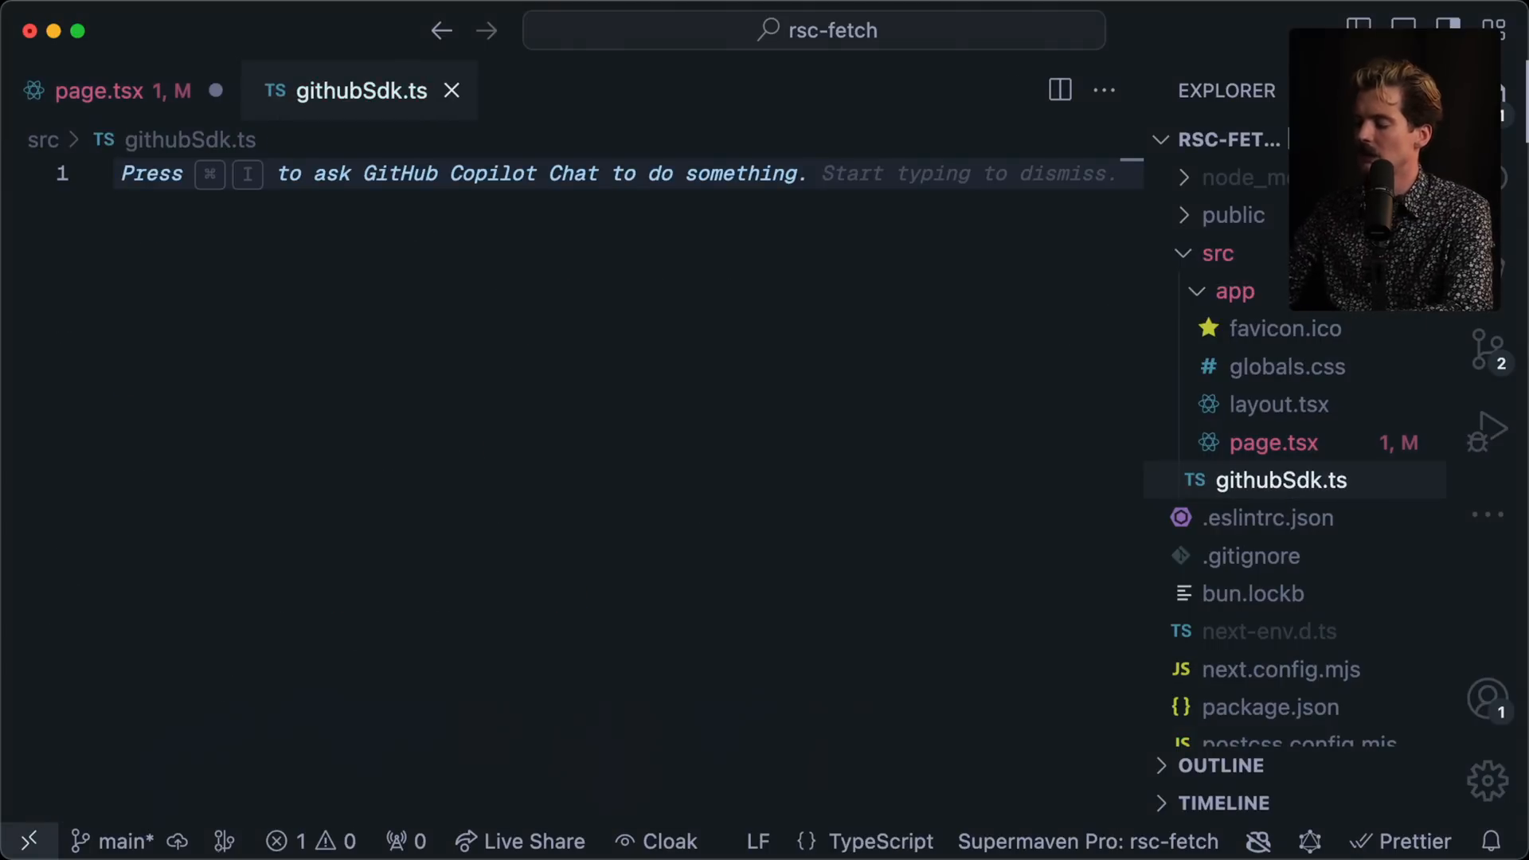
pyautogui.write('export async function getUser(username: string) {')
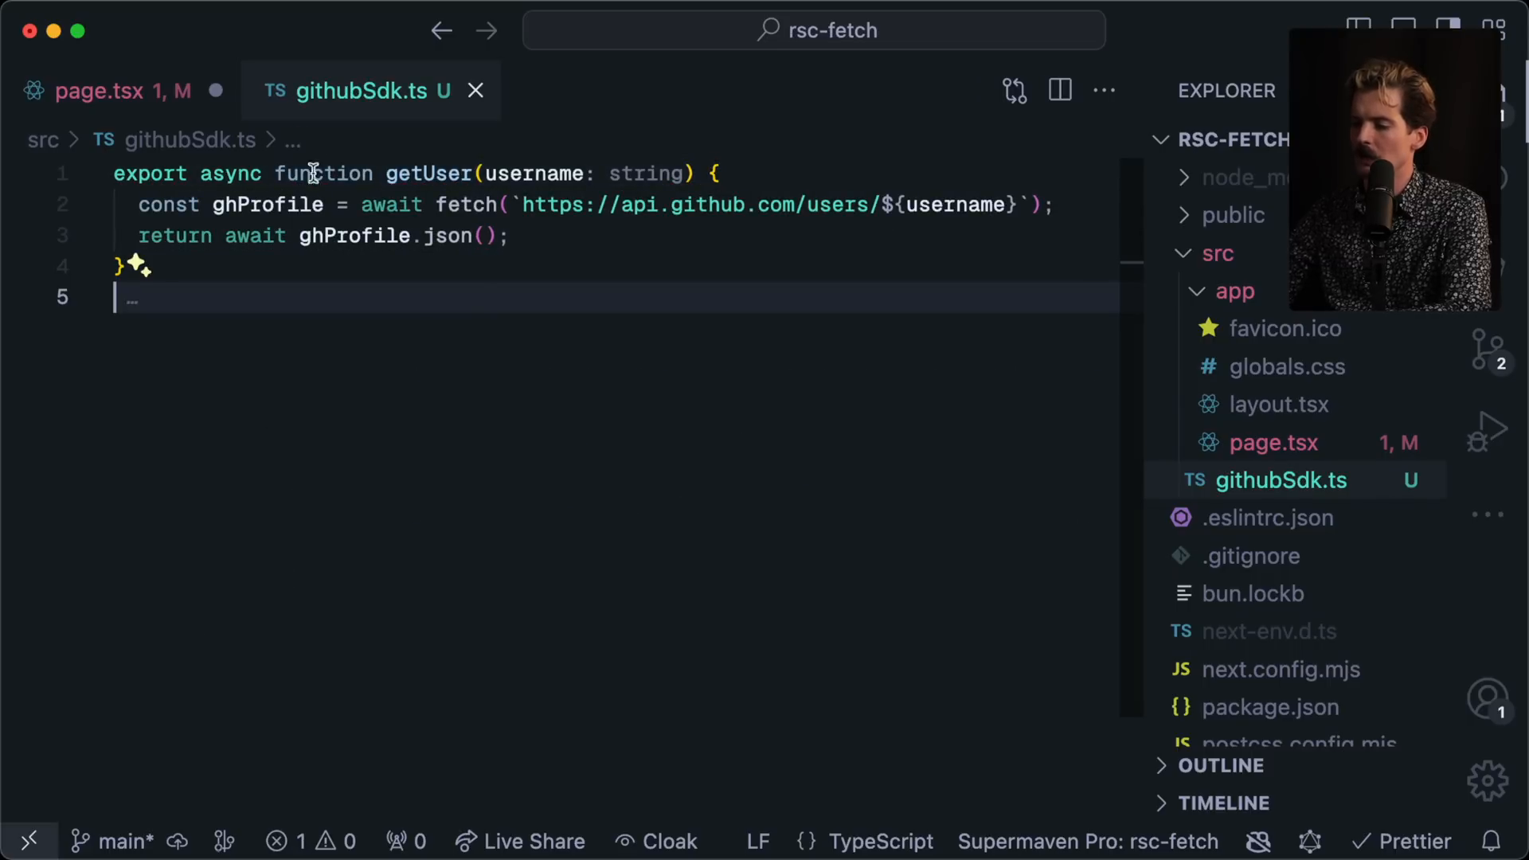
pyautogui.write('export default {')
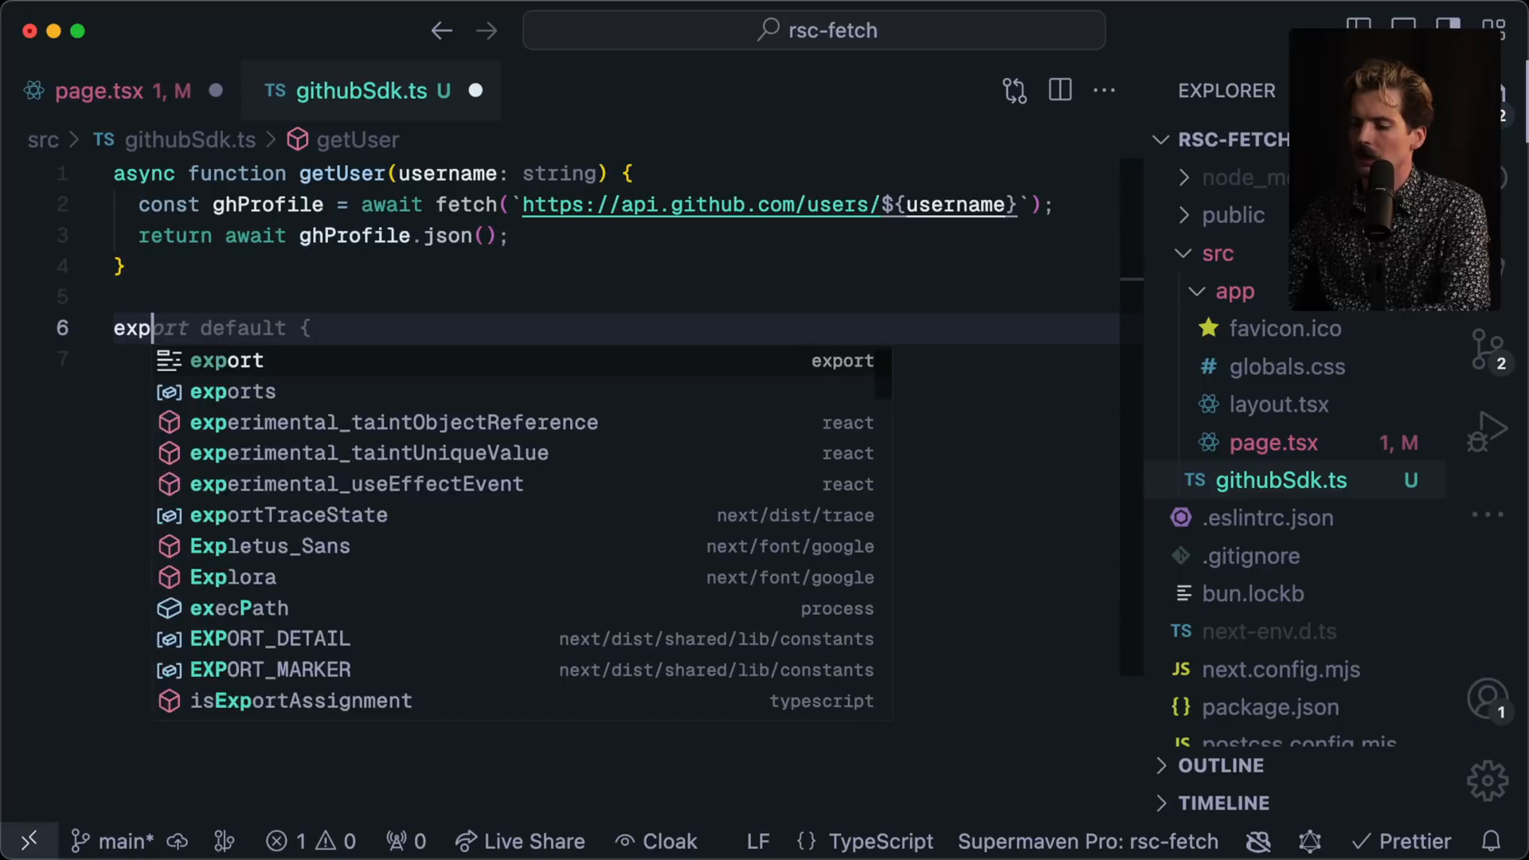
pyautogui.write('getUser,')
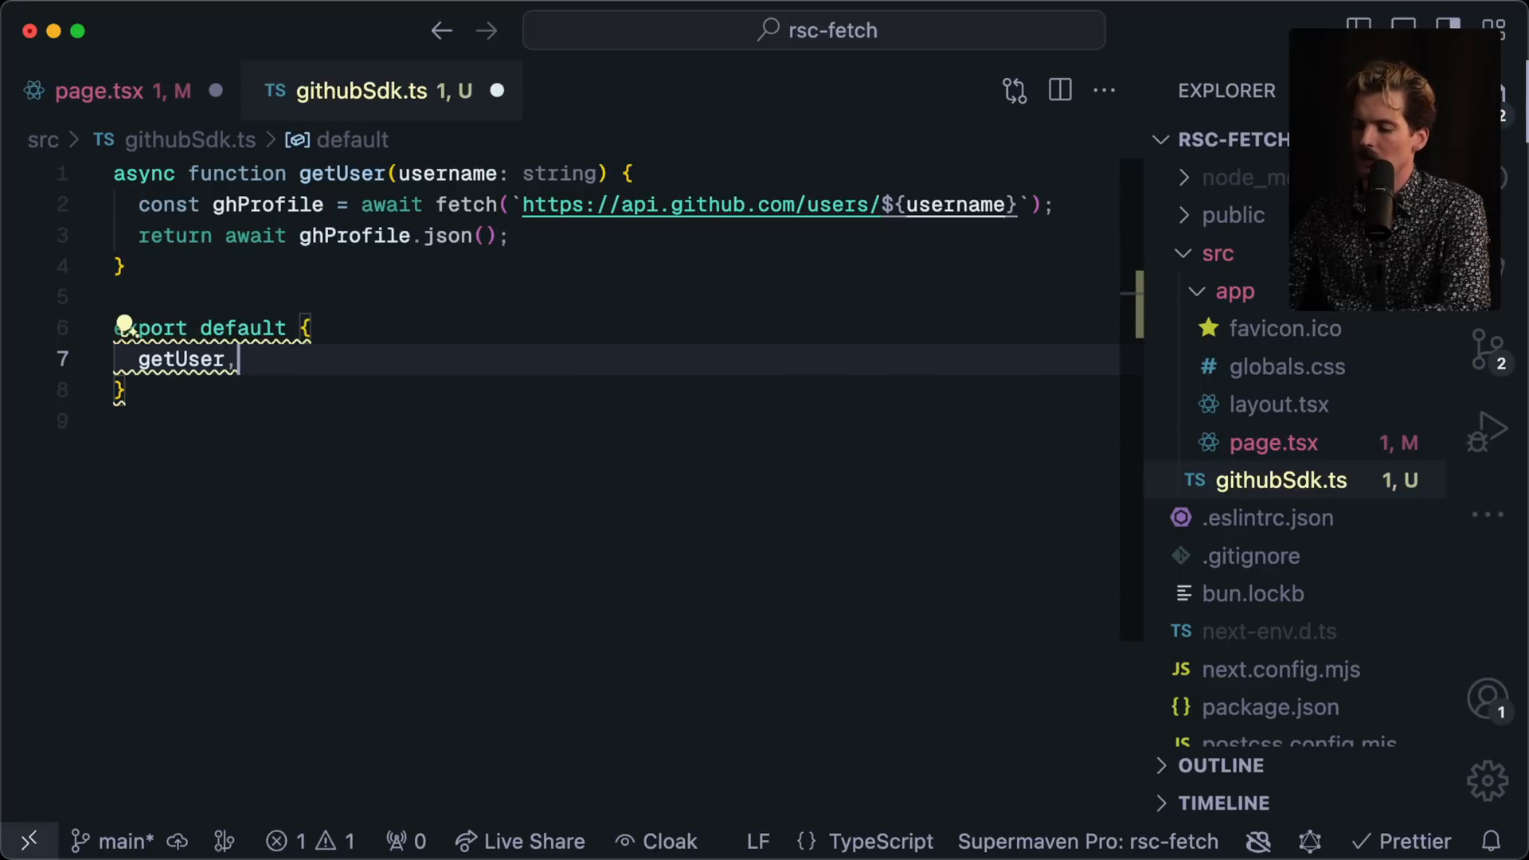
# Step: Import githubSdk in page.tsx and call githubSdk.getUser("t3dotgg") inside React.cache
pyautogui.click(110, 91)
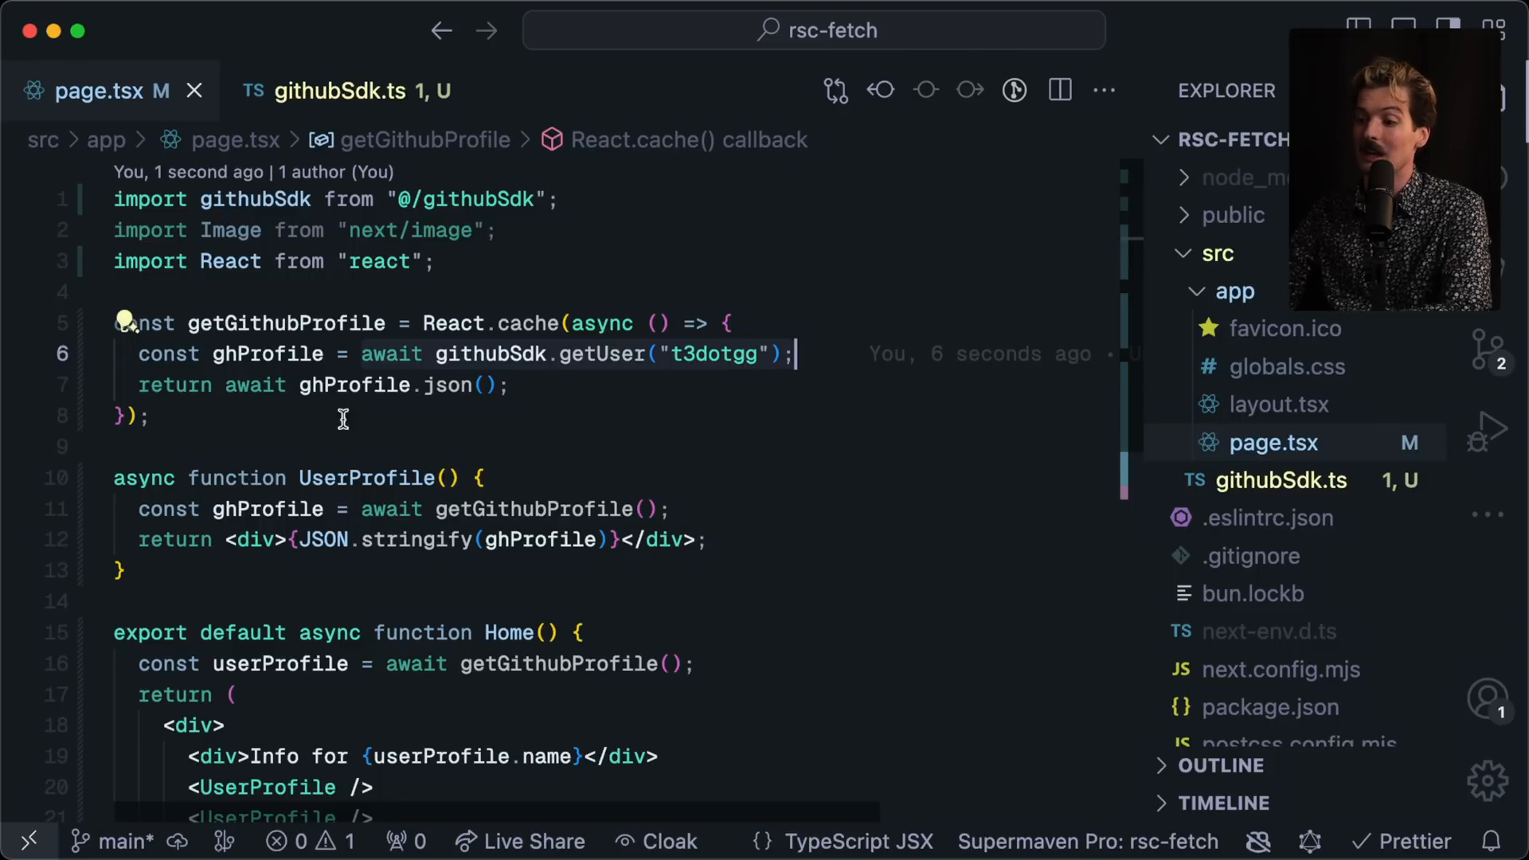
pyautogui.click(339, 91)
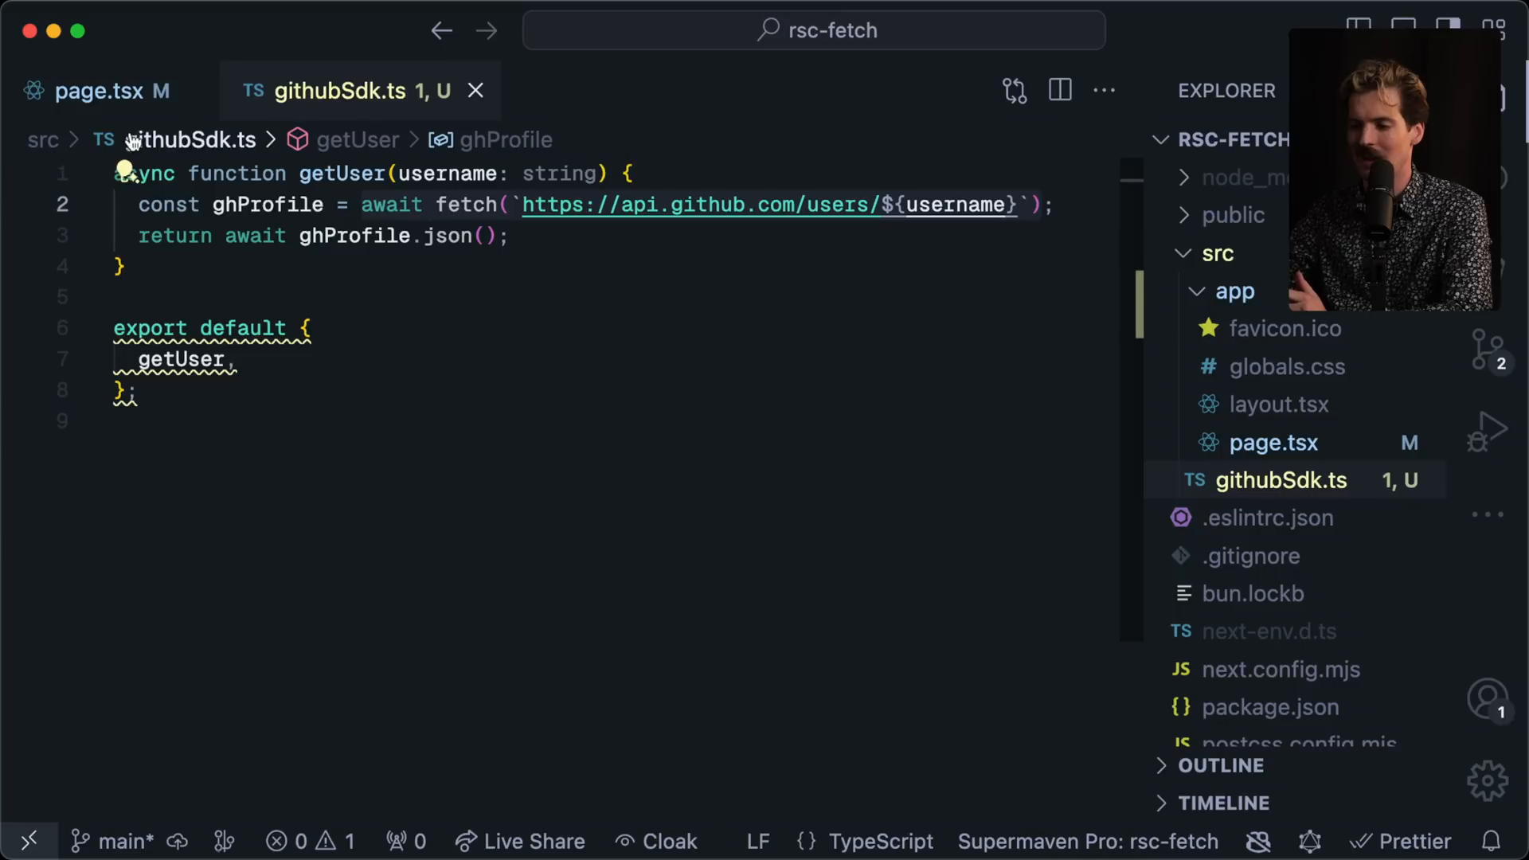
pyautogui.click(97, 91)
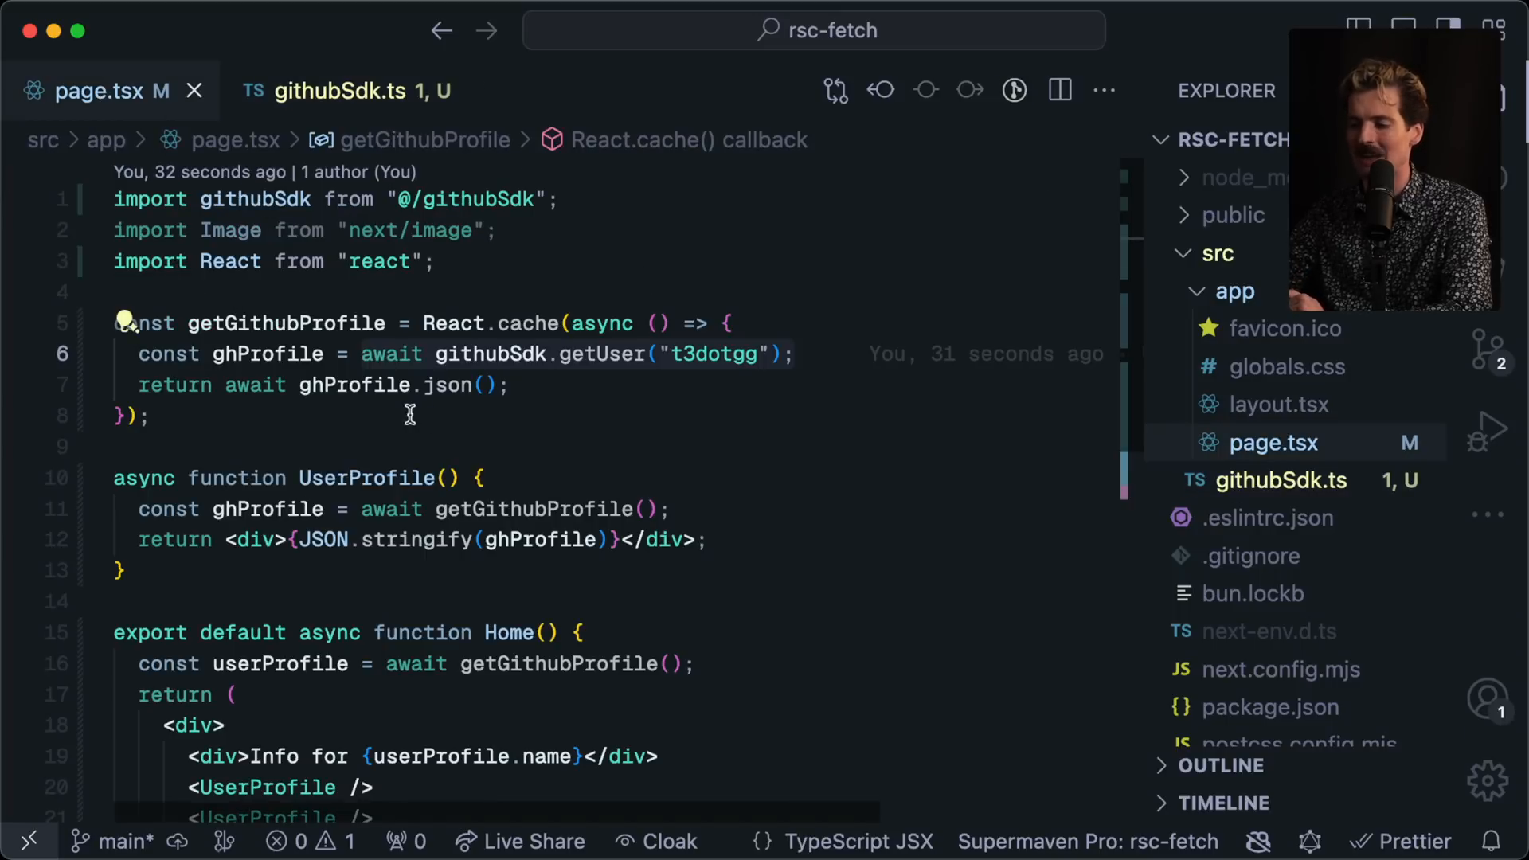
pyautogui.moveTo(711, 450)
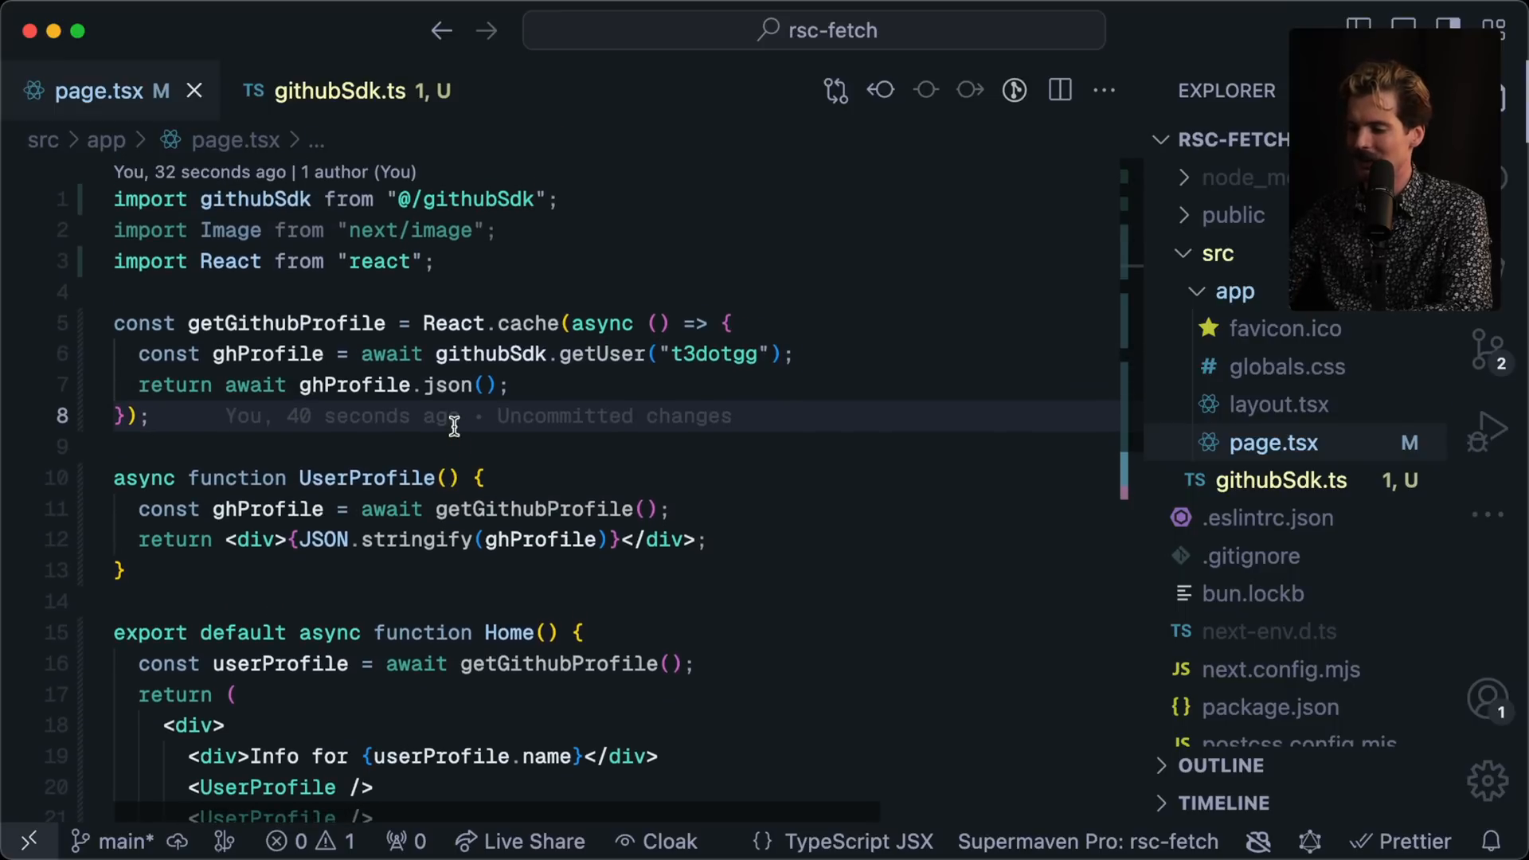
# Step: Return to githubSdk.ts and glance through the stream chat about caching fetch
pyautogui.click(340, 91)
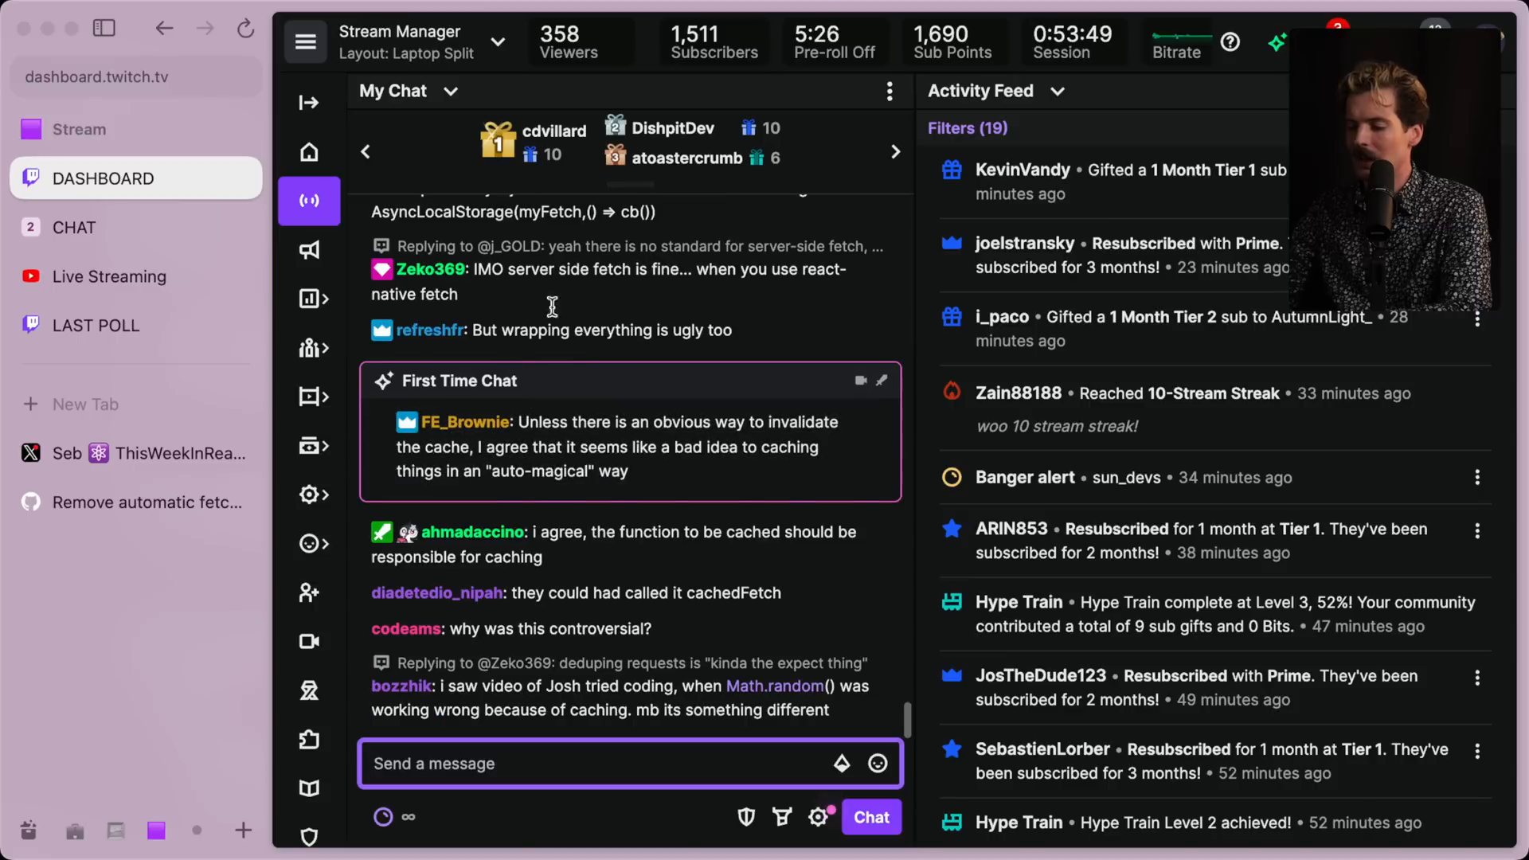
pyautogui.scroll(-3)
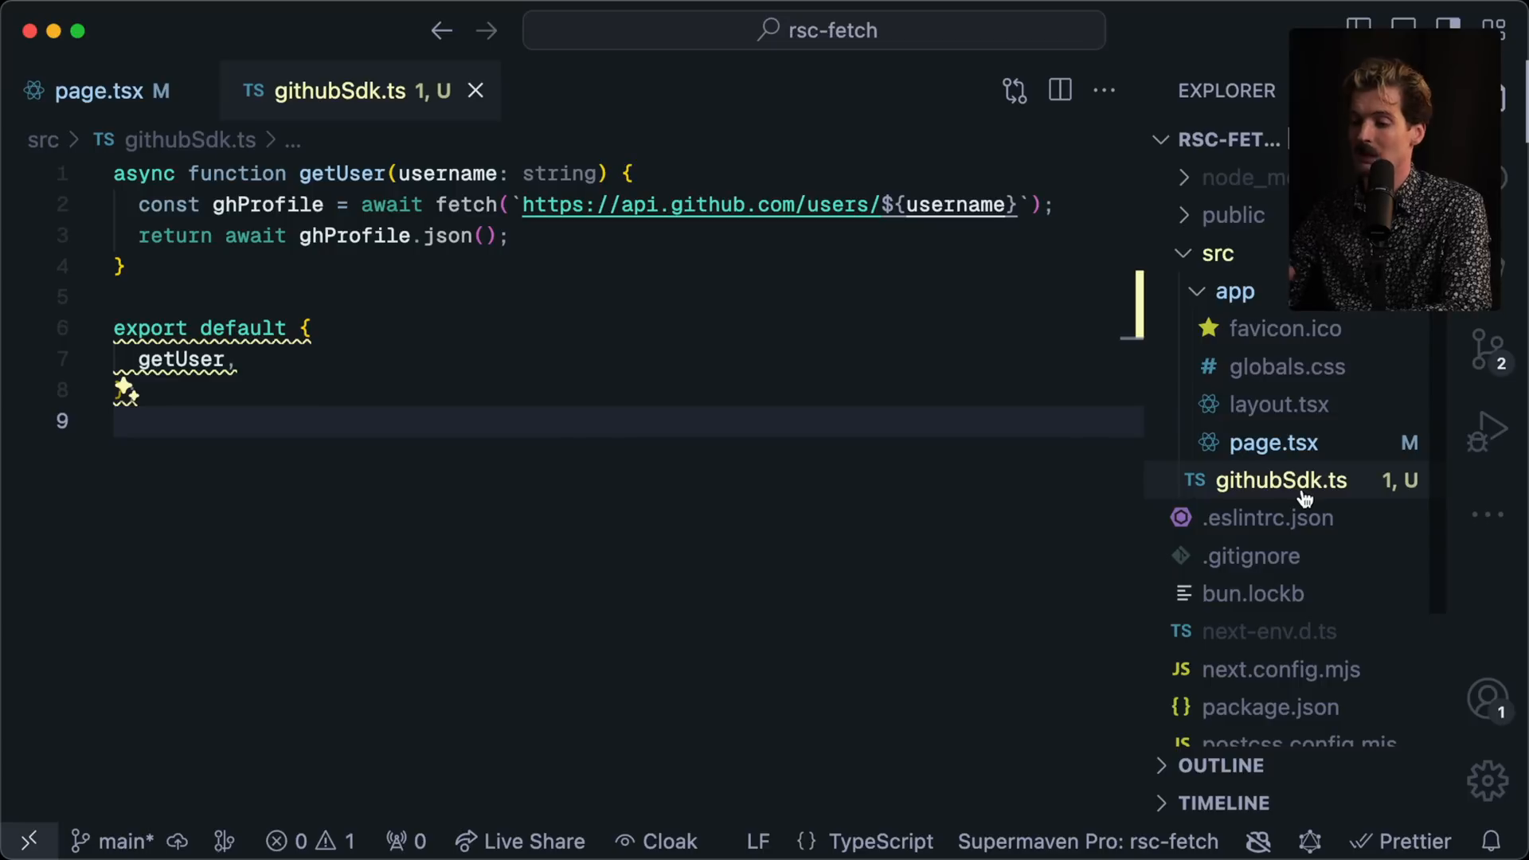
pyautogui.moveTo(1279, 479)
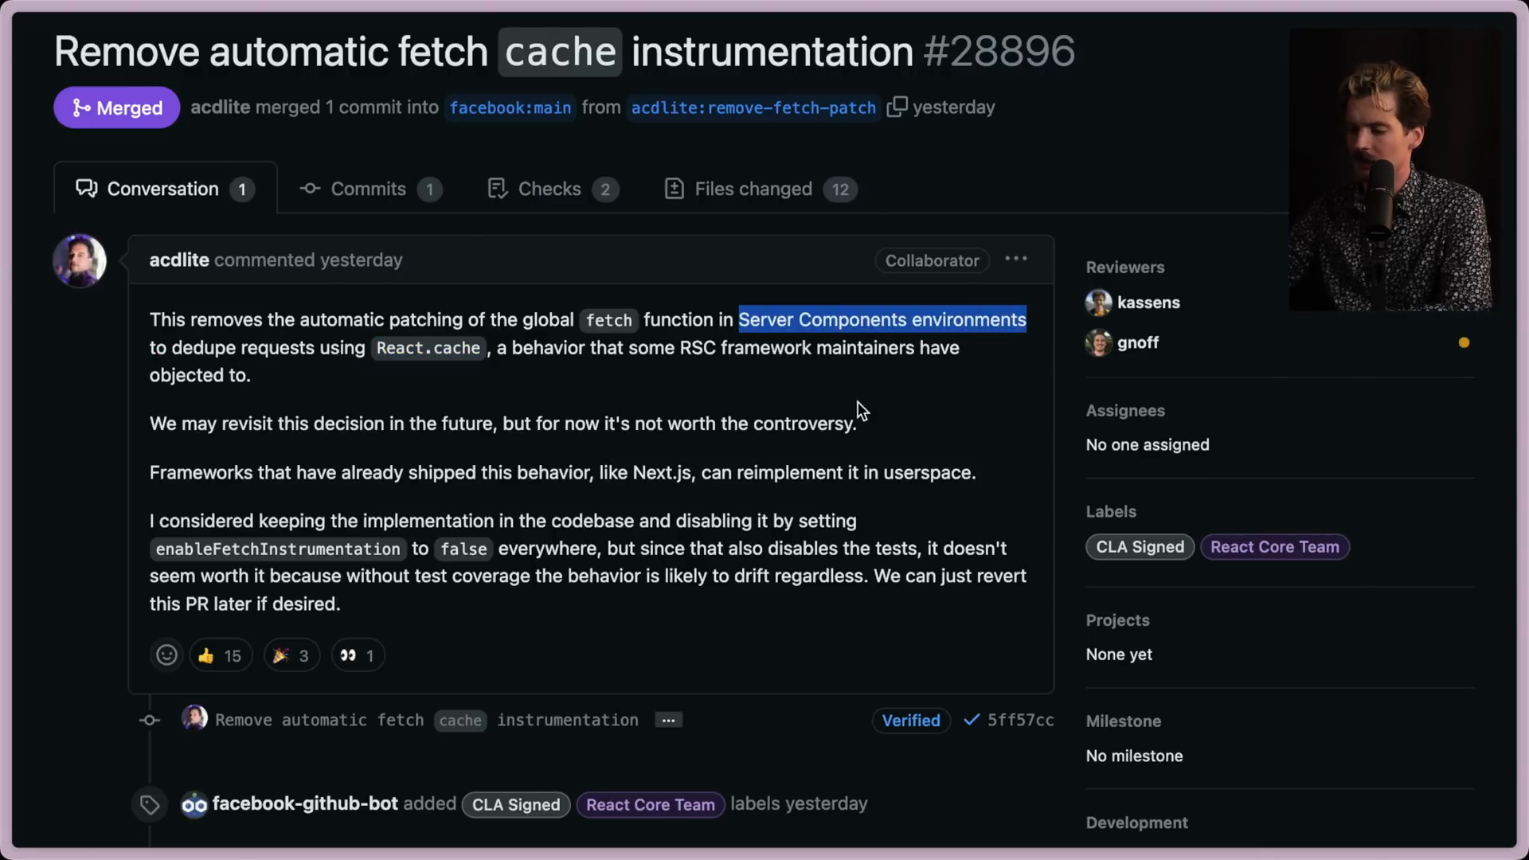
pyautogui.moveTo(846, 393)
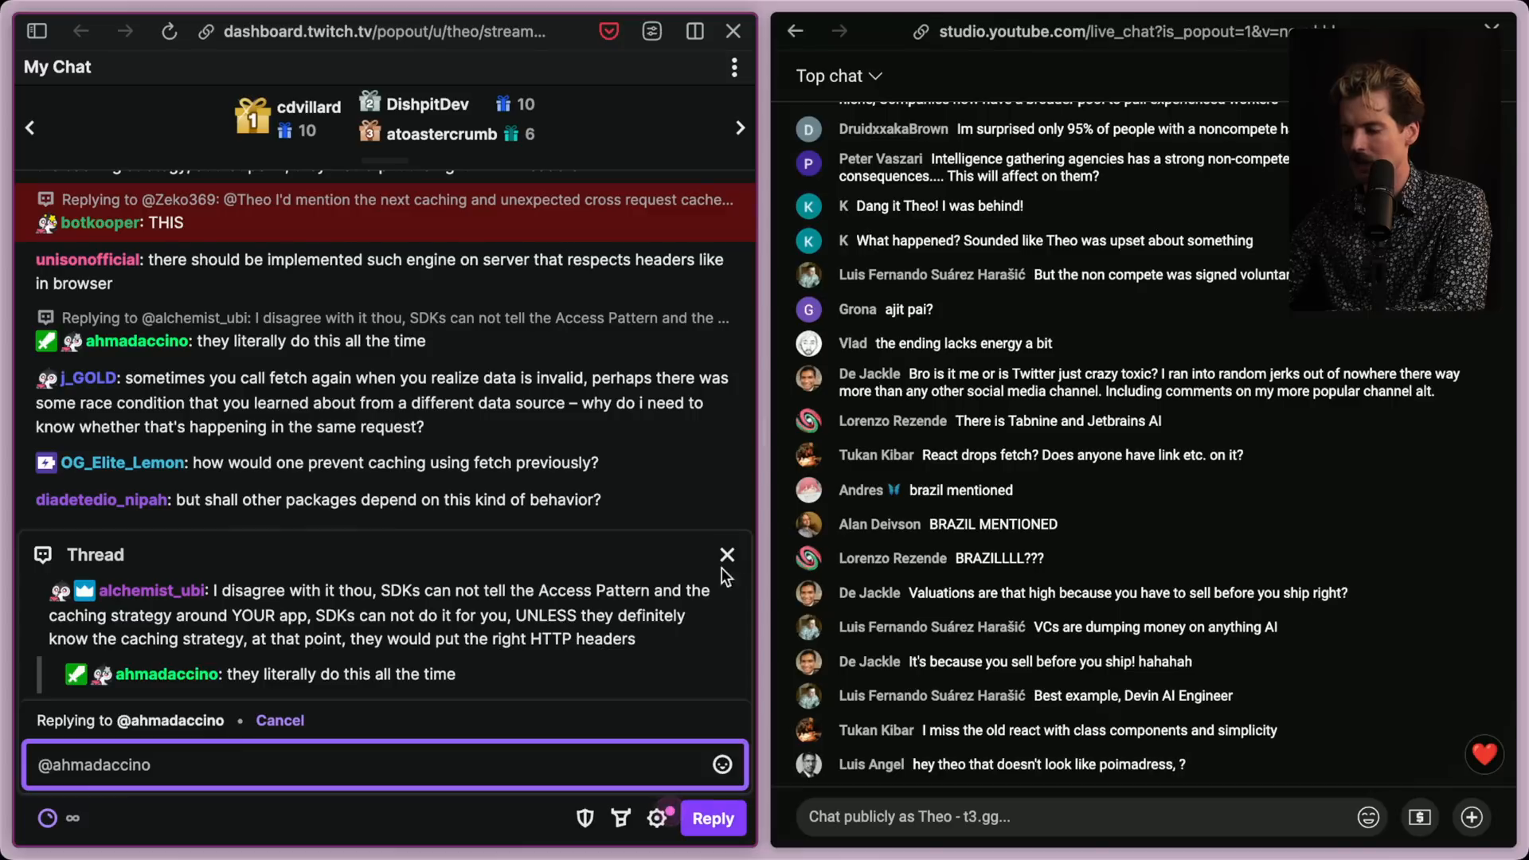
# Step: Close the chat reply thread and scroll through the remaining chat messages
pyautogui.click(726, 555)
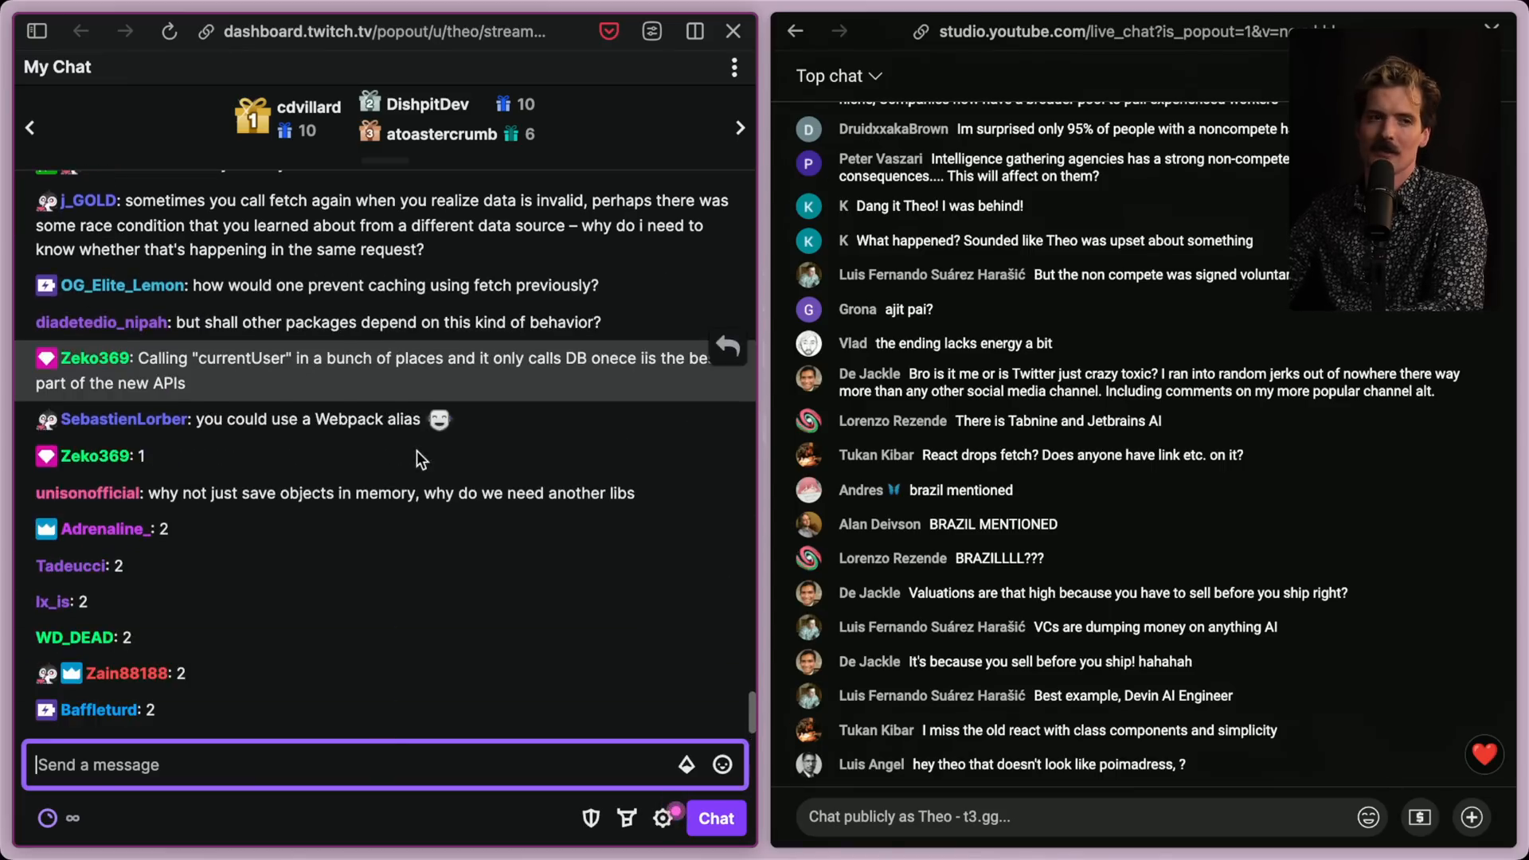
pyautogui.scroll(-3)
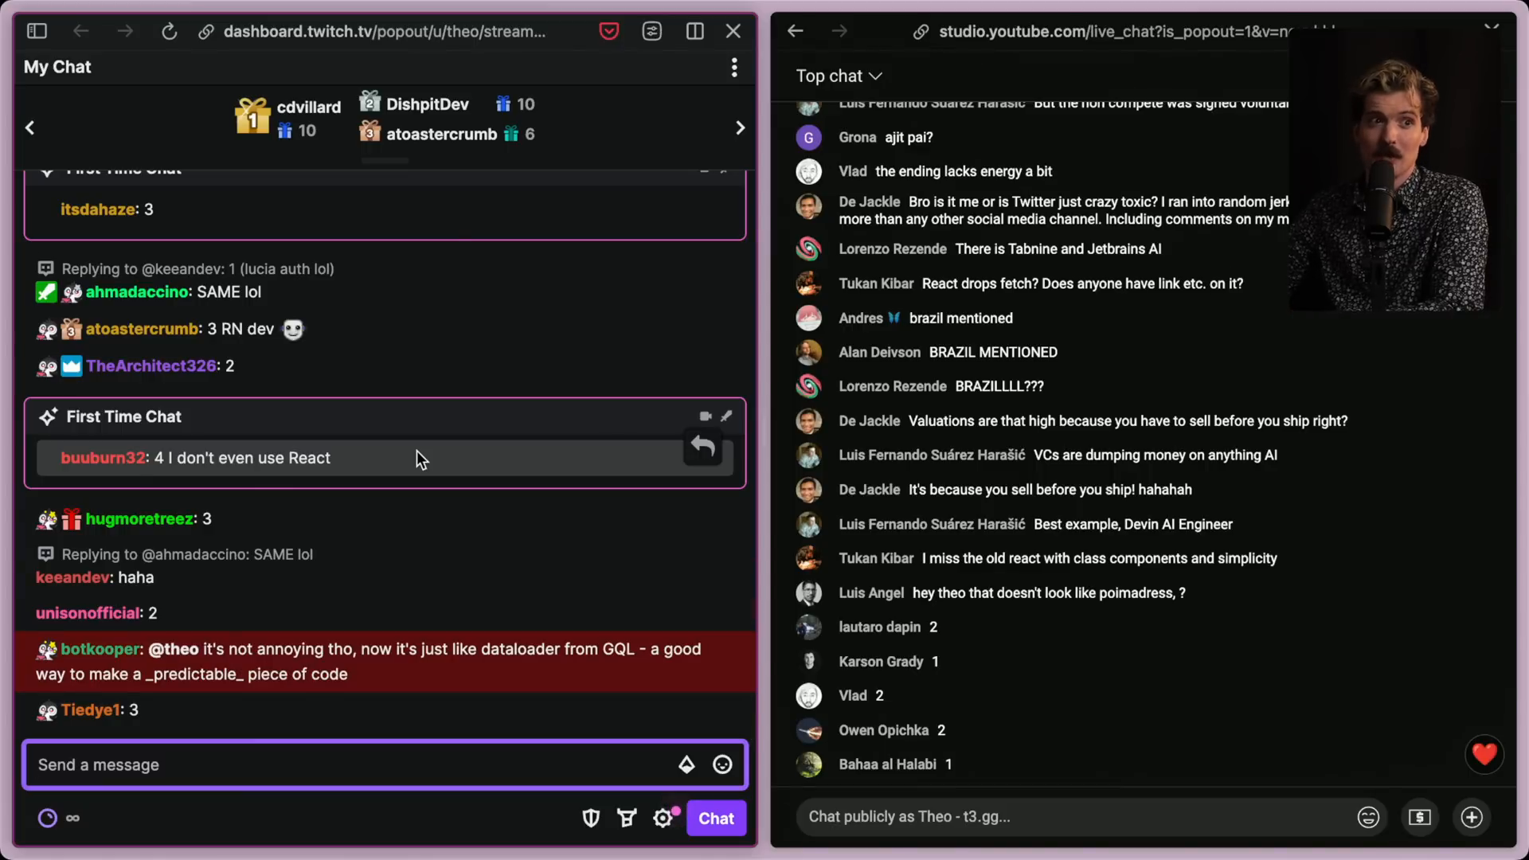
pyautogui.scroll(-3)
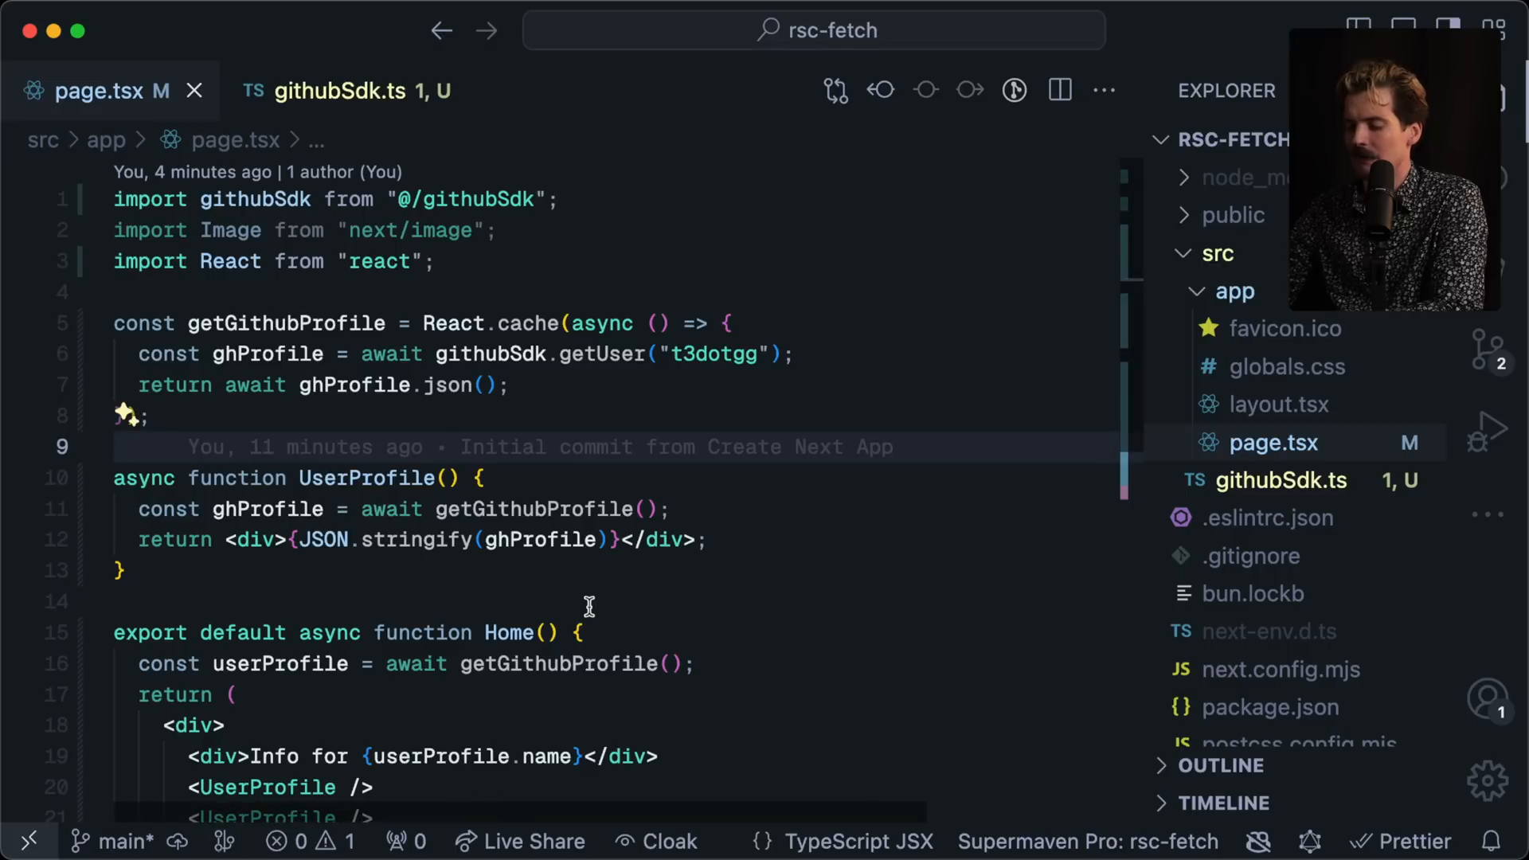
# Step: Review page.tsx and githubSdk.ts, then switch over to the Twitch chat window
pyautogui.press('Cmd+Tab')
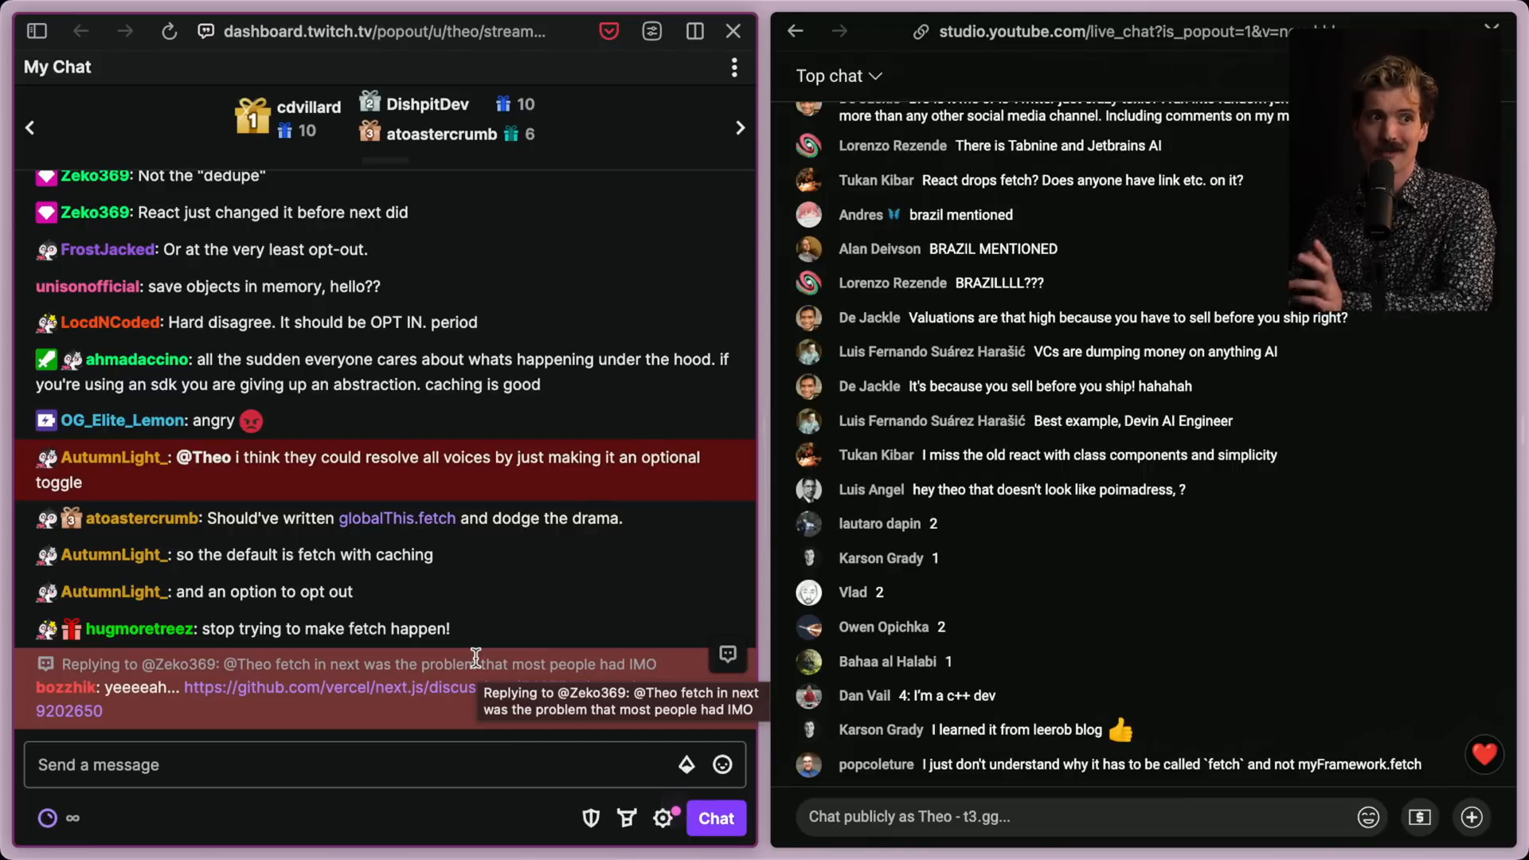
pyautogui.scroll(-3)
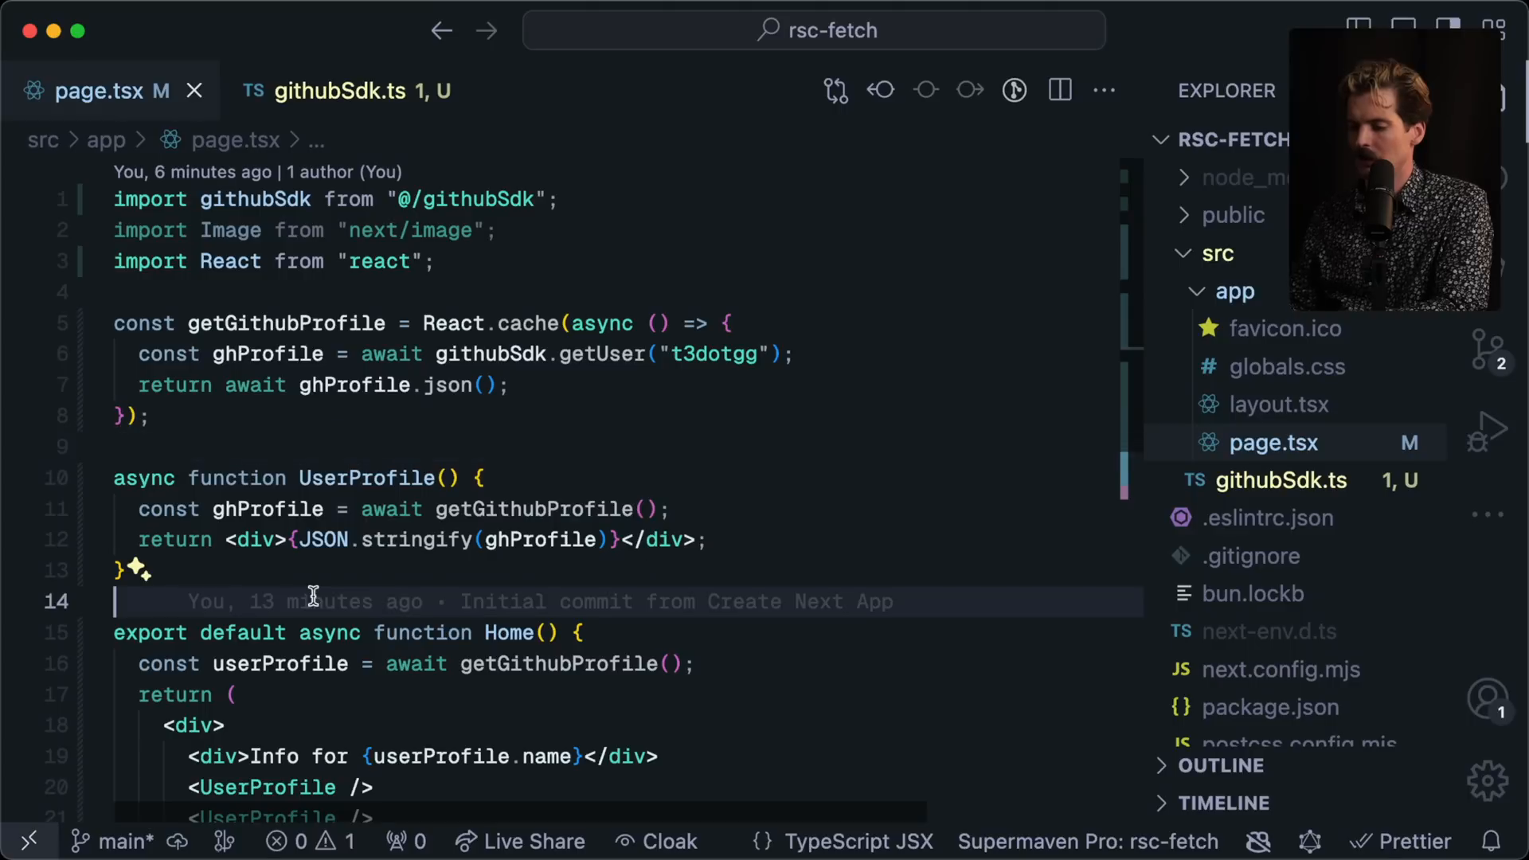
pyautogui.moveTo(354, 596)
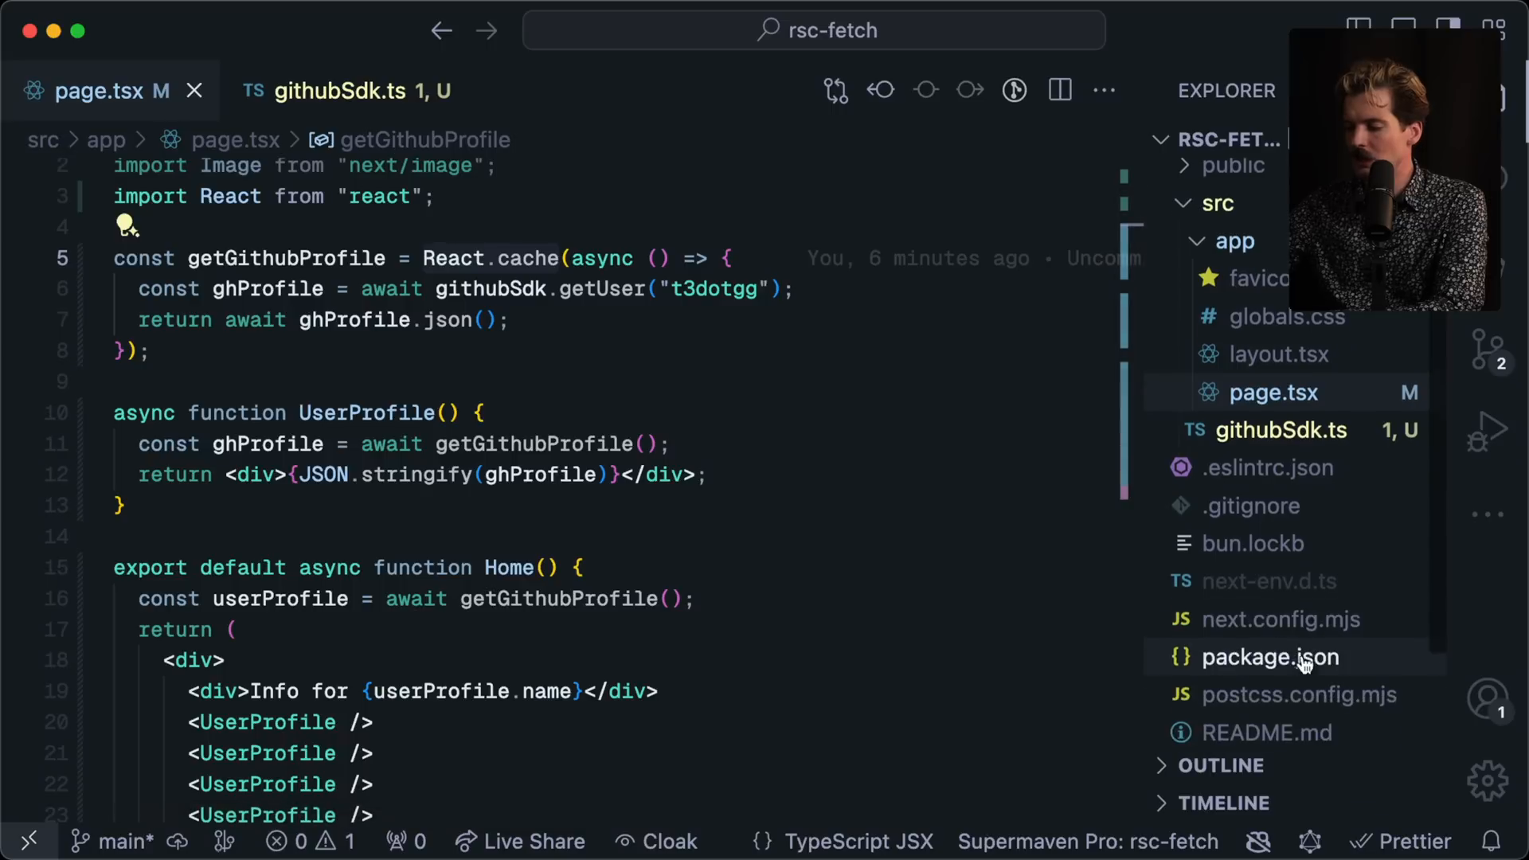
pyautogui.click(336, 91)
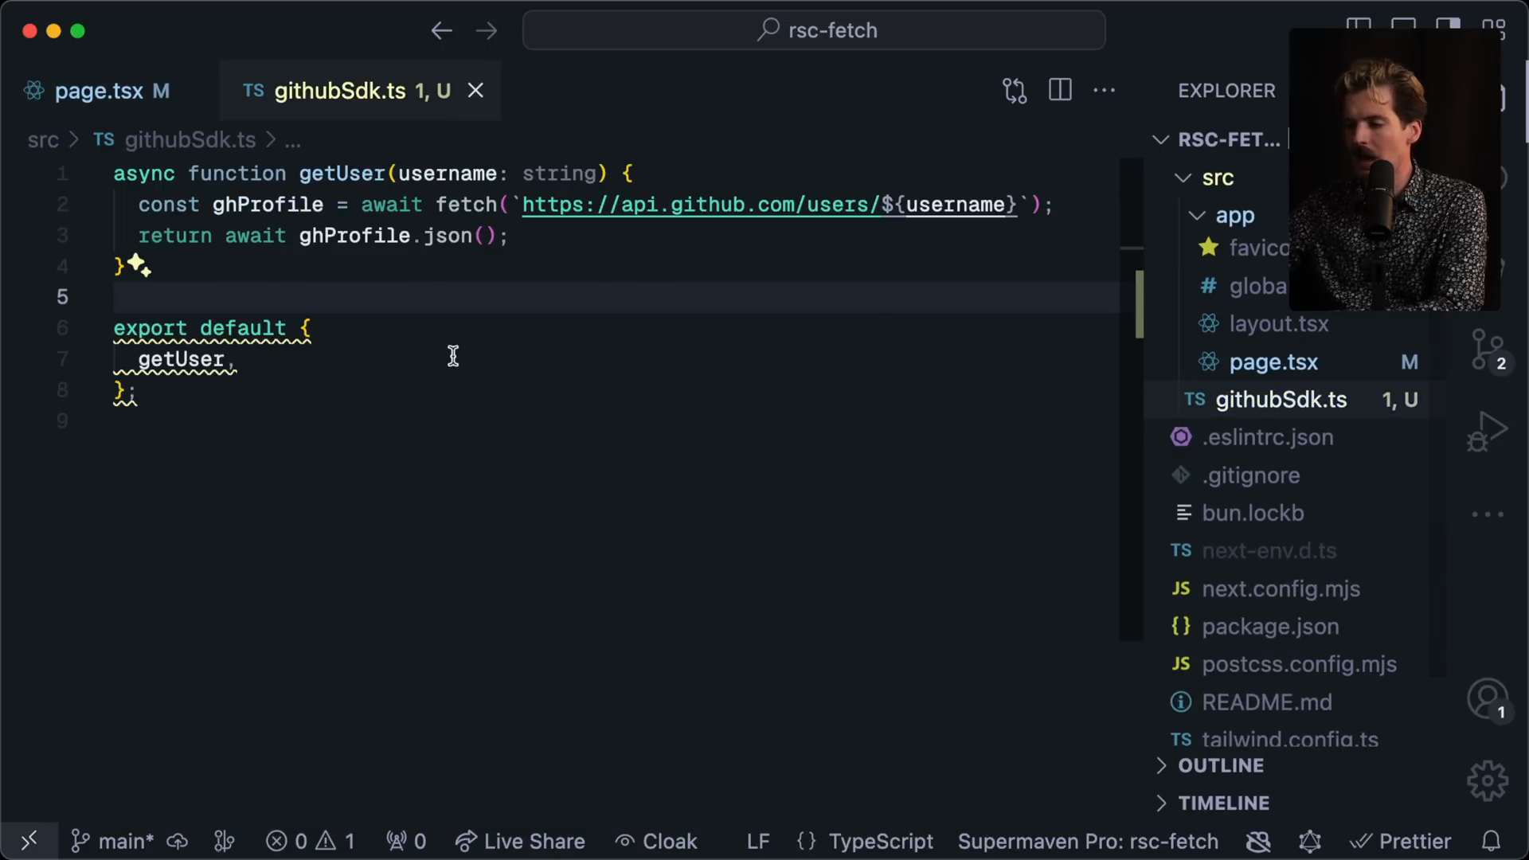
pyautogui.click(97, 91)
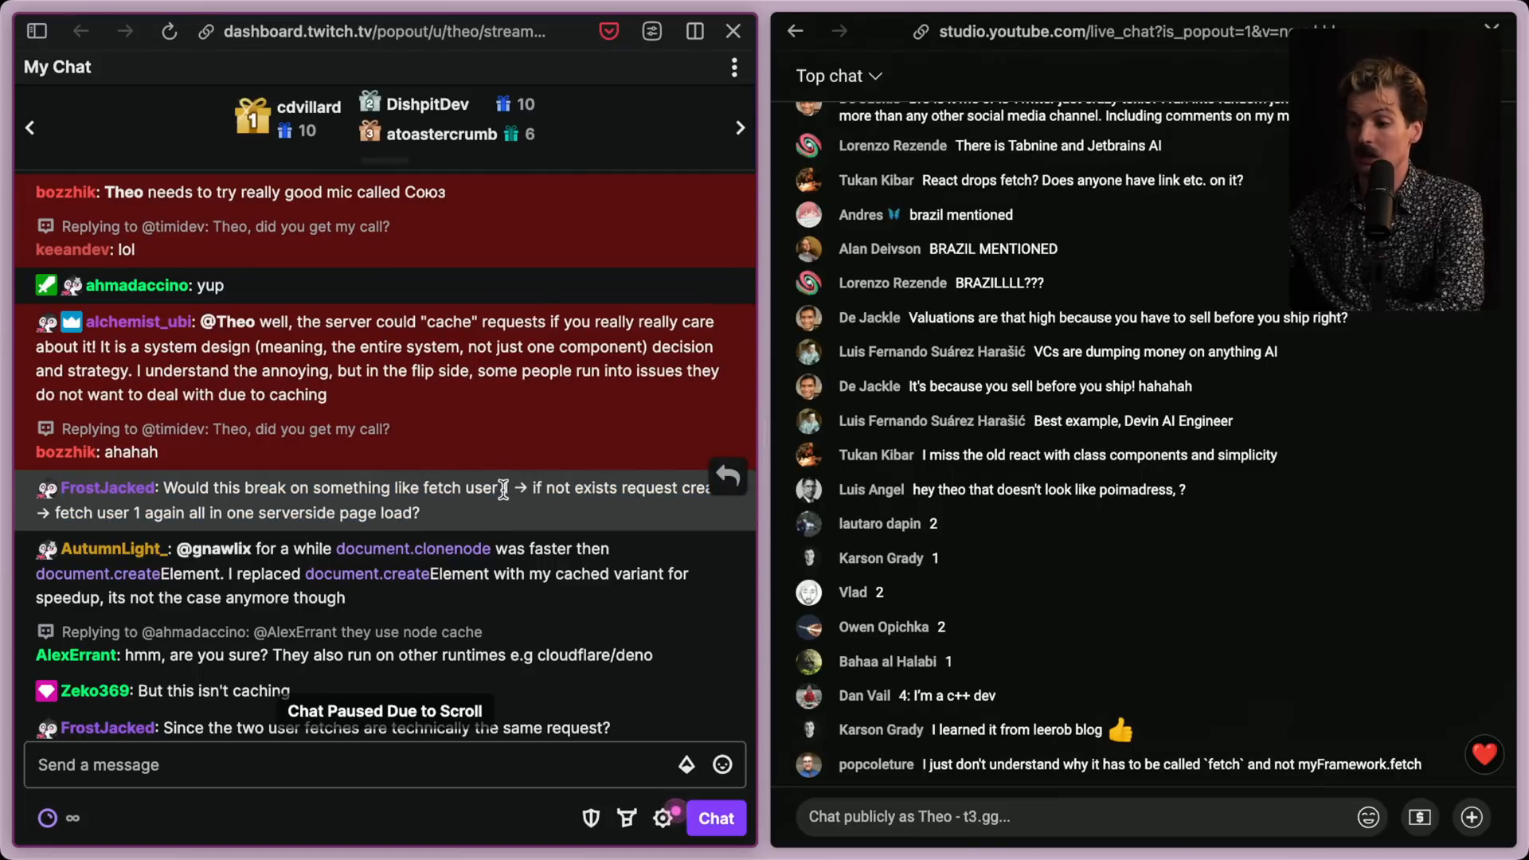
# Step: Read the chat messages arguing the behaviour is deduping rather than caching
pyautogui.scroll(-3)
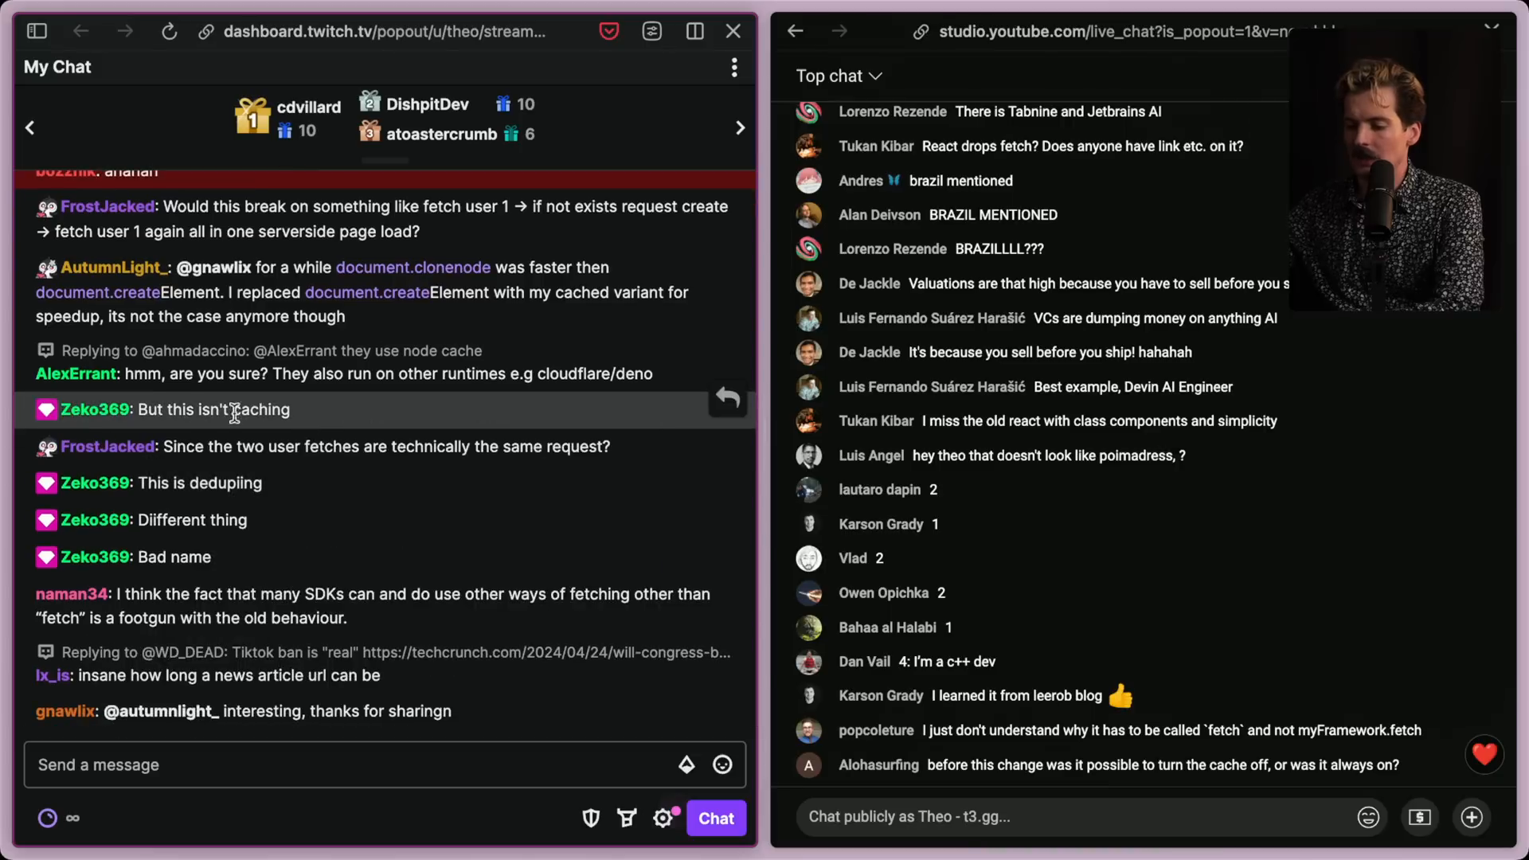
pyautogui.moveTo(138, 483); pyautogui.dragTo(210, 557)
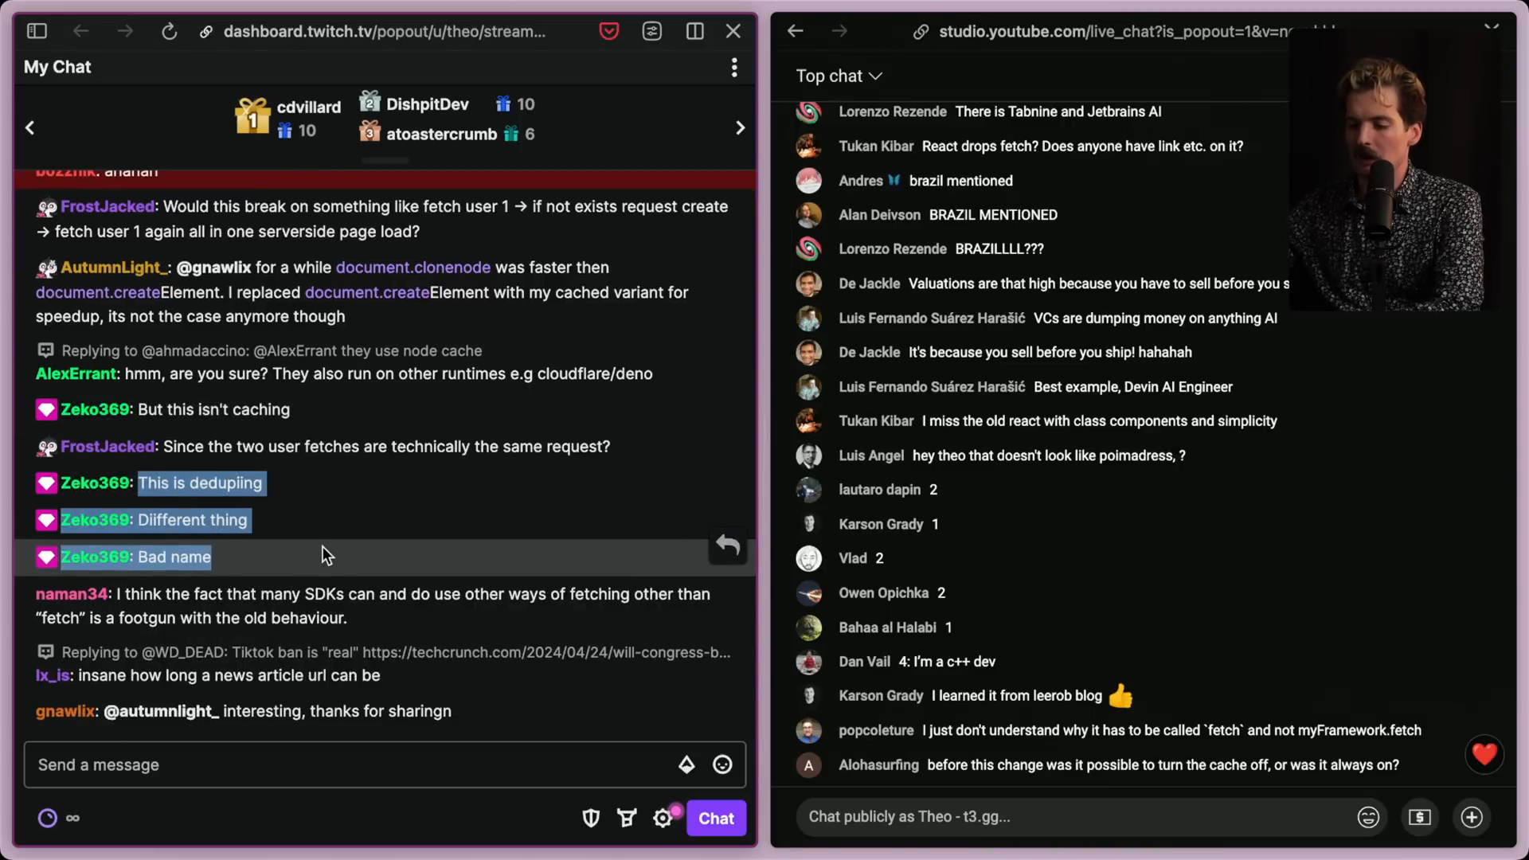
pyautogui.moveTo(156, 549)
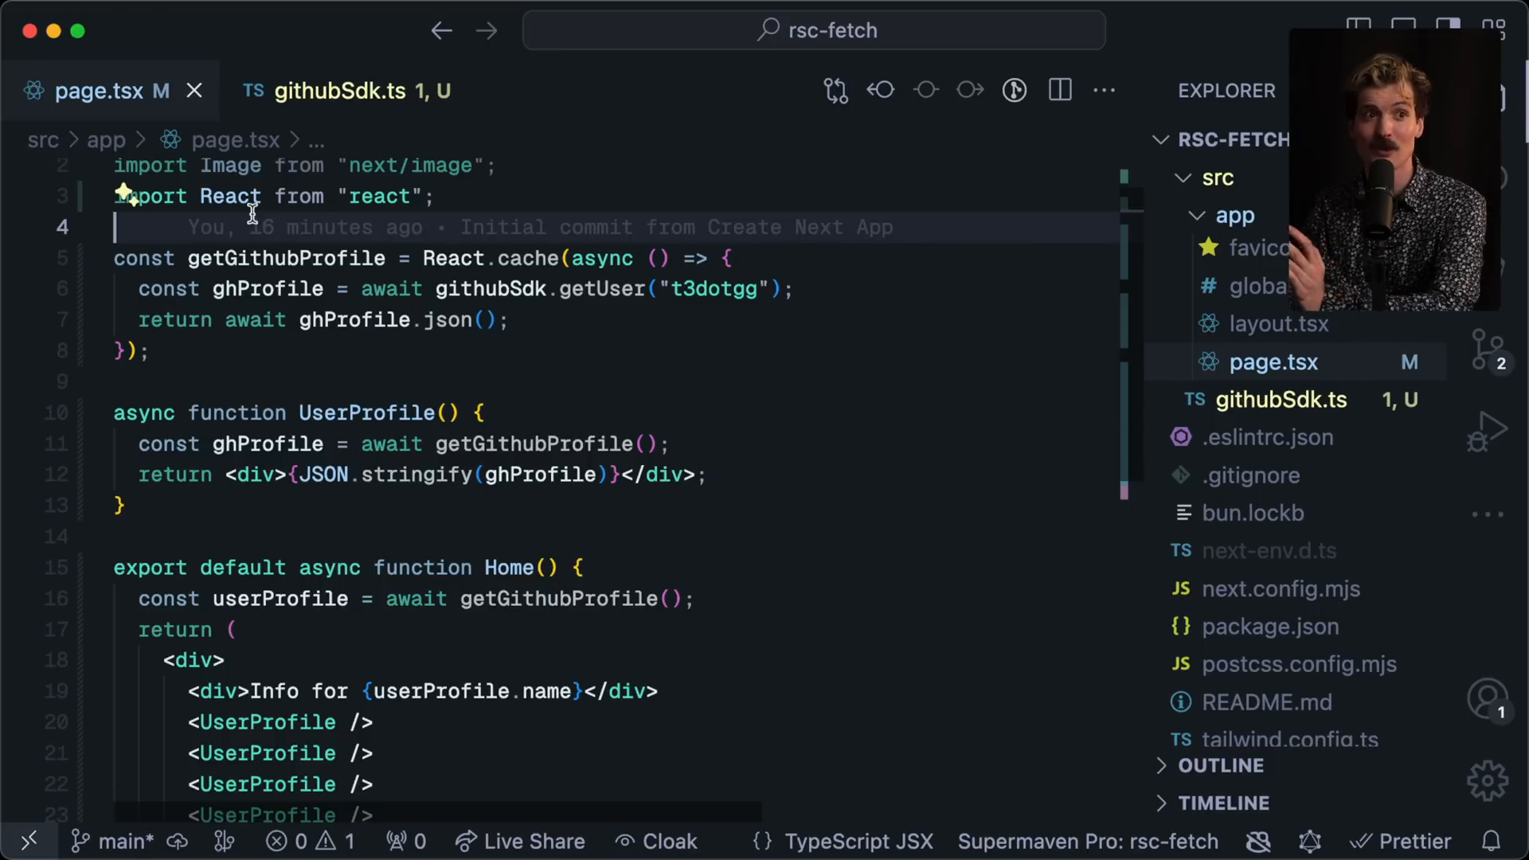
pyautogui.moveTo(302, 226)
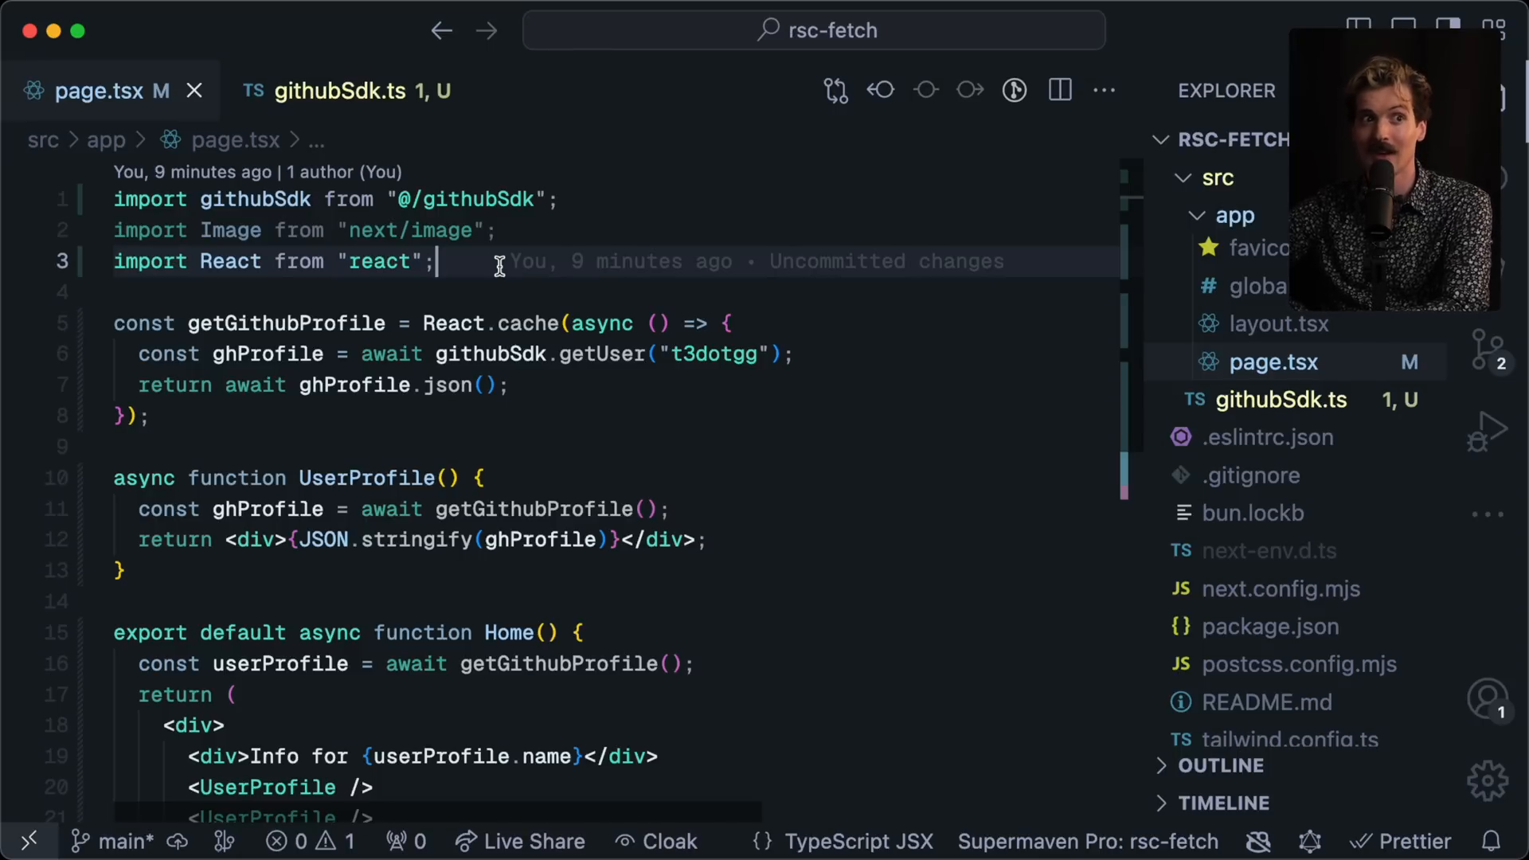
# Step: Export const dynamic = "force-dynamic" at the top of page.tsx and save
pyautogui.write('export const')
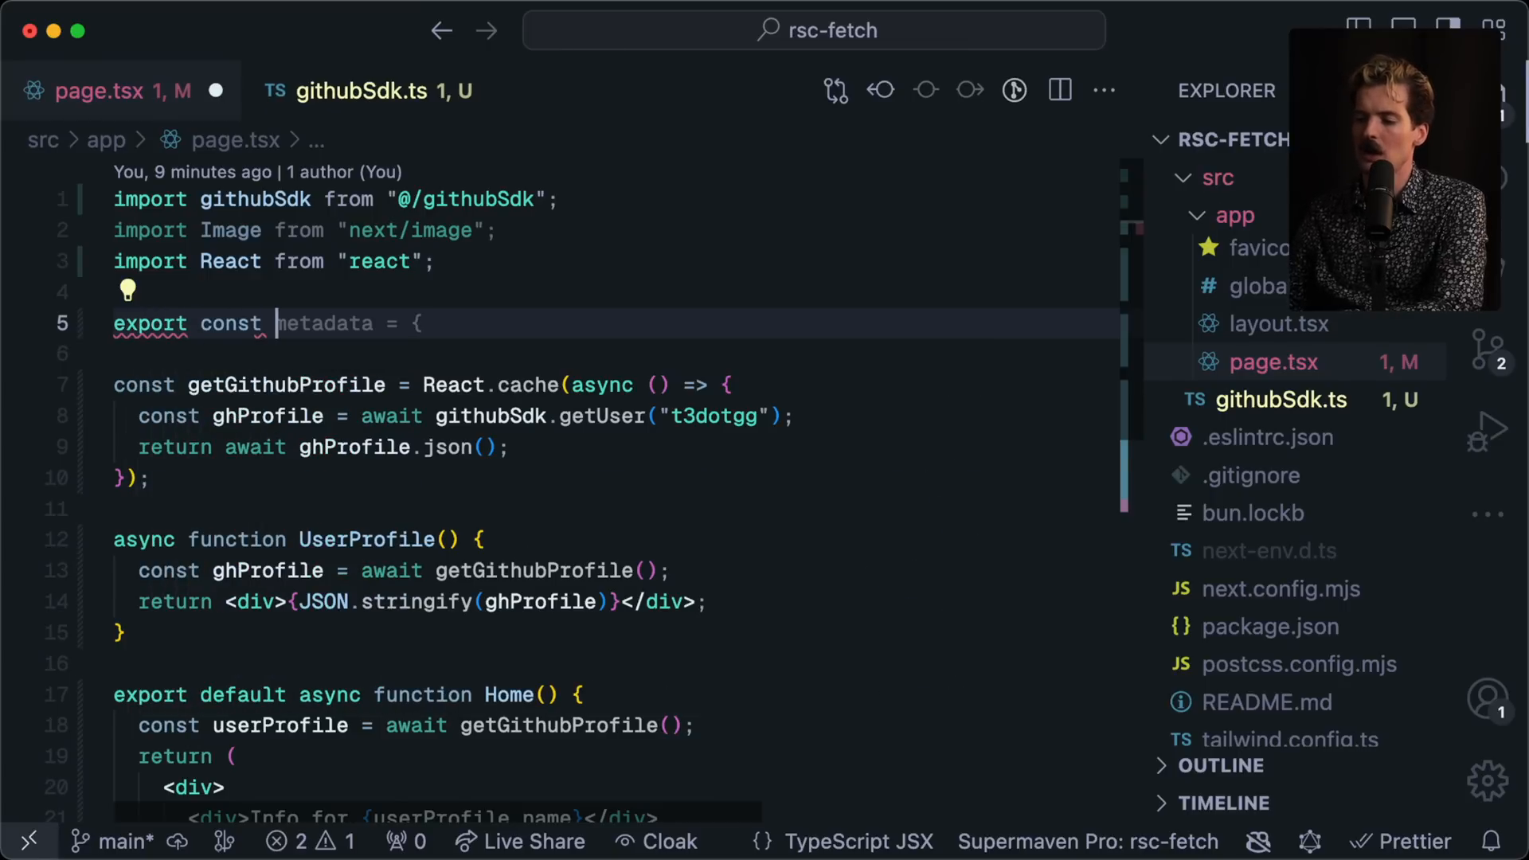
pyautogui.write('dynamic = "force-dynamic";')
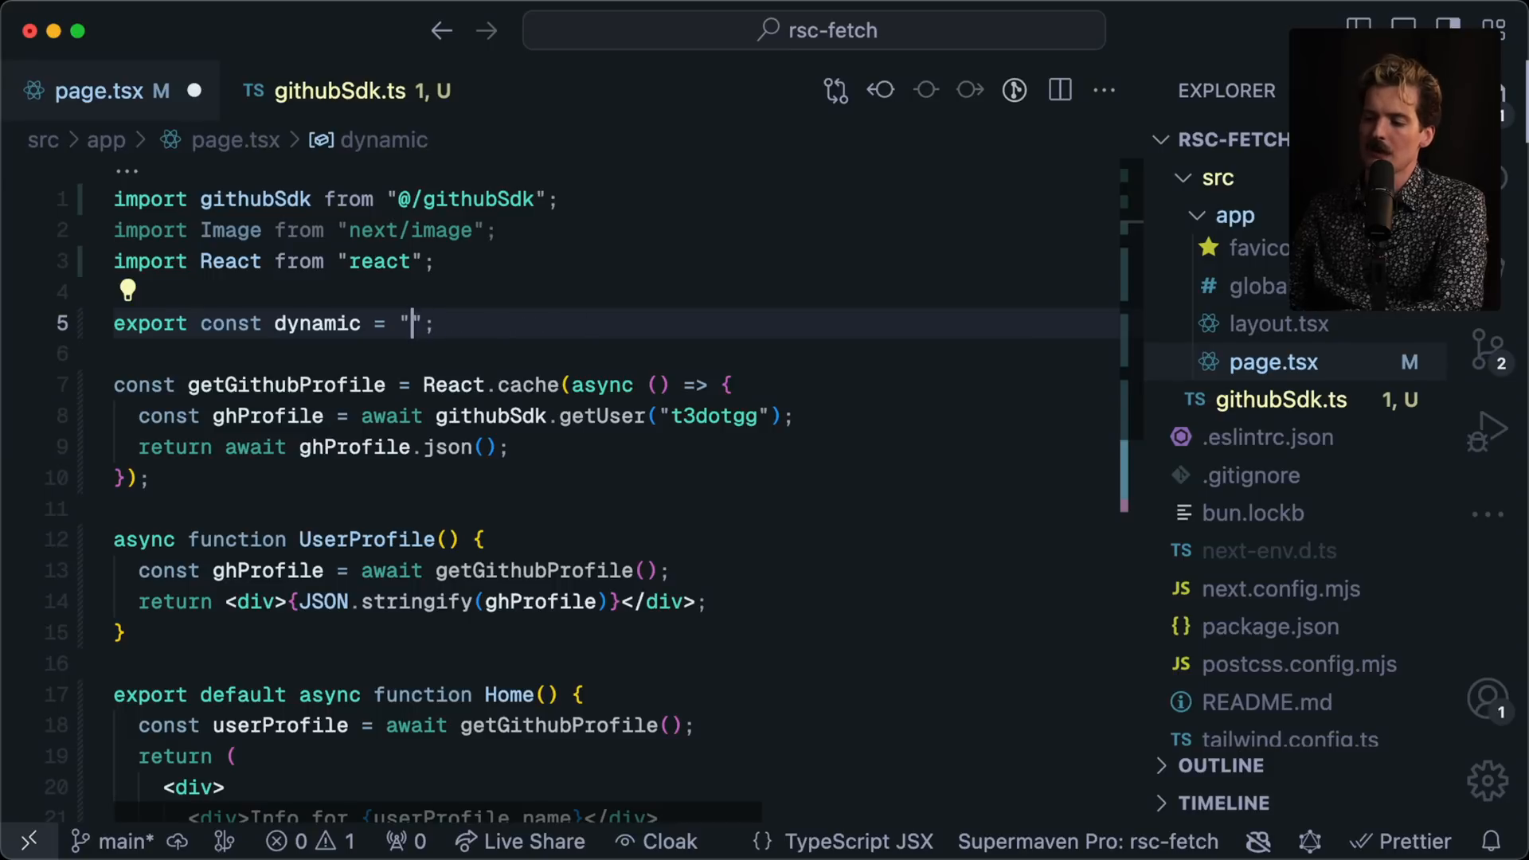
pyautogui.press('cmd+shift+p')
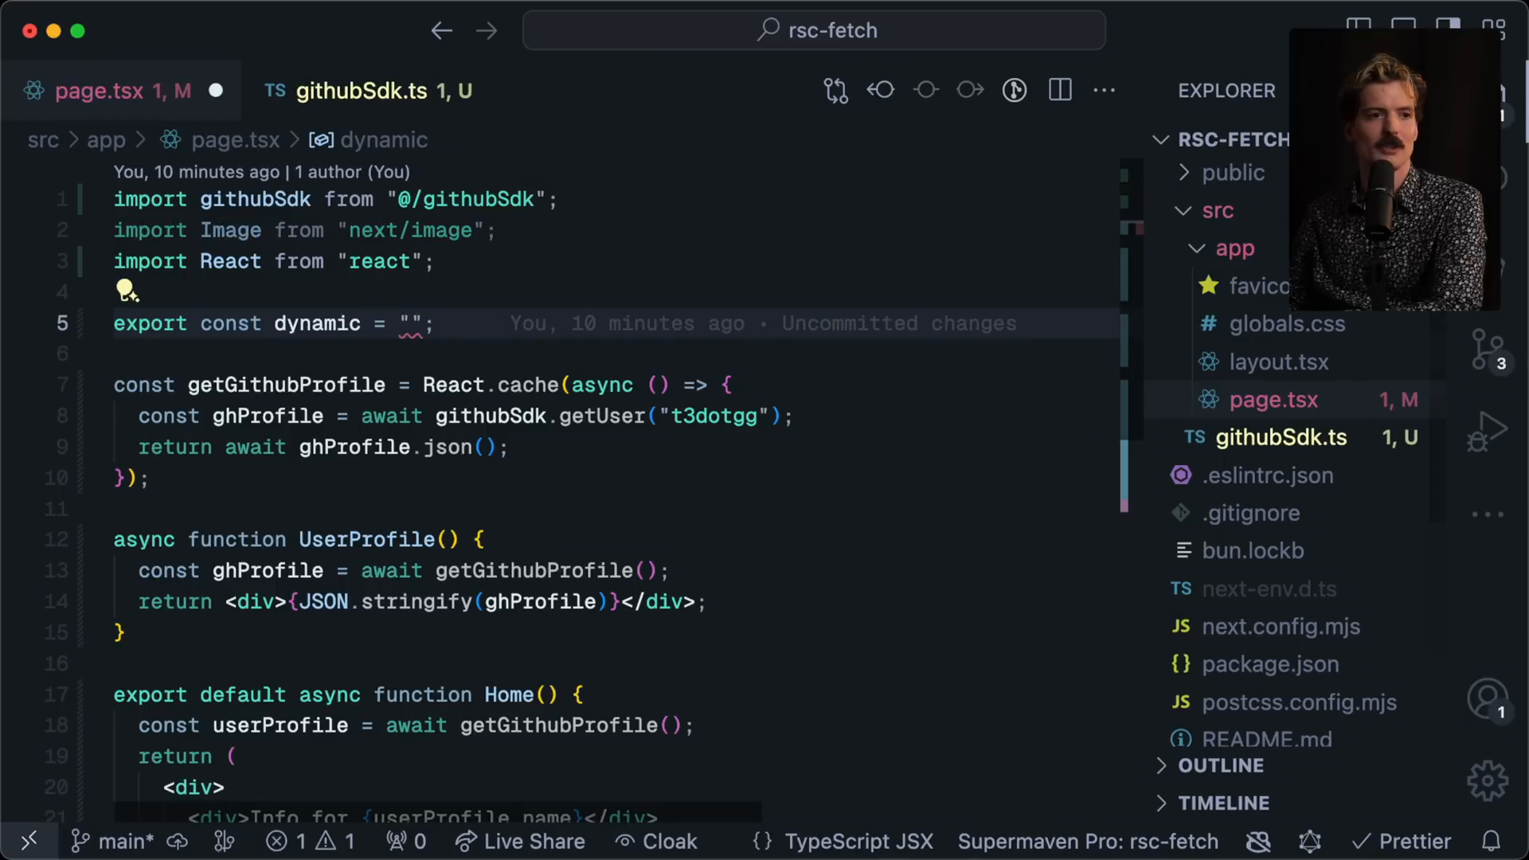
pyautogui.write('force-dynamic')
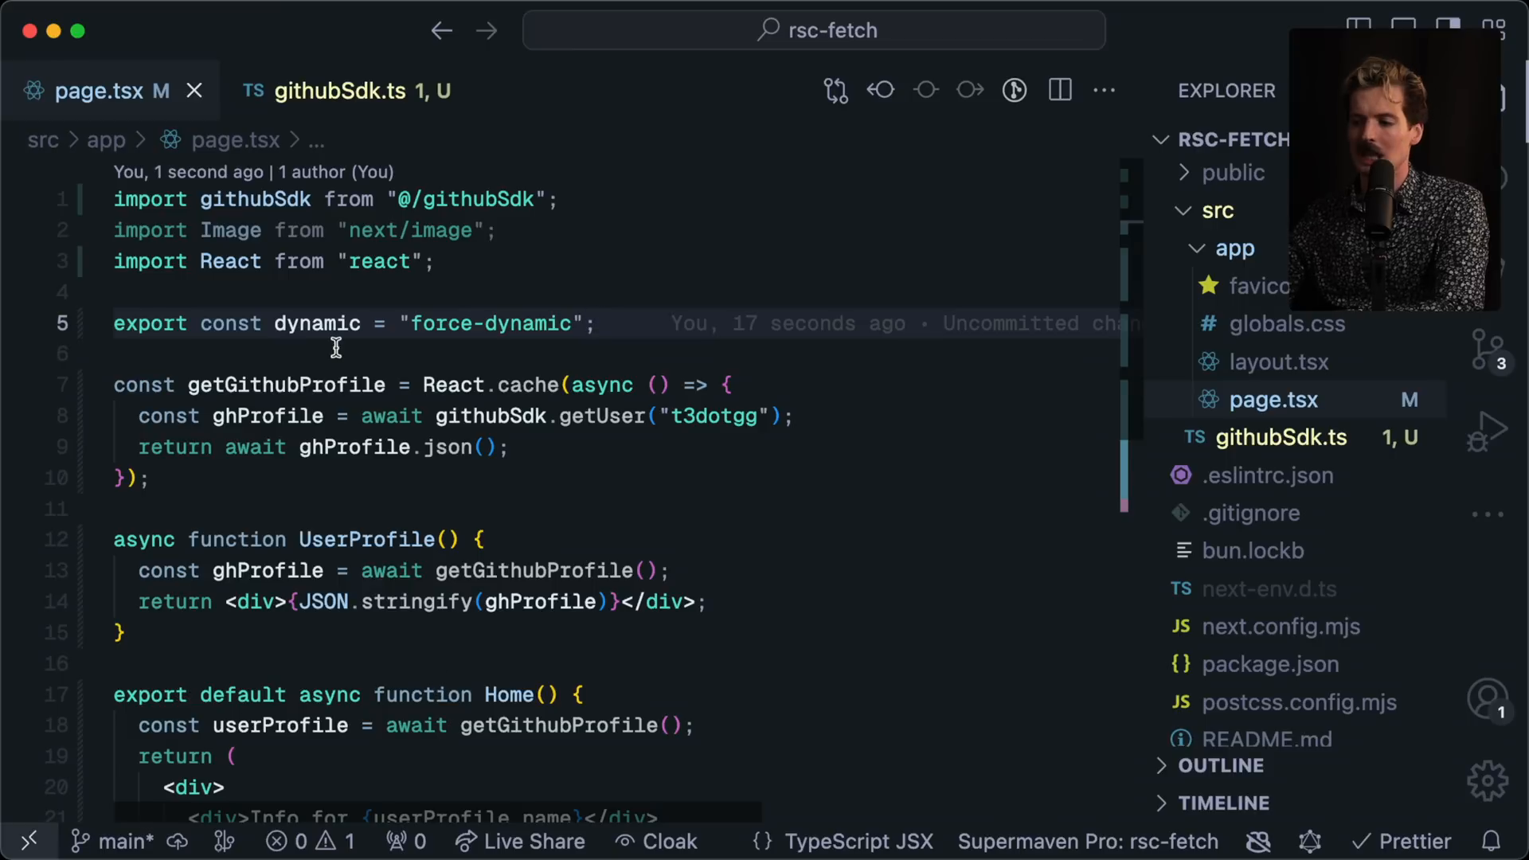
pyautogui.moveTo(317, 302)
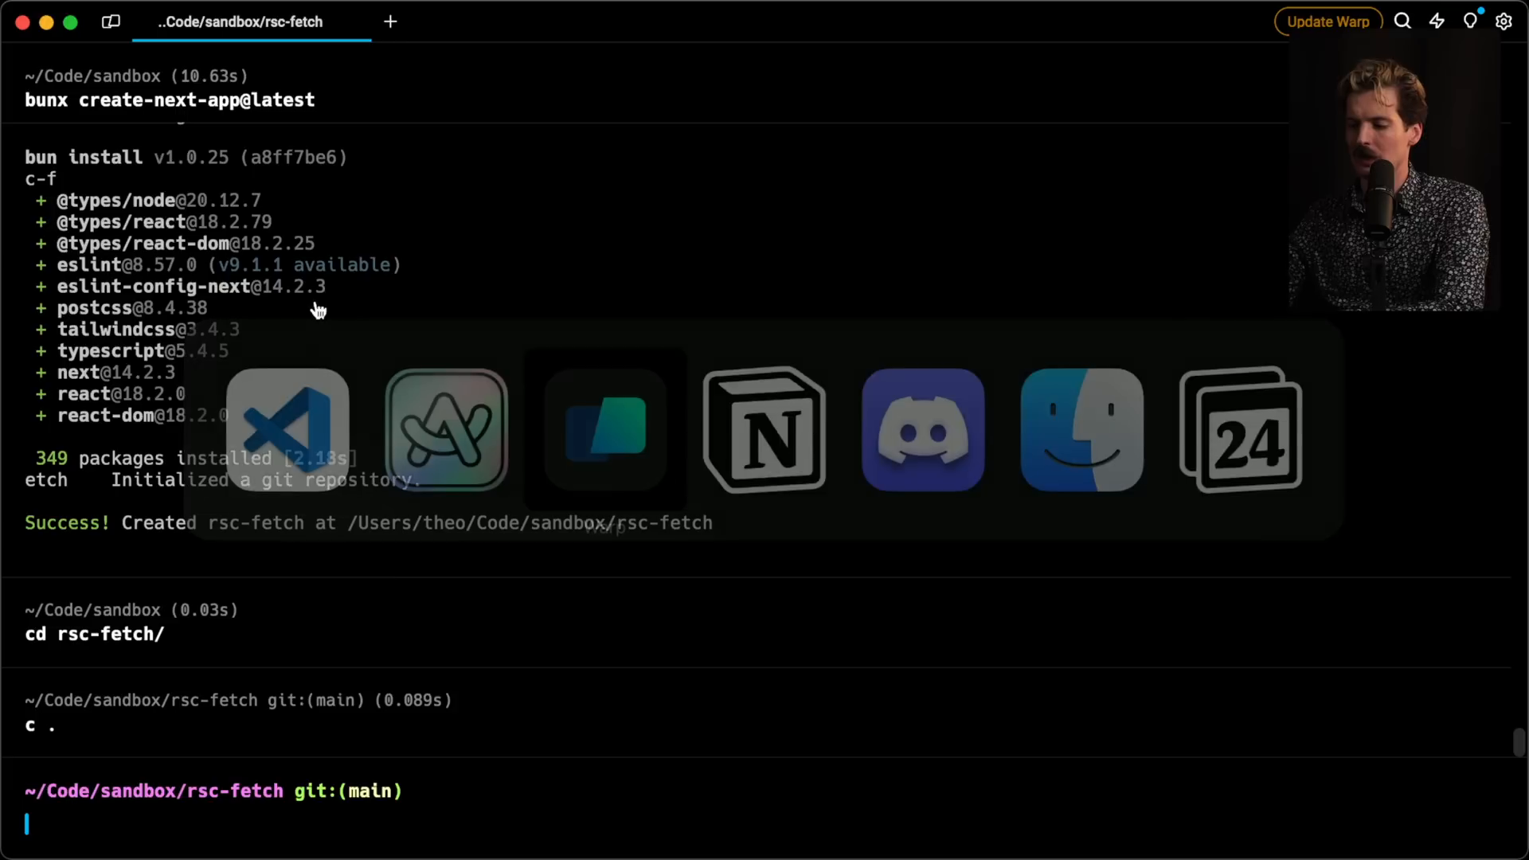
# Step: Start the dev server with bun run dev and watch the request log
pyautogui.write('bun run dev')
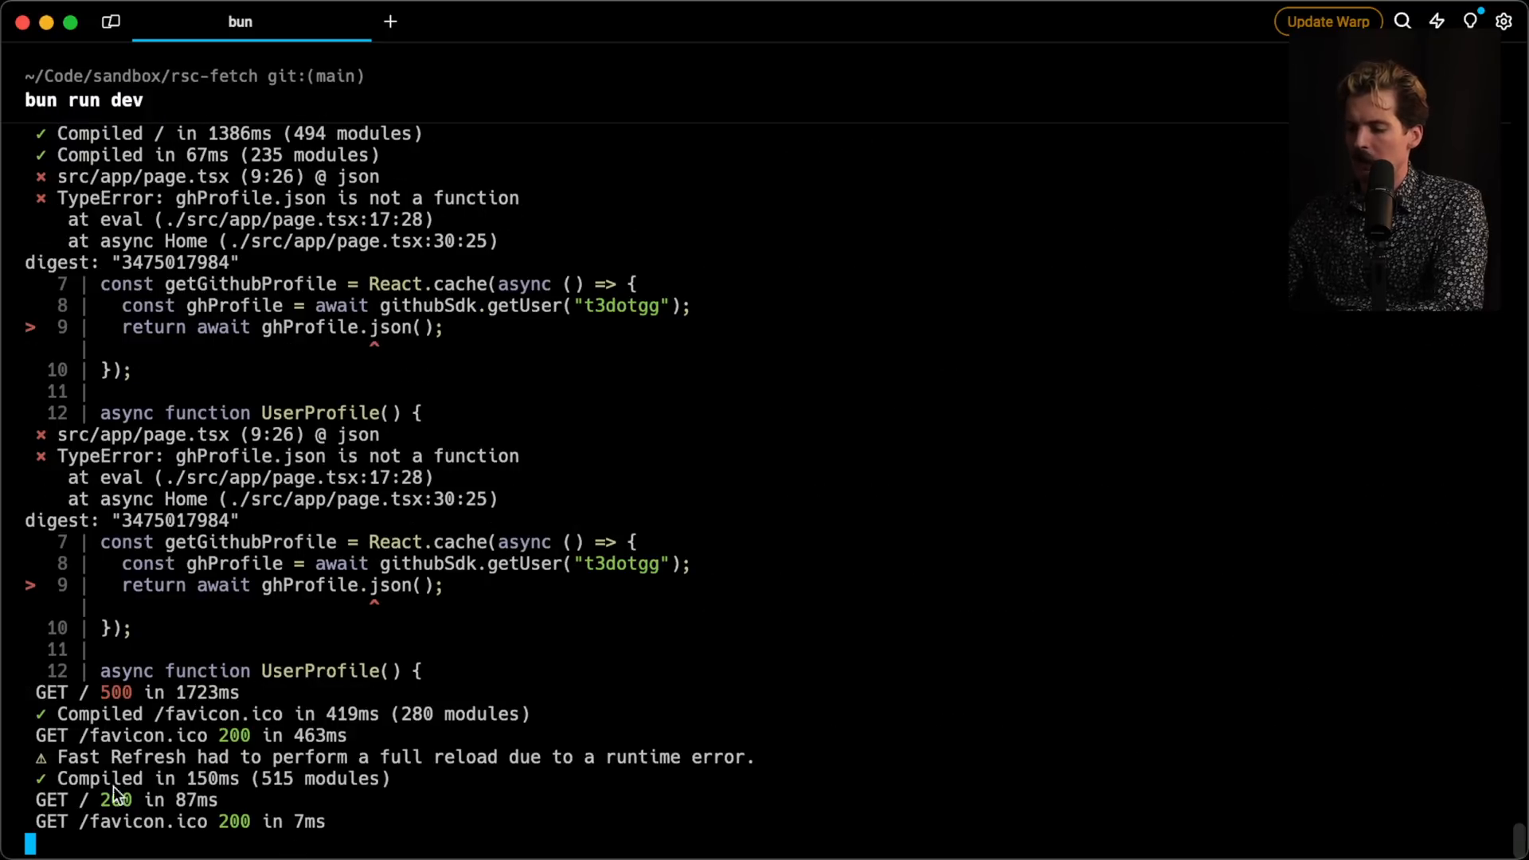
pyautogui.press('cmd+tab')
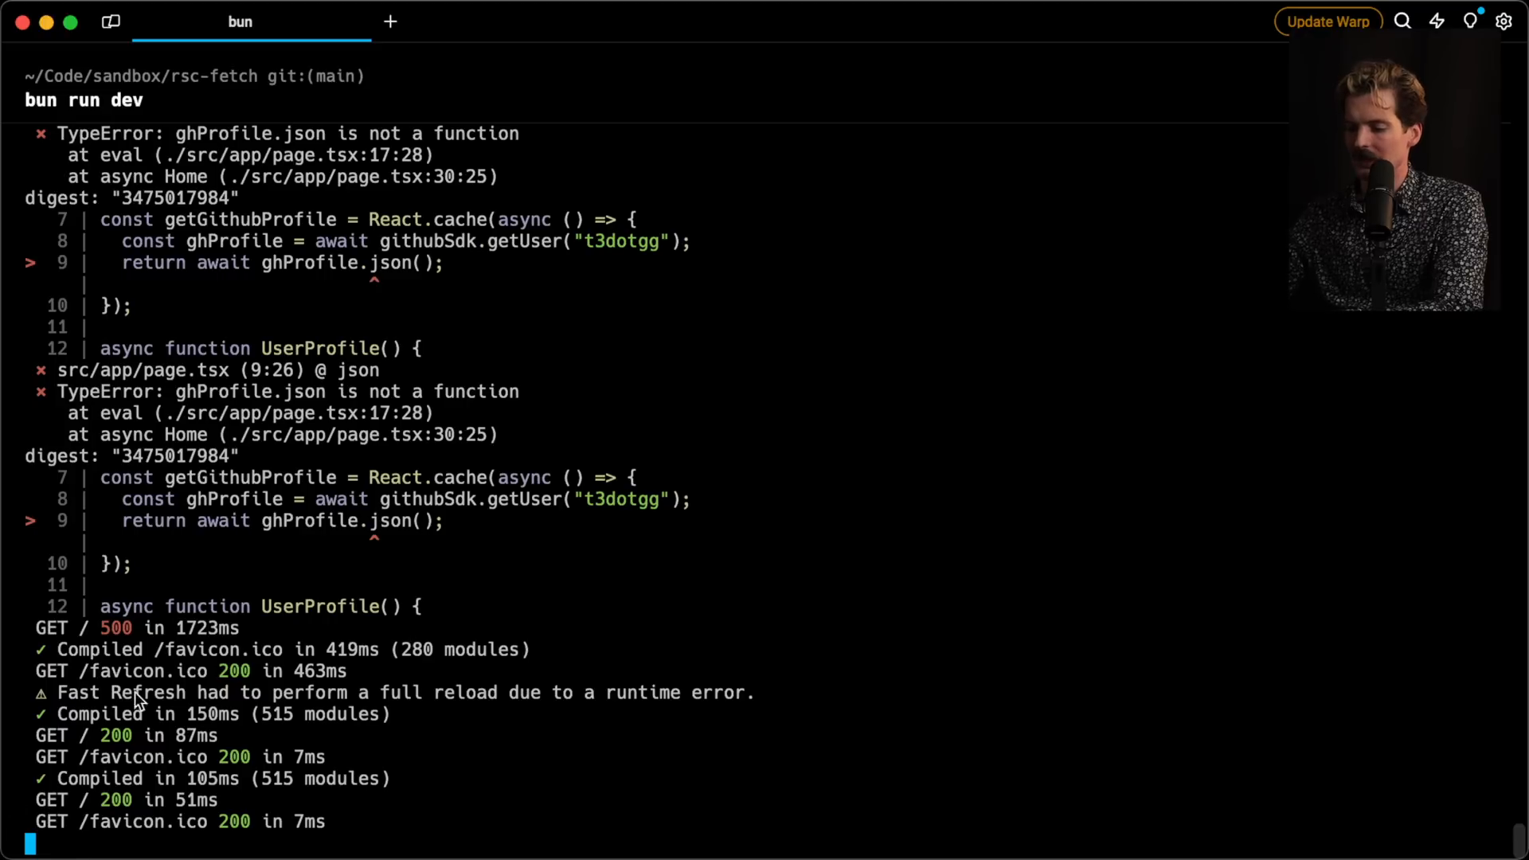
pyautogui.moveTo(147, 819)
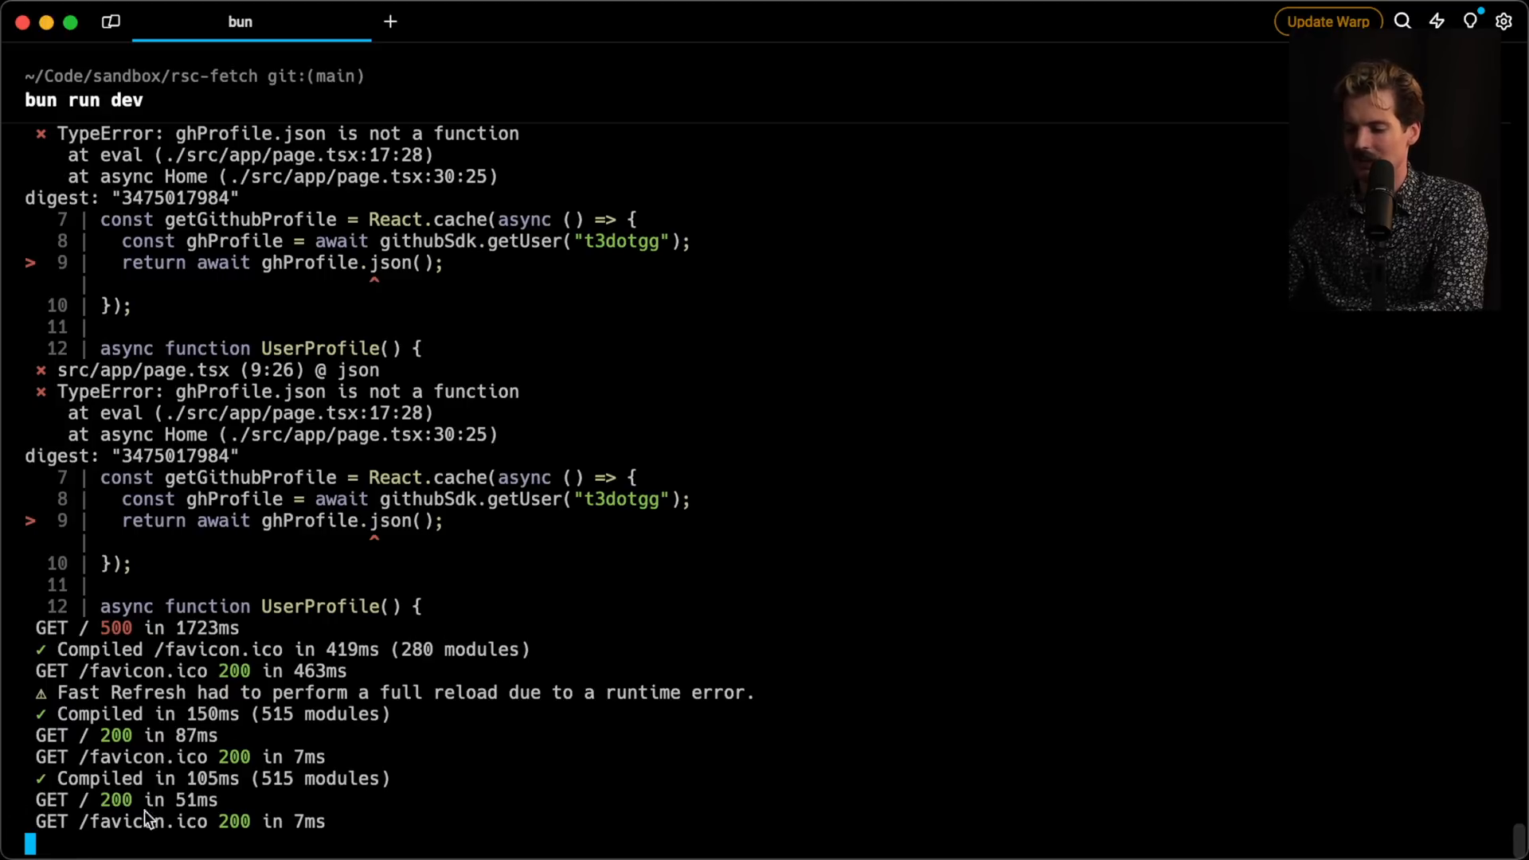
pyautogui.moveTo(355, 379)
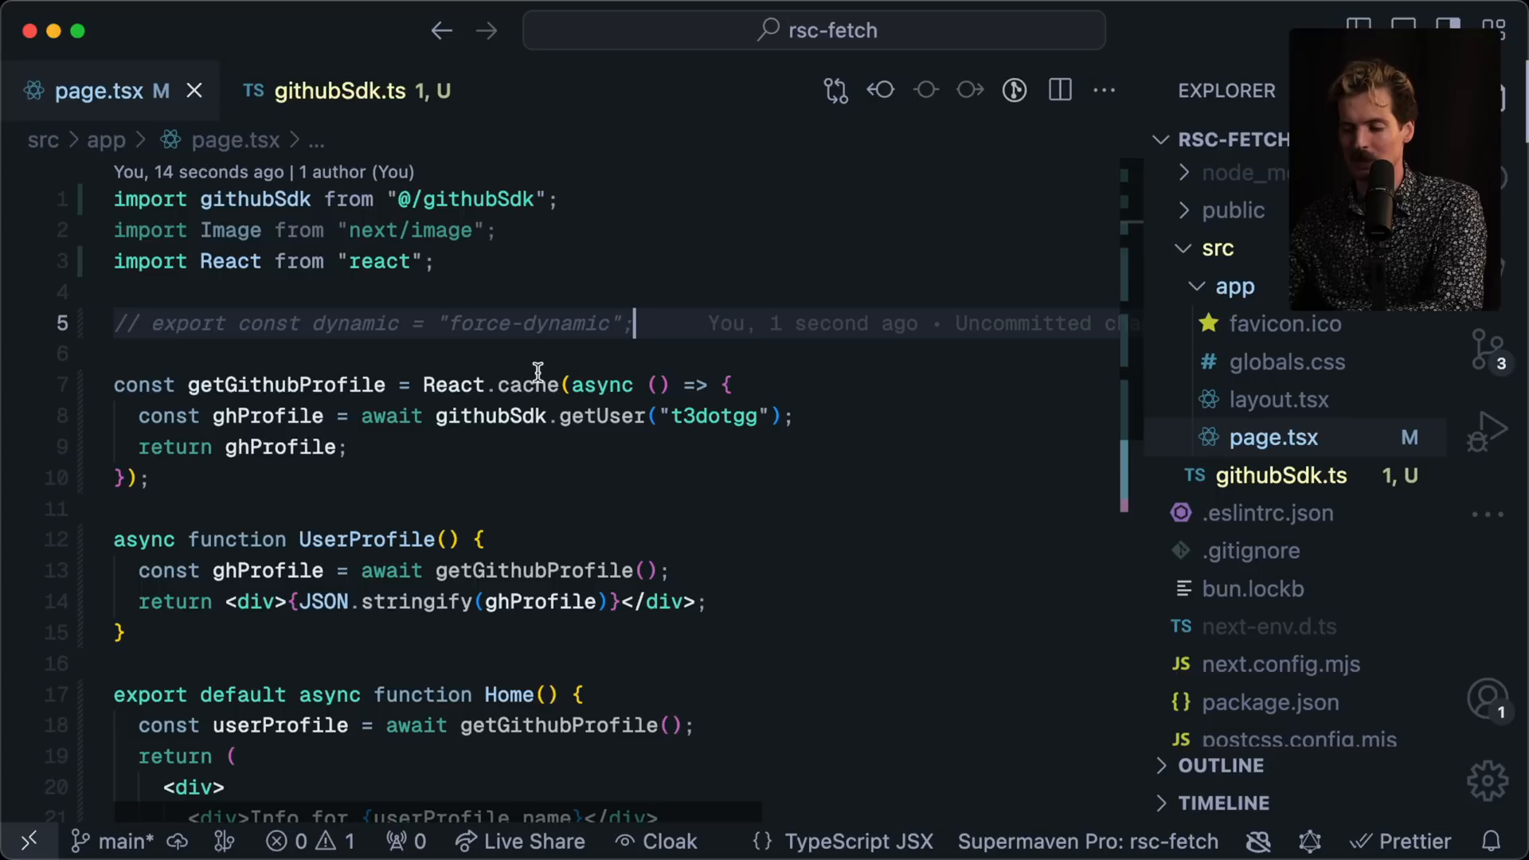
pyautogui.moveTo(599, 256)
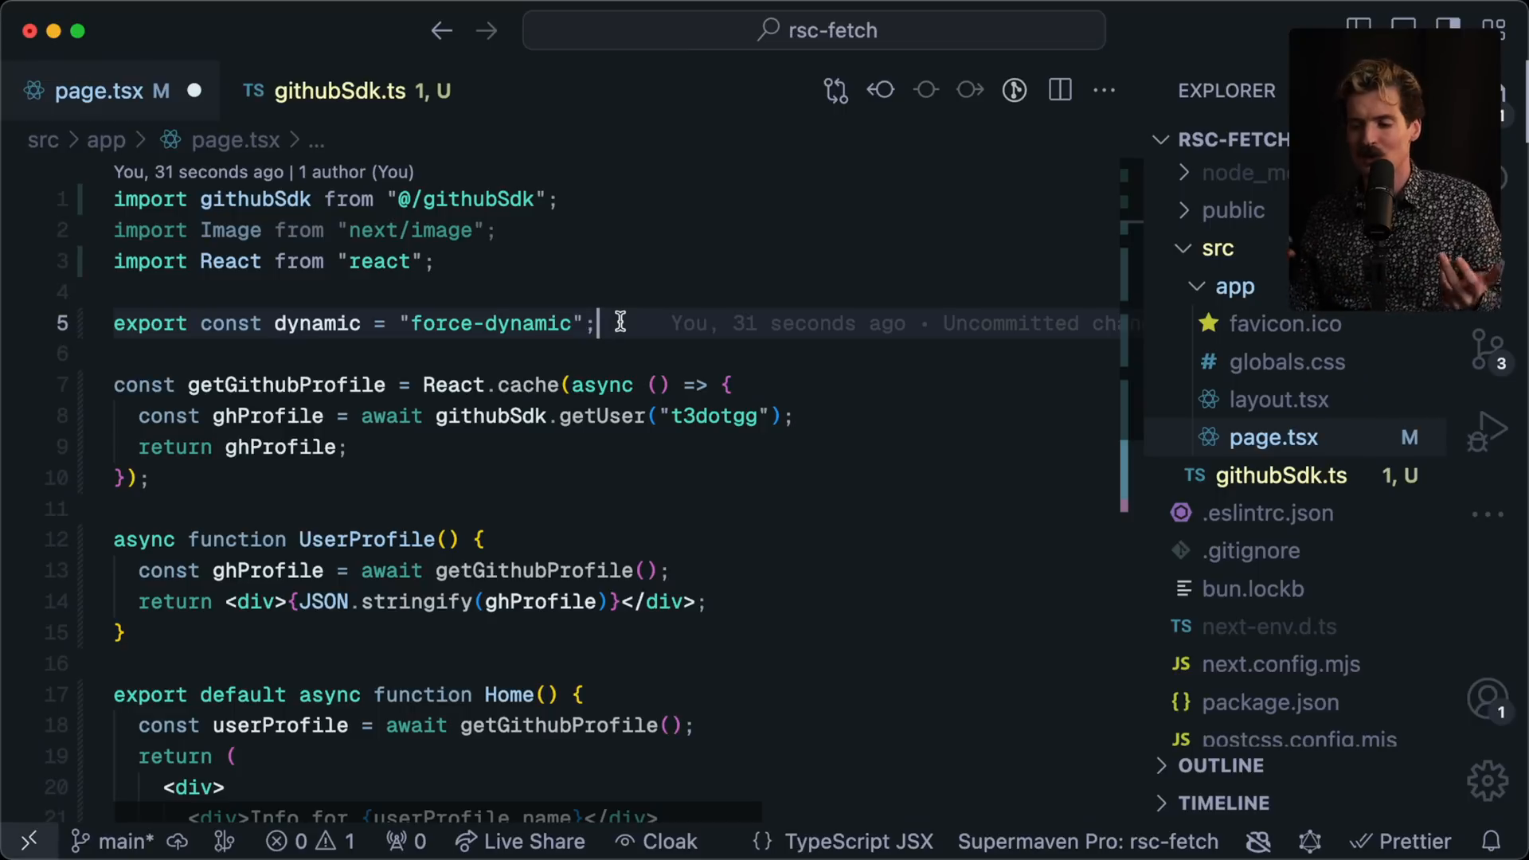
# Step: Switch to githubSdk.ts to look at getUser after returning ghProfile directly
pyautogui.click(338, 91)
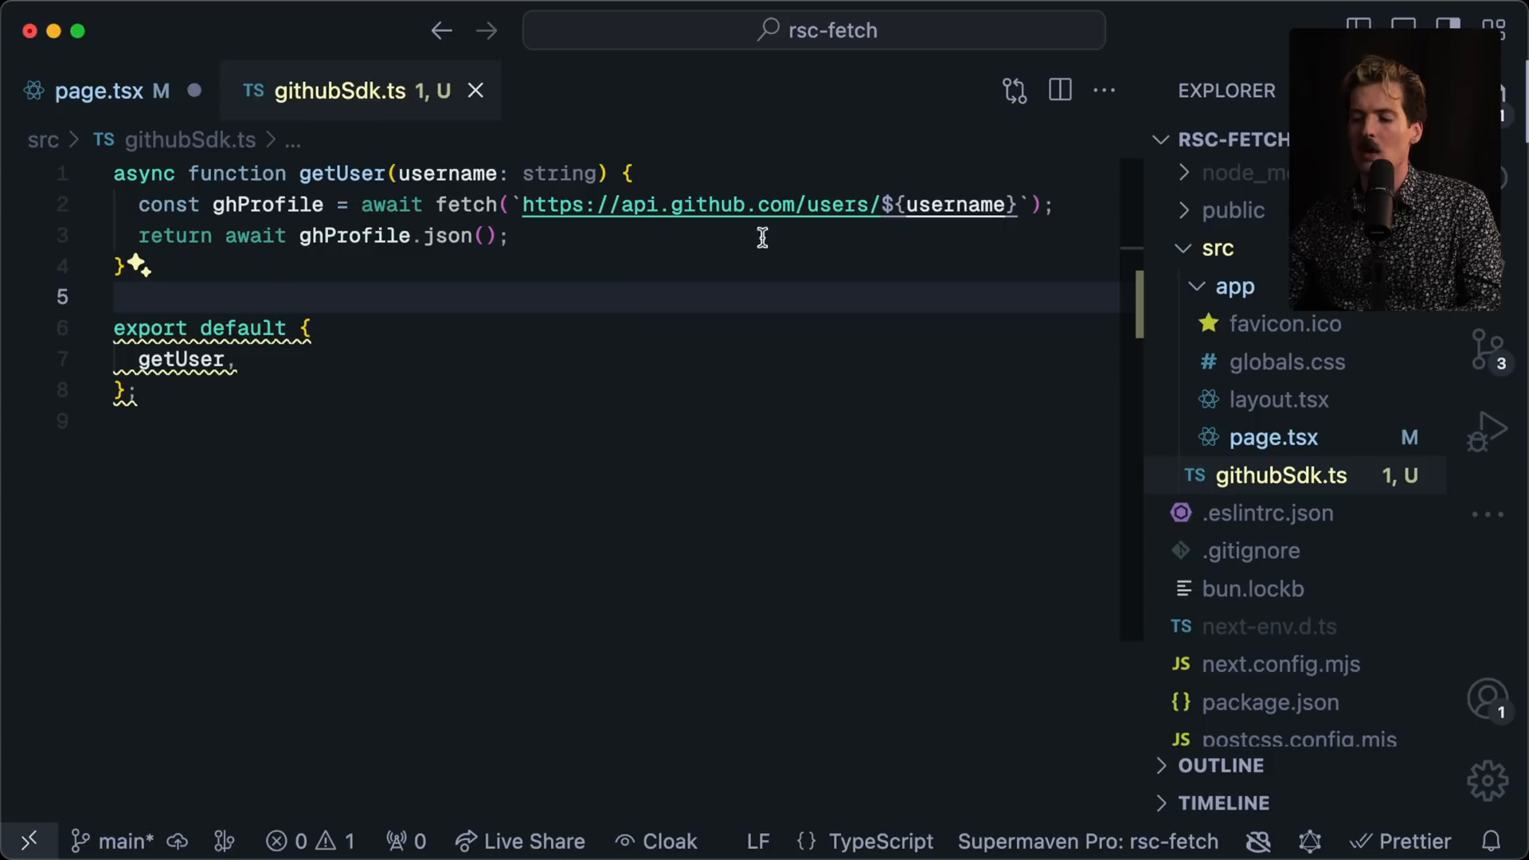
pyautogui.moveTo(443, 537)
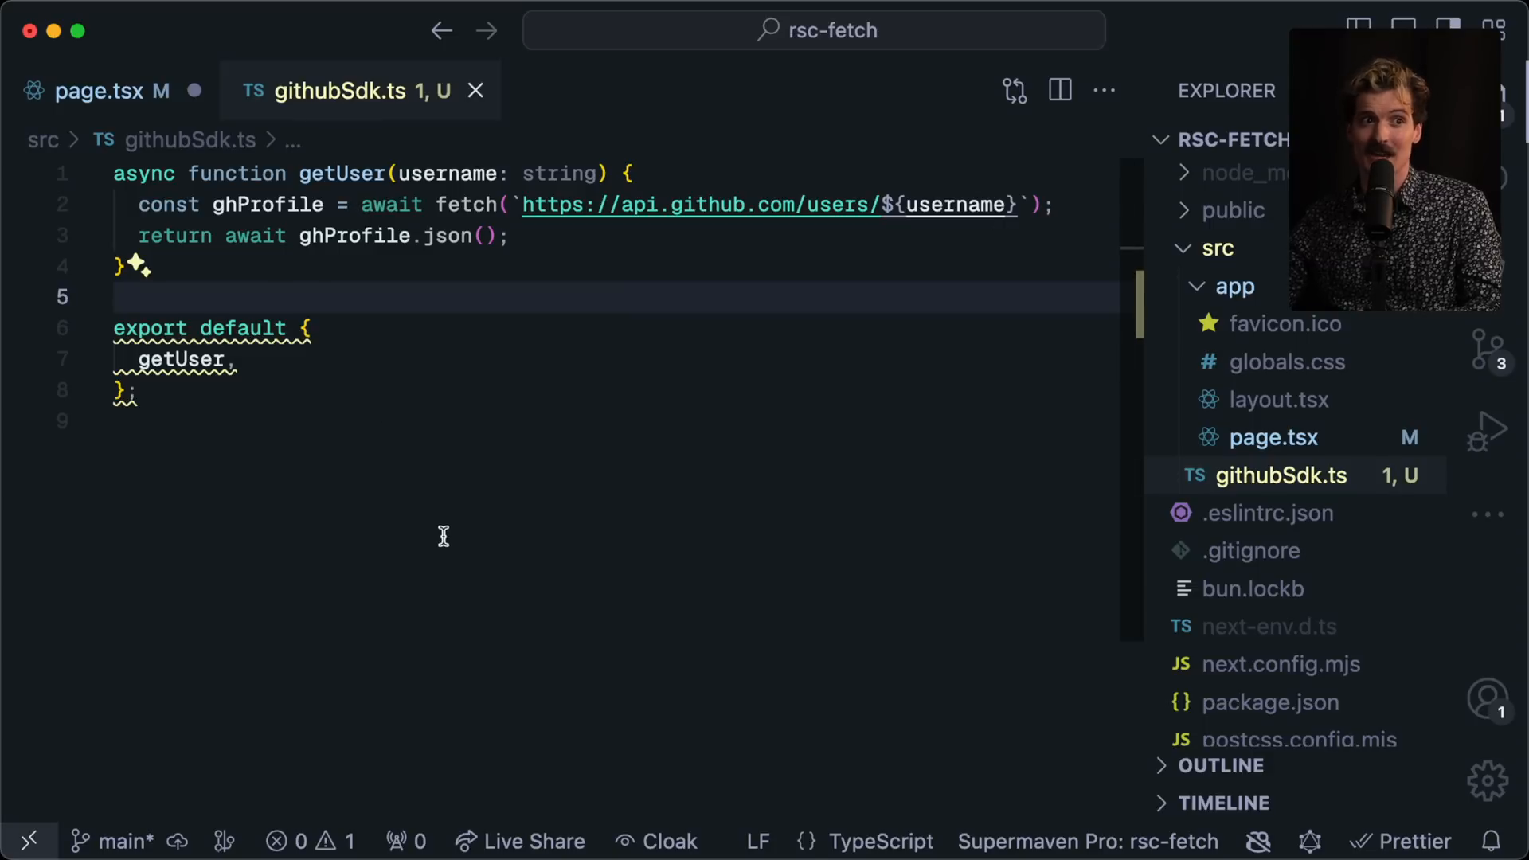
pyautogui.moveTo(523, 459)
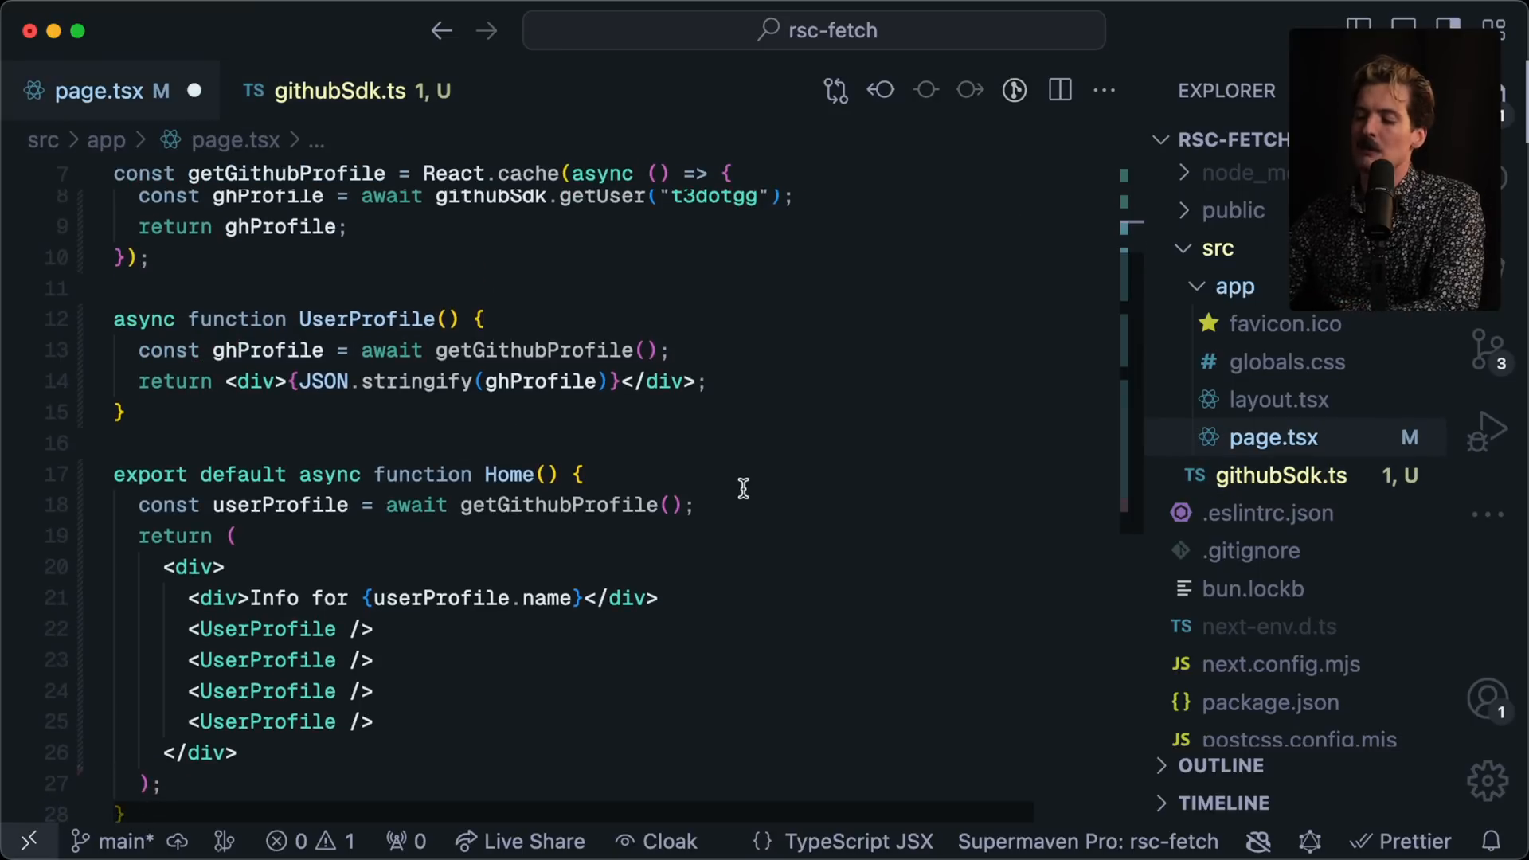
pyautogui.click(338, 91)
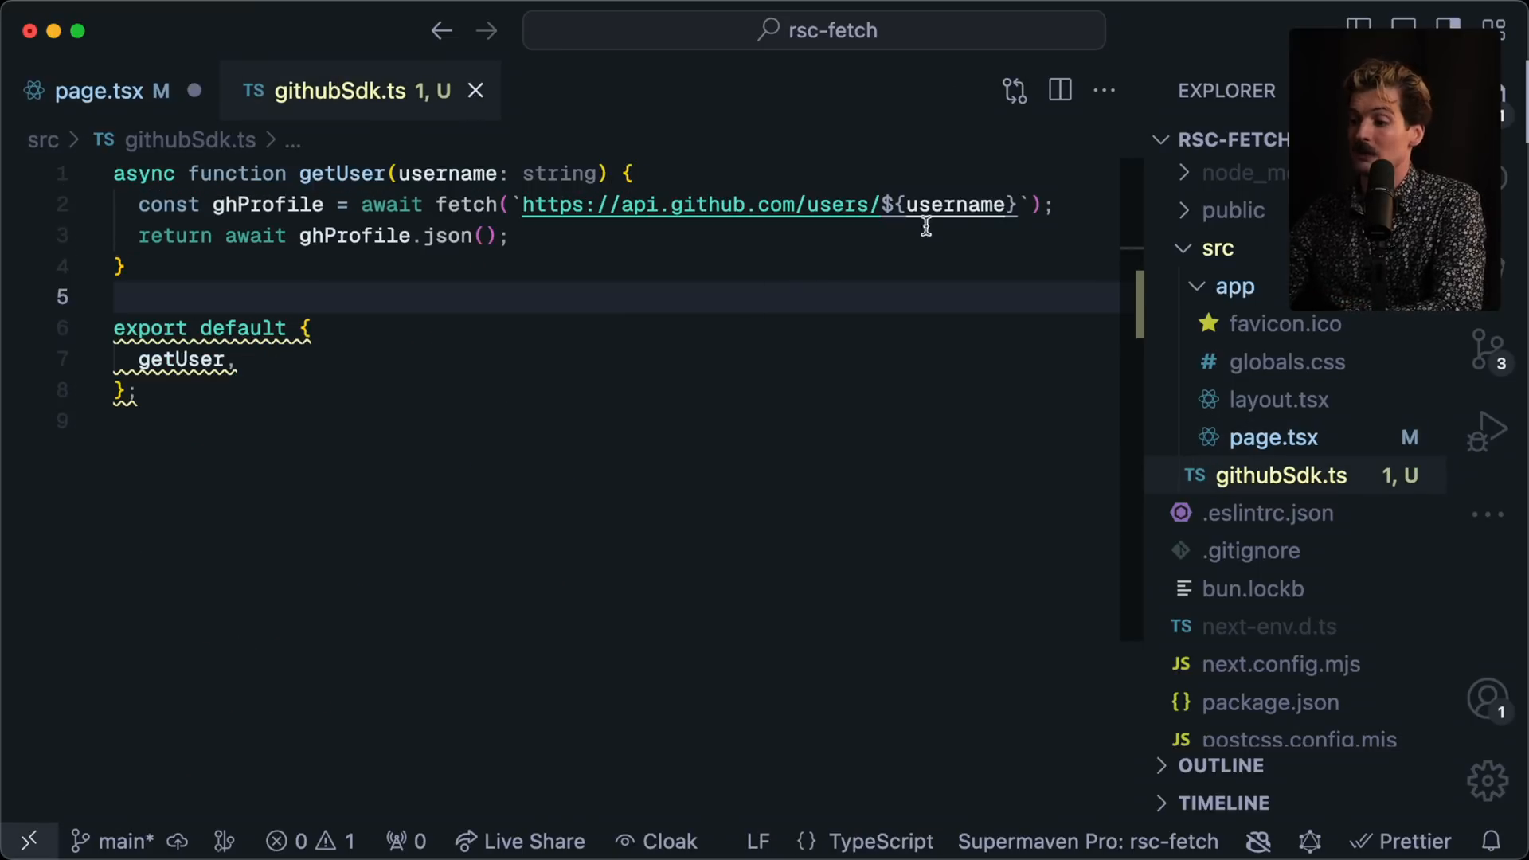
# Step: In page.tsx's Home, add timestamp: Date.now() to the POST /log body alongside userProfile
pyautogui.click(98, 91)
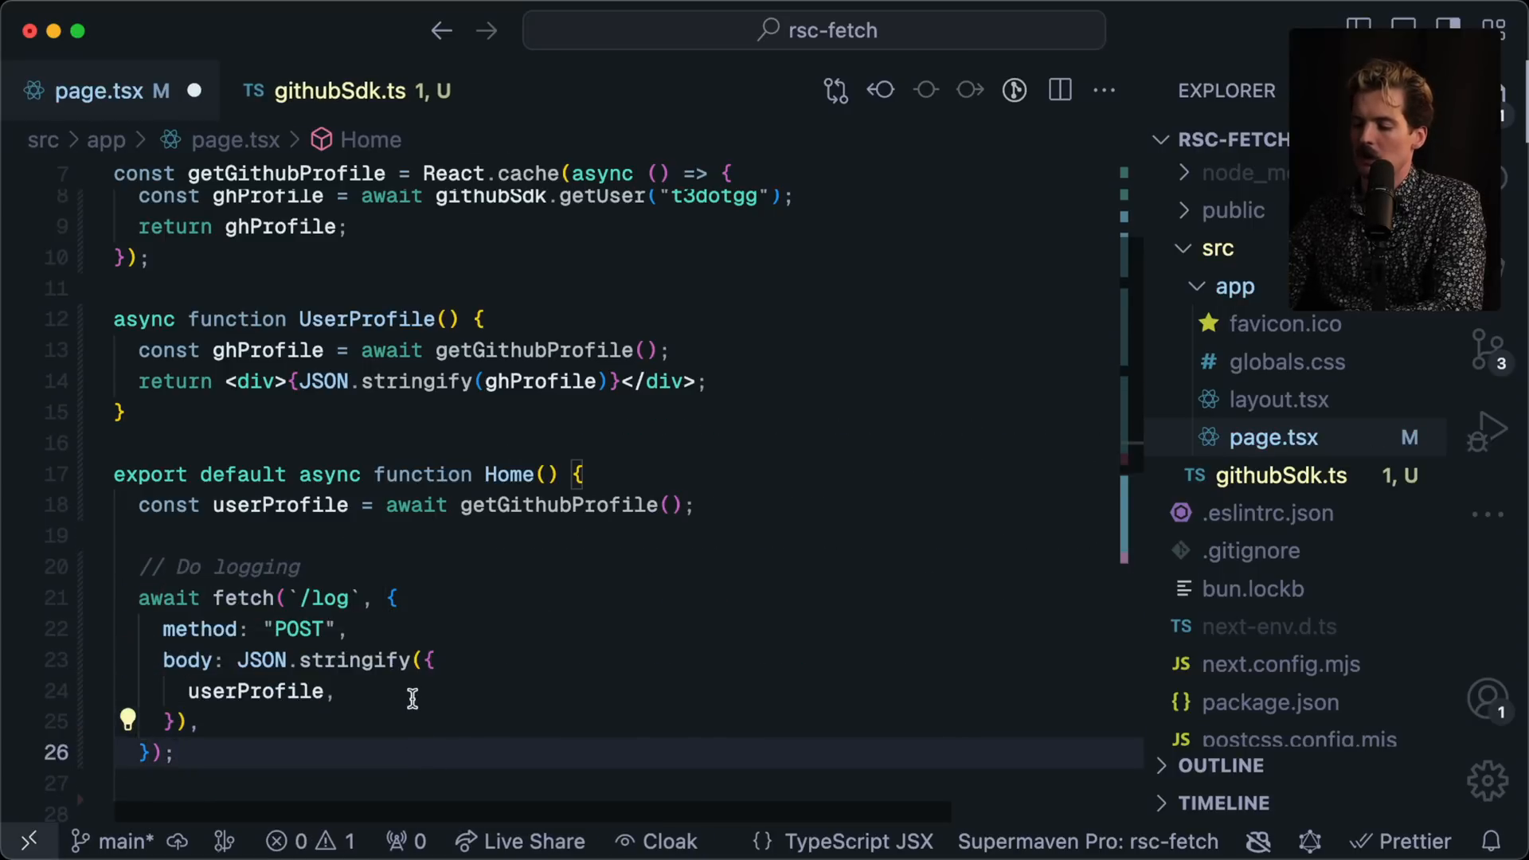
pyautogui.write('timestamp: Date.now(),')
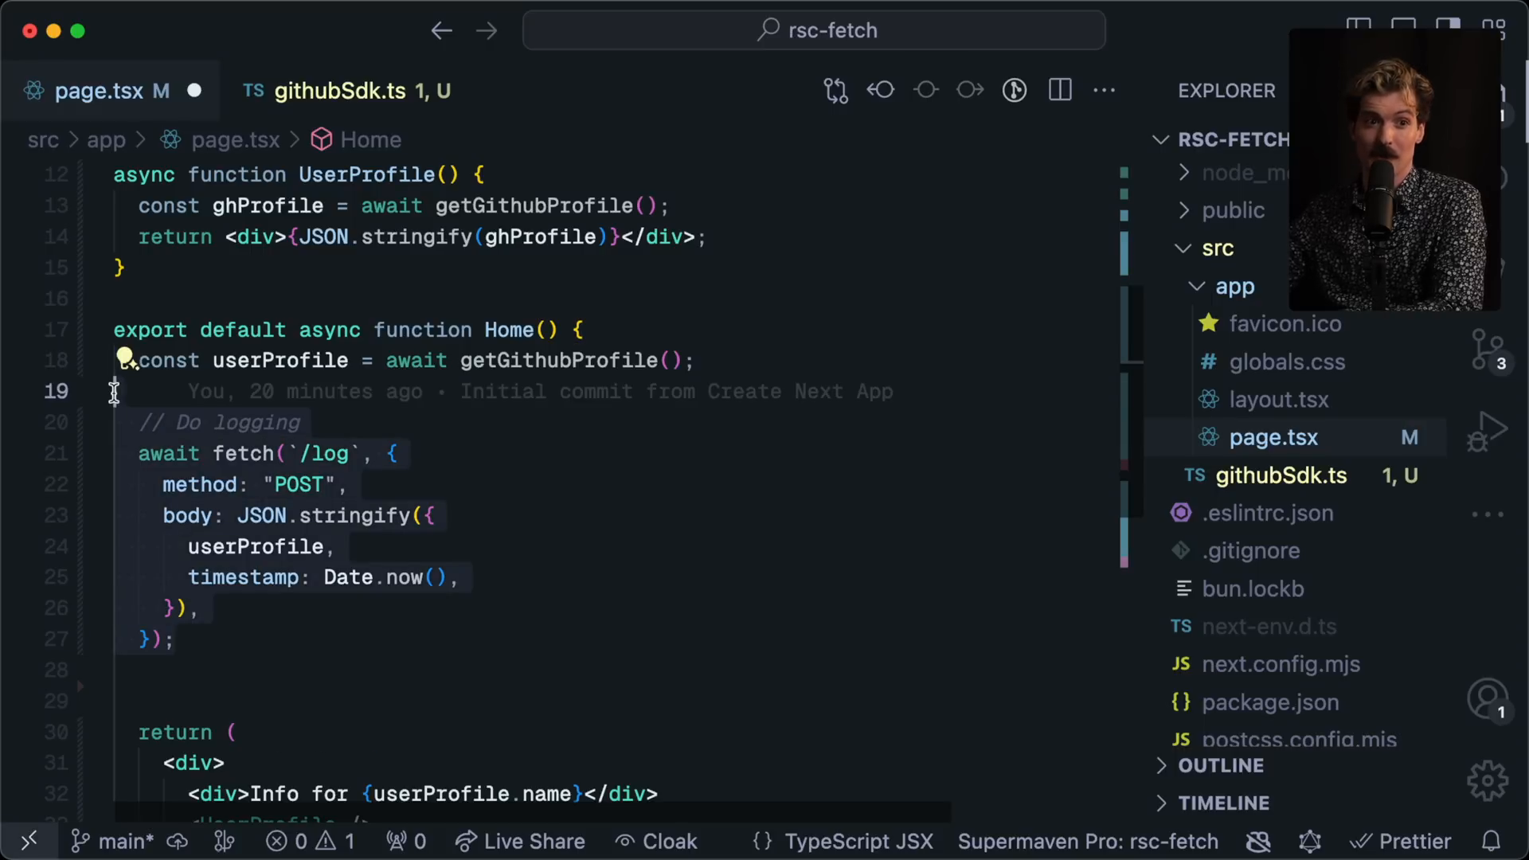
pyautogui.moveTo(289, 641)
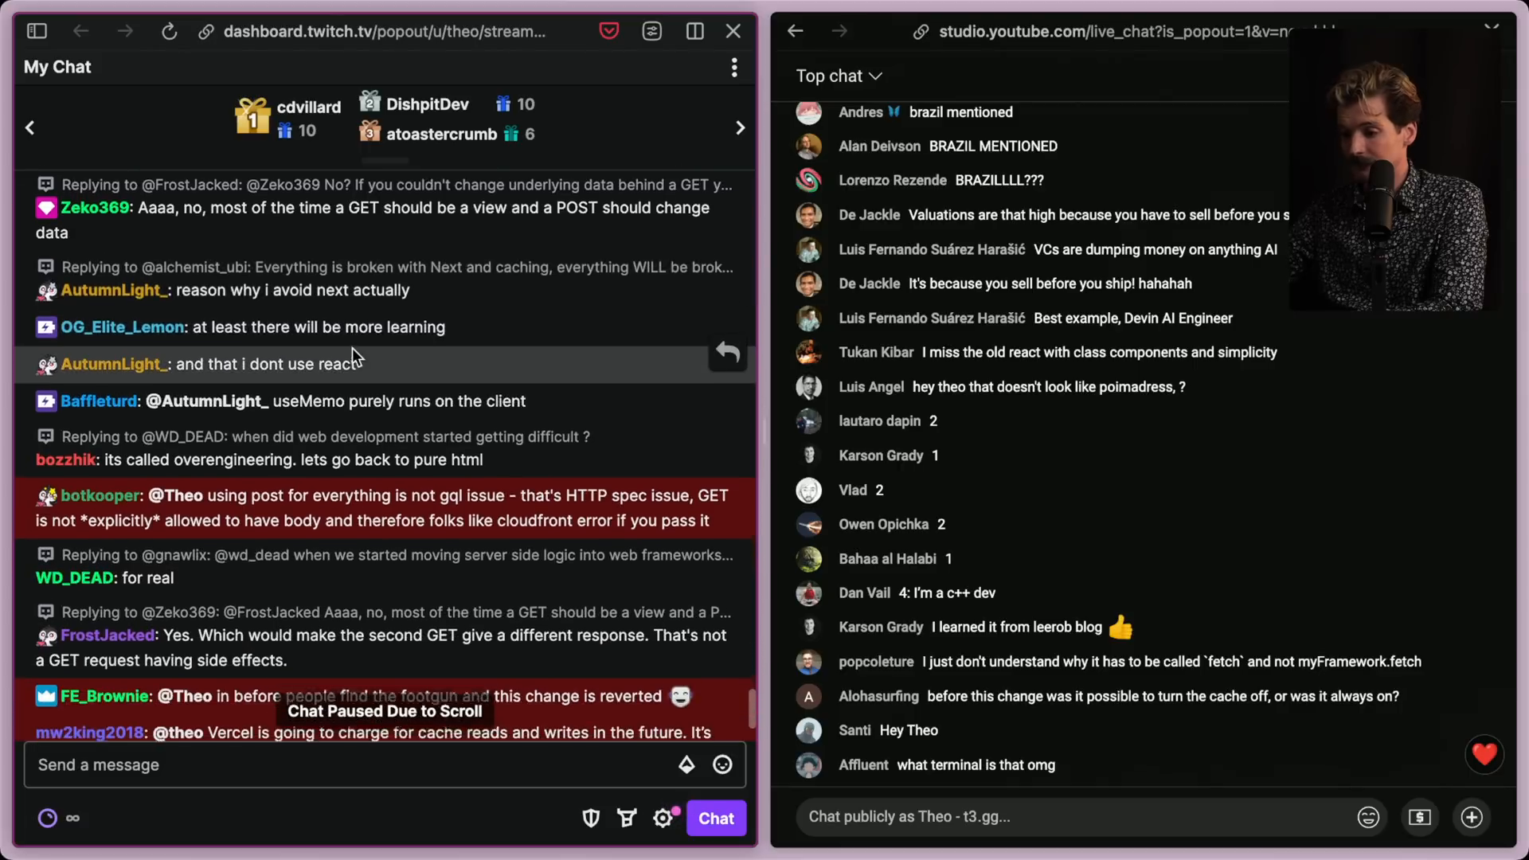
pyautogui.scroll(-3)
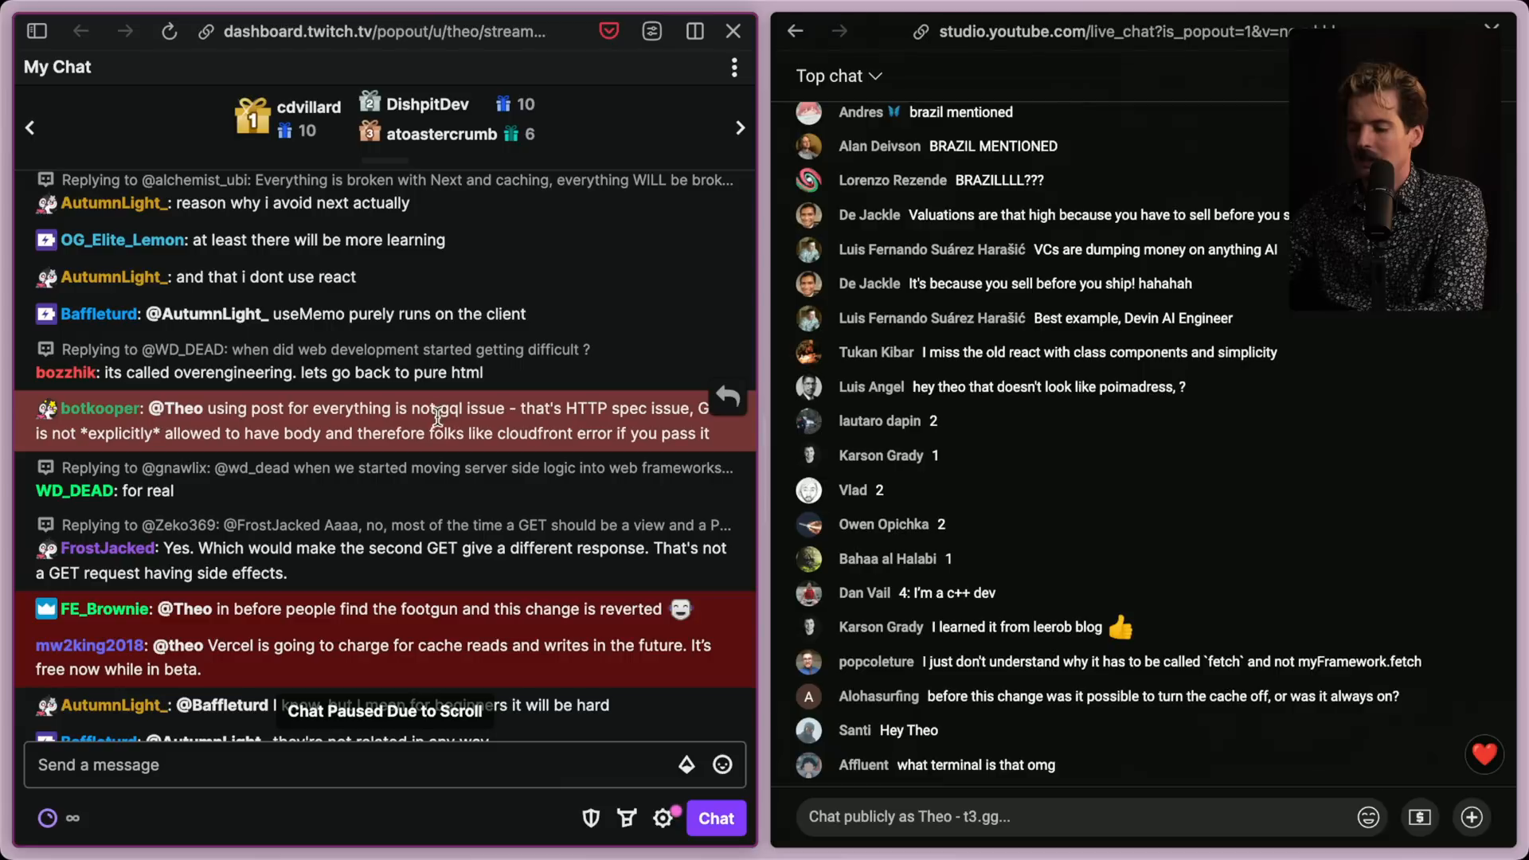
pyautogui.moveTo(434, 407); pyautogui.dragTo(712, 434)
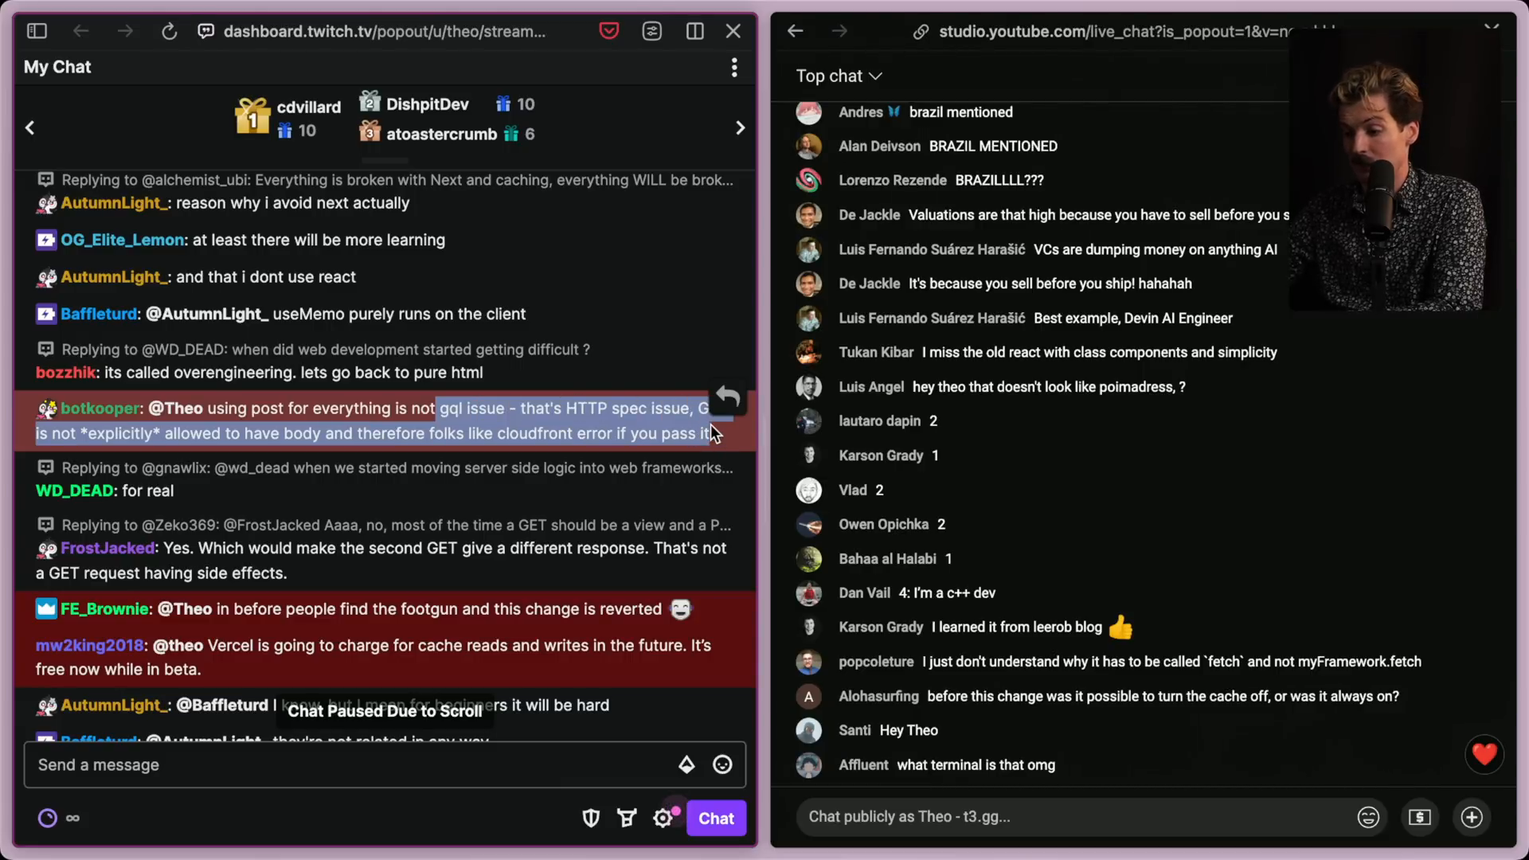
pyautogui.scroll(-3)
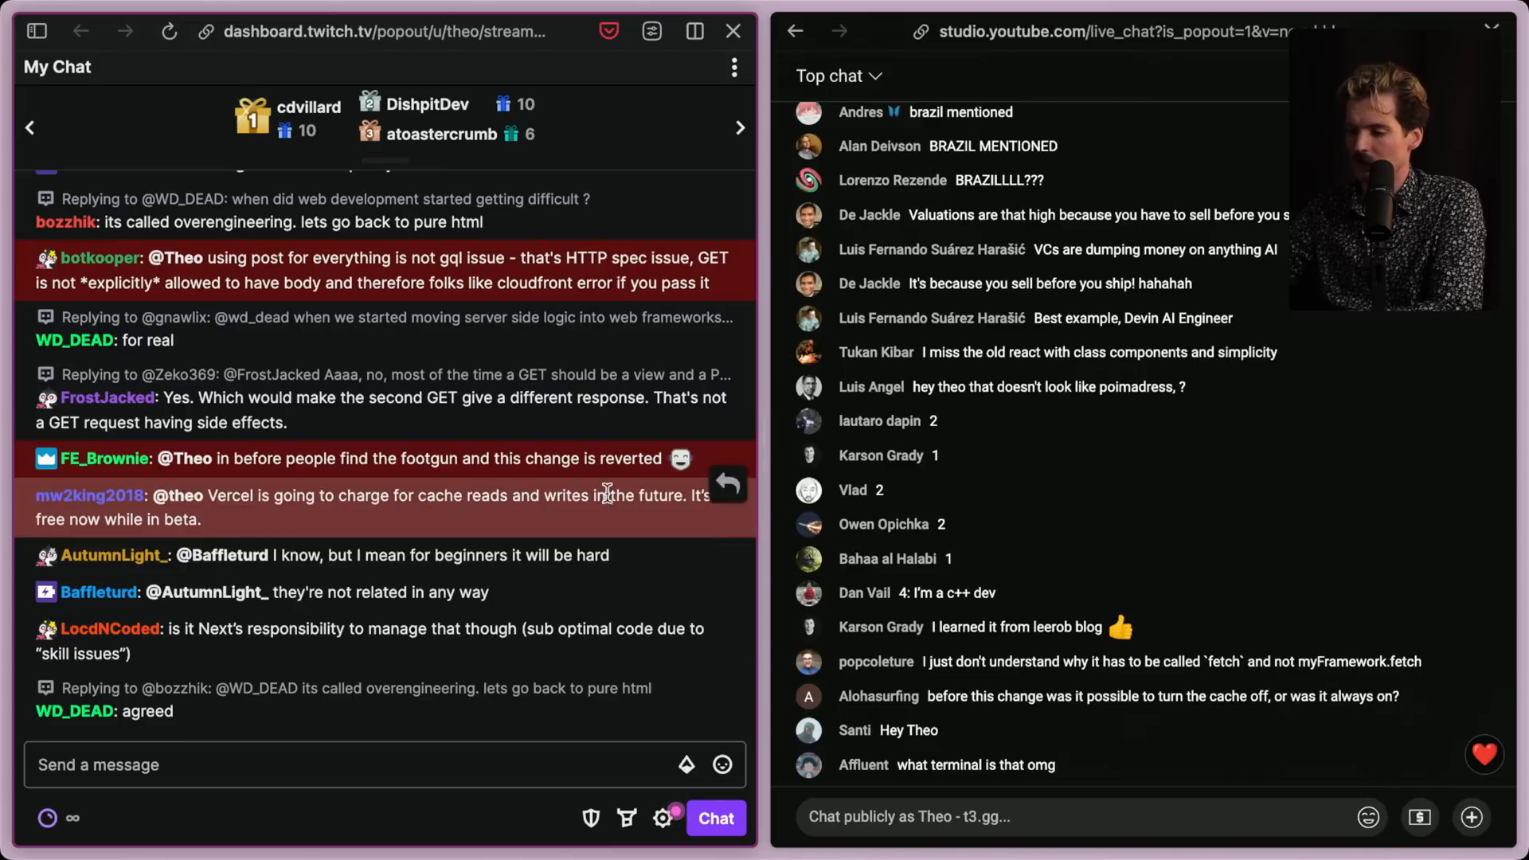
pyautogui.scroll(-3)
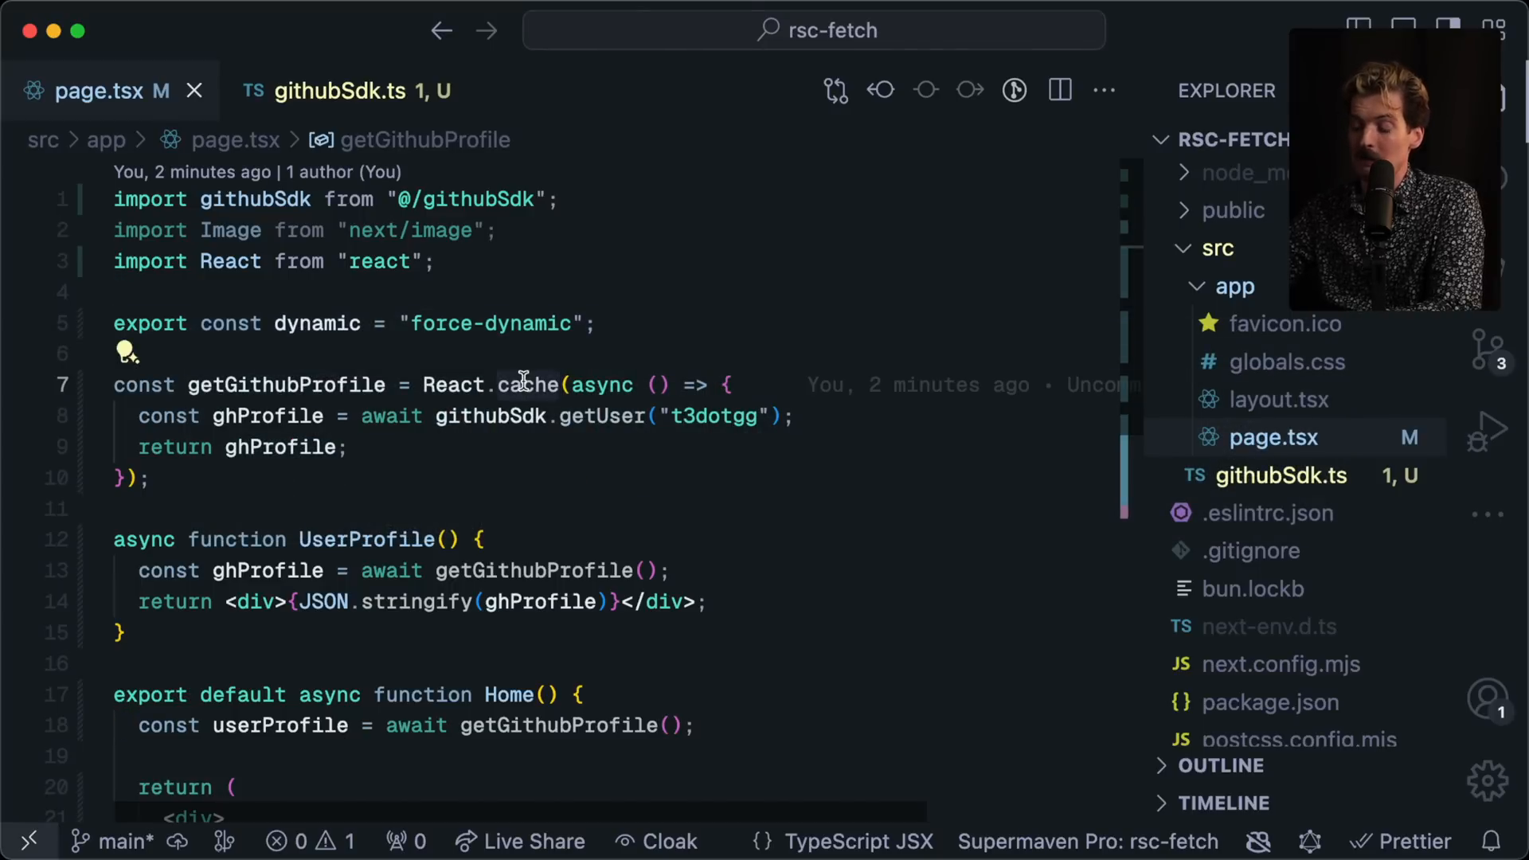
# Step: Add a count variable declaration inside getUser in githubSdk.ts
pyautogui.write('deduc')
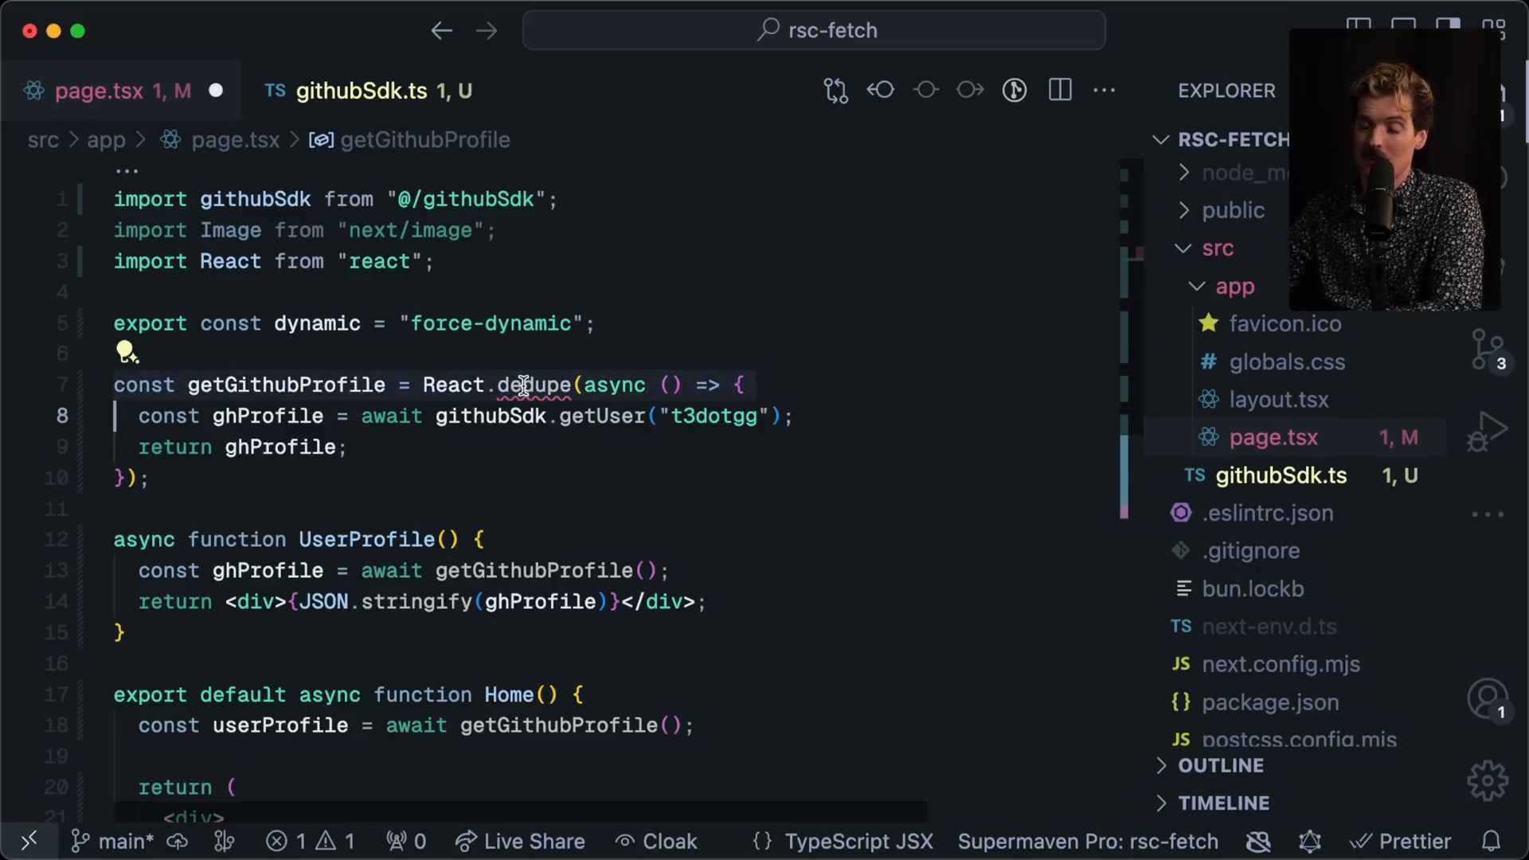
pyautogui.click(553, 384)
pyautogui.write('cach')
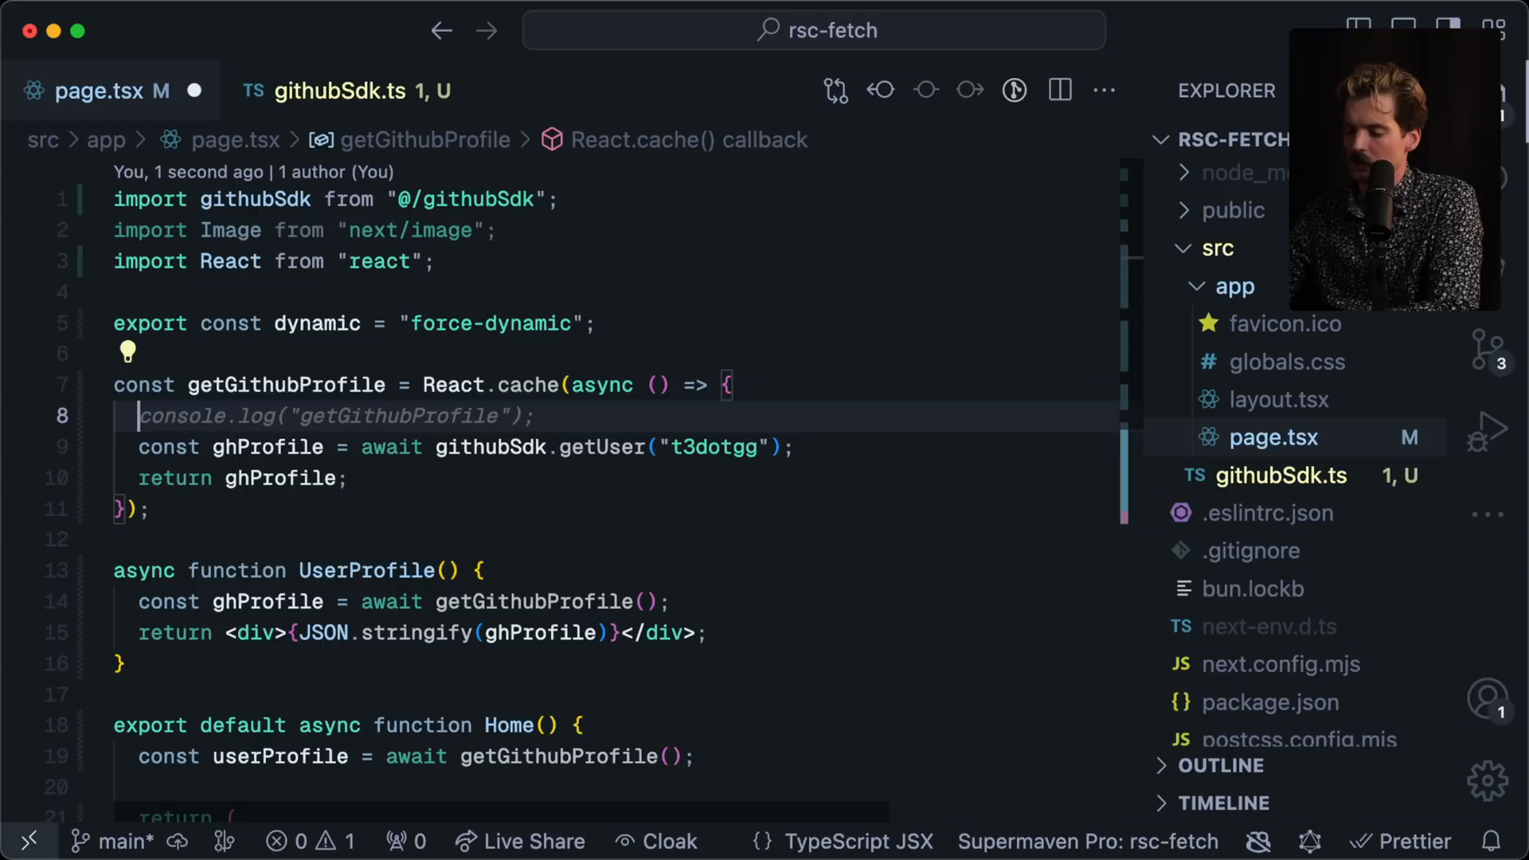
pyautogui.write('let count = 1;')
pyautogui.write('console.log("getGithubProfile", count++);')
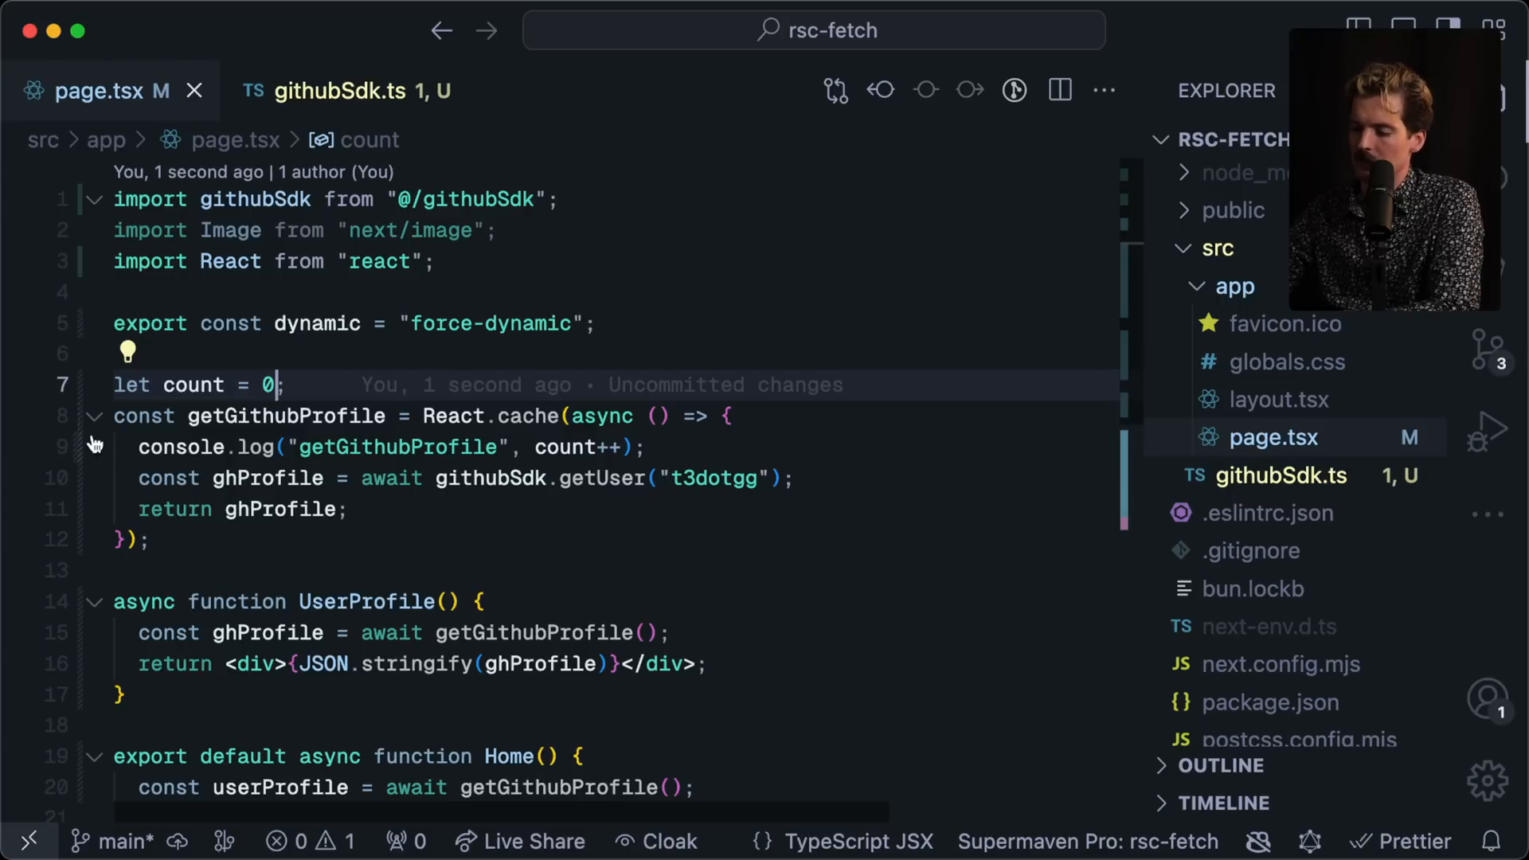
# Step: Review githubSdk.ts and page.tsx after removing the count logging from getGithubProfile
pyautogui.click(272, 384)
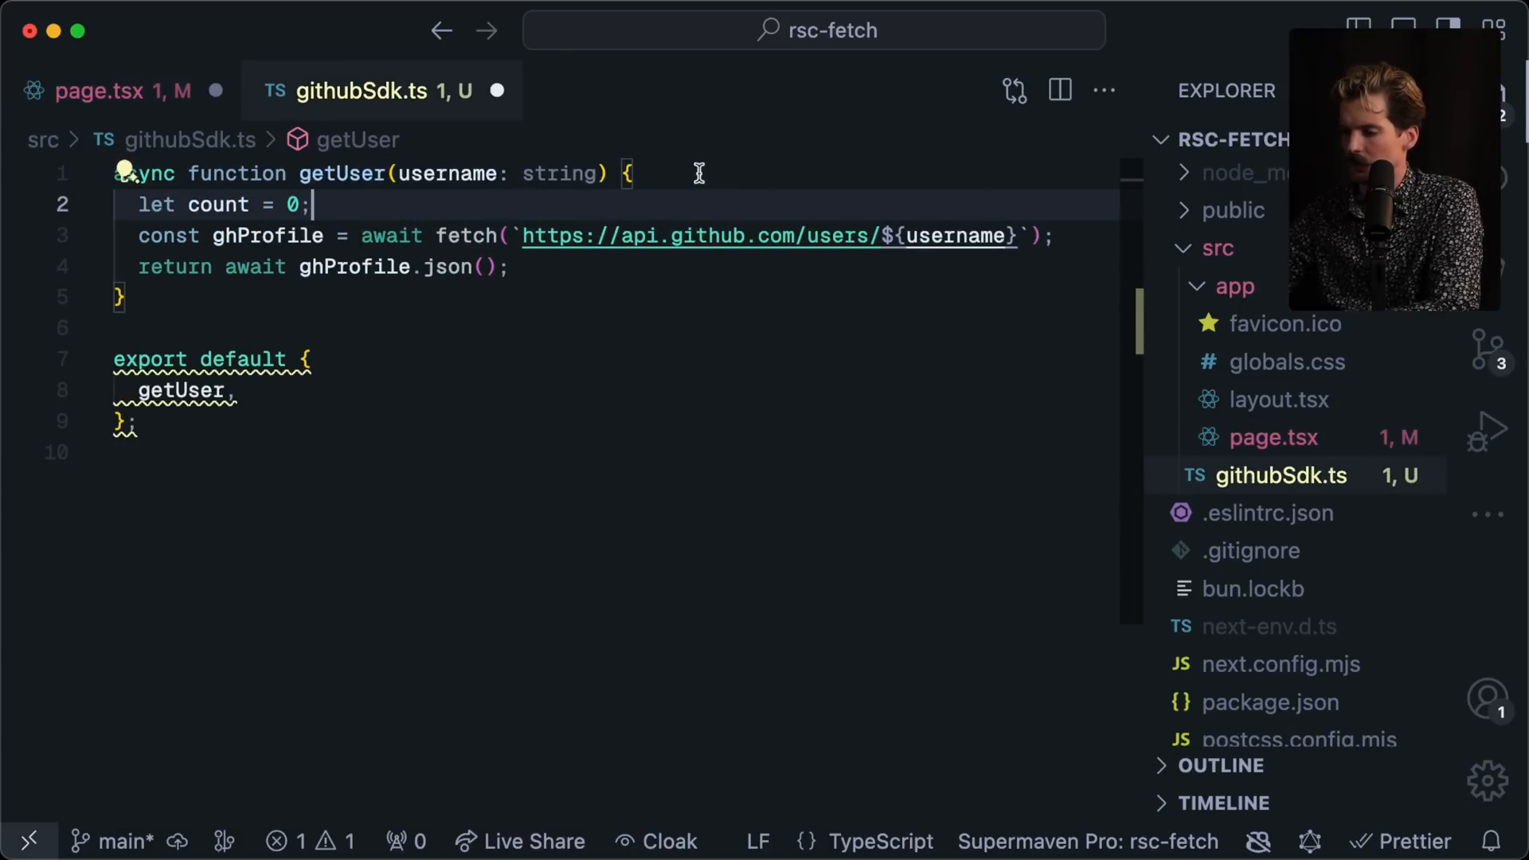
pyautogui.click(115, 91)
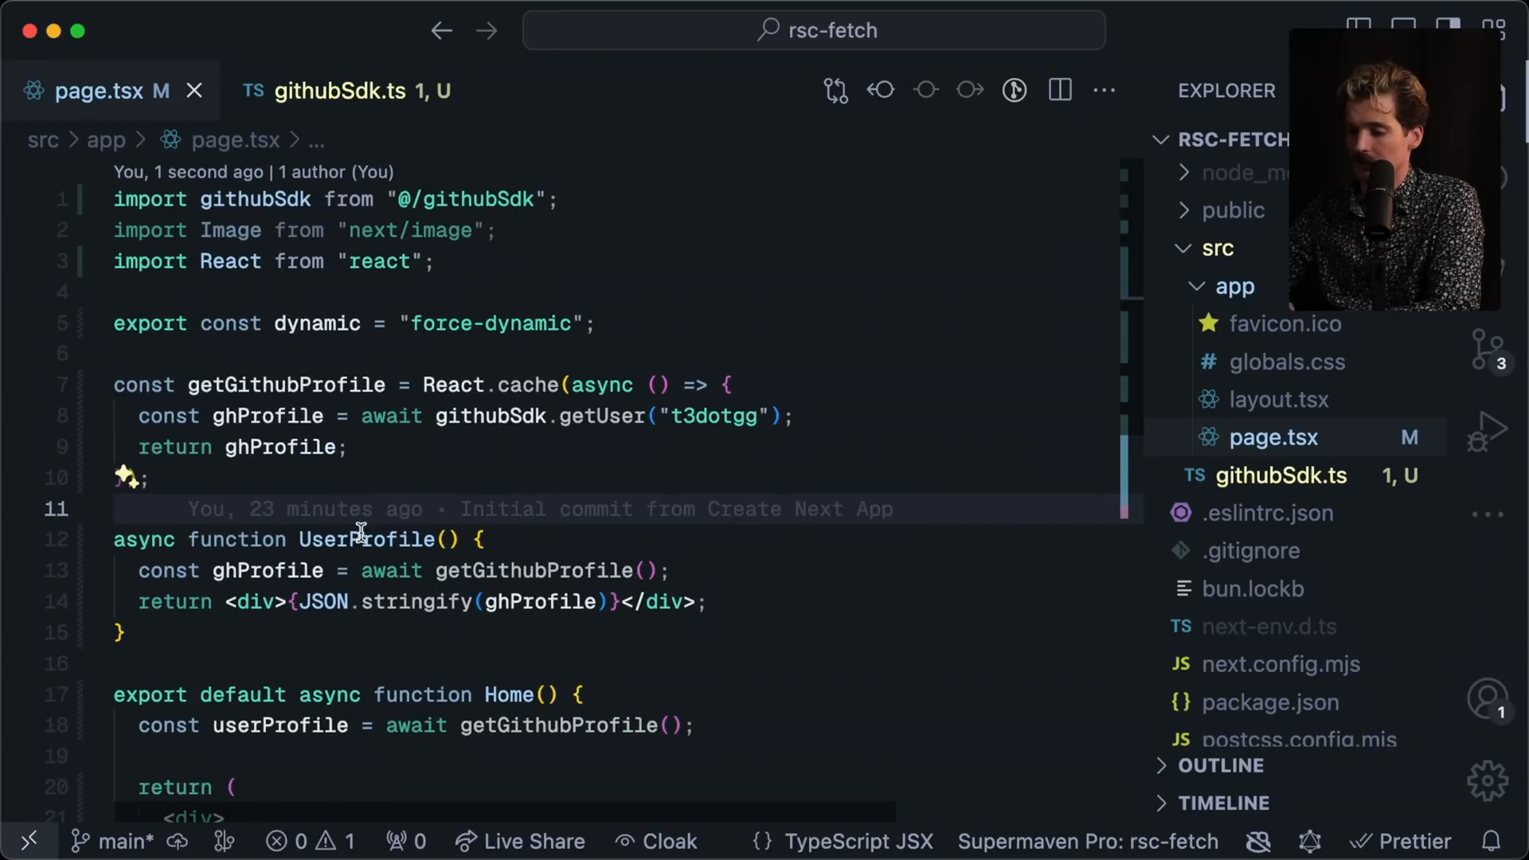
pyautogui.scroll(-3)
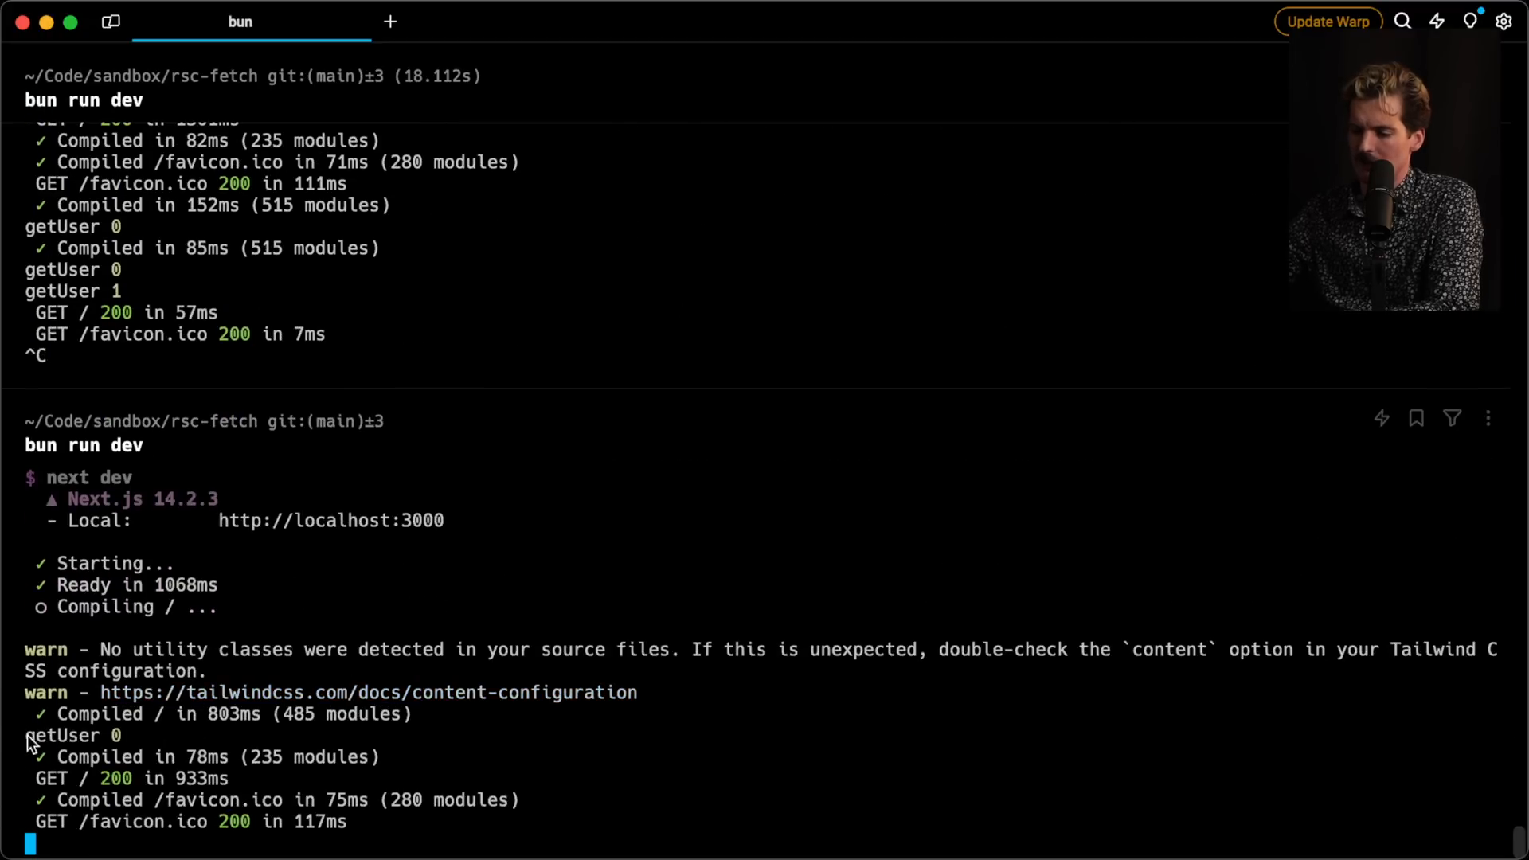
# Step: Switch to Warp to restart the dev server and check the getUser log
pyautogui.press('cmd+tab')
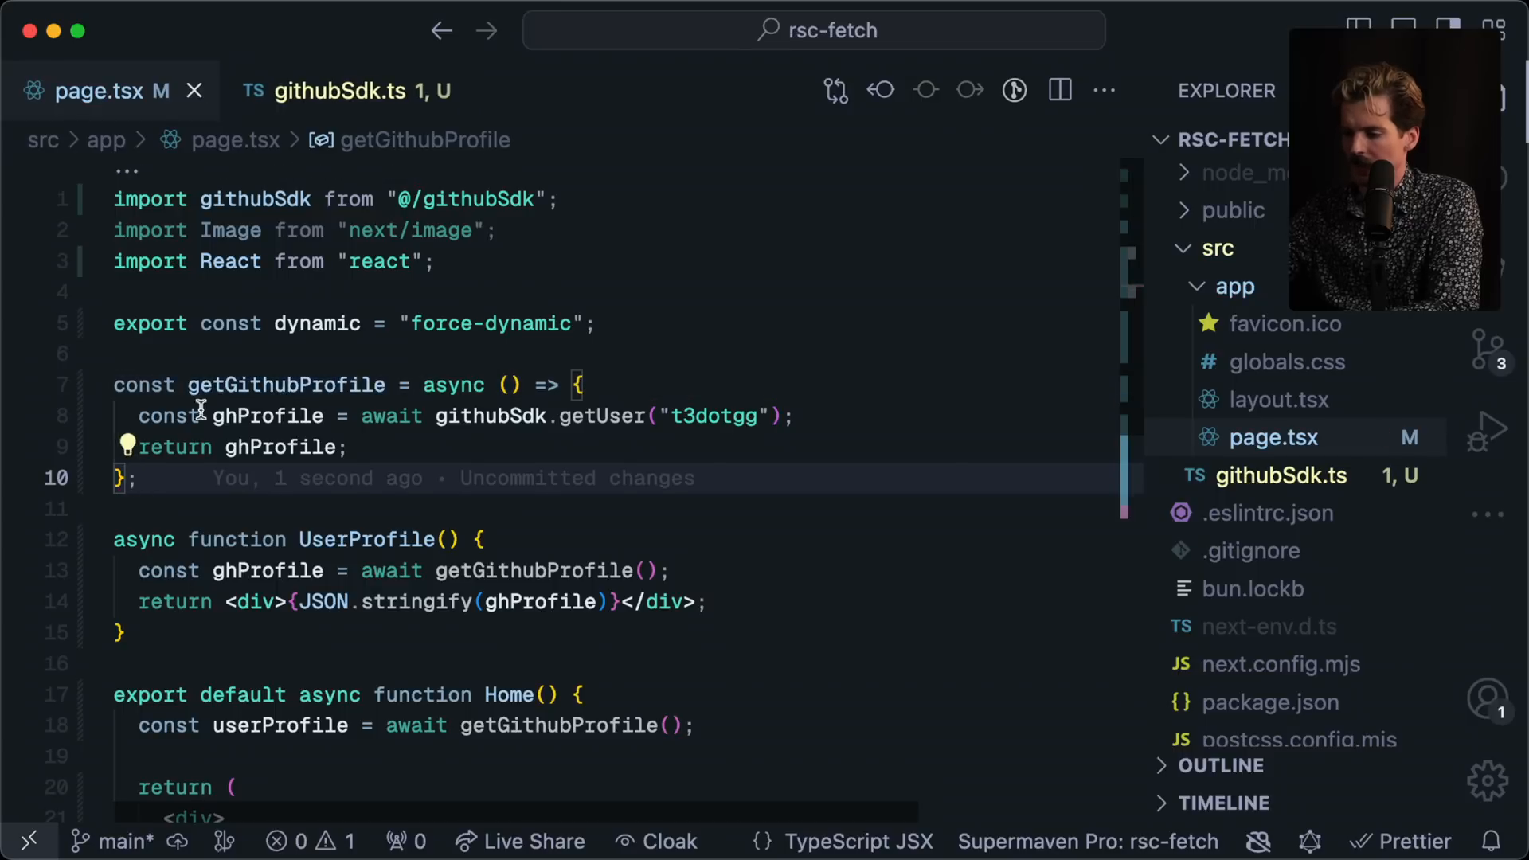
# Step: Give getUser's fetch an options object, trying revalidate: 60 * 1000, and check the Warp log
pyautogui.click(338, 91)
pyautogui.write('next: {')
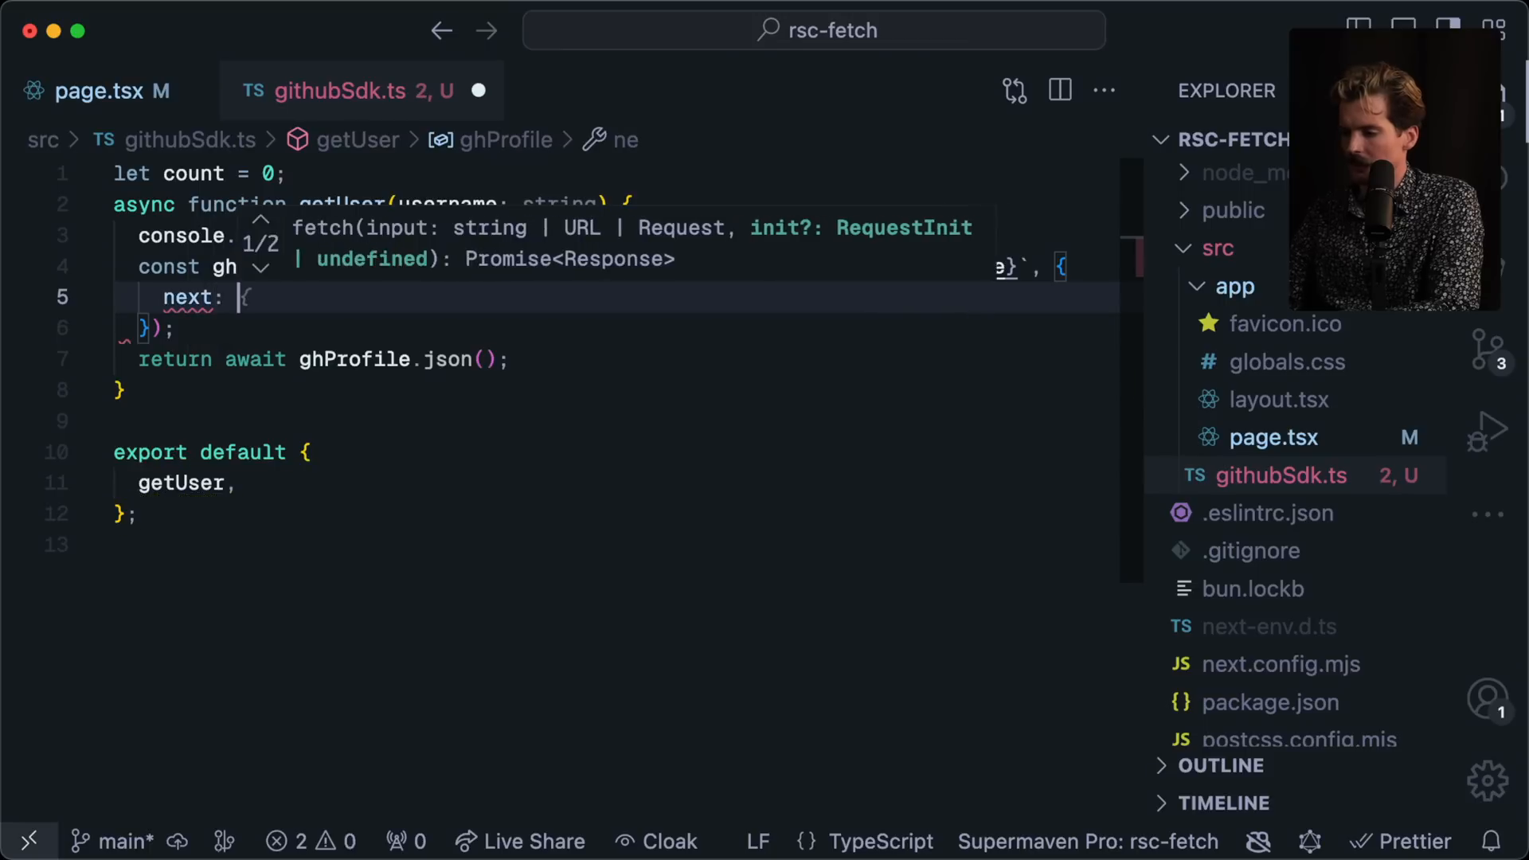
pyautogui.write('revalidate: 60 * 1000,')
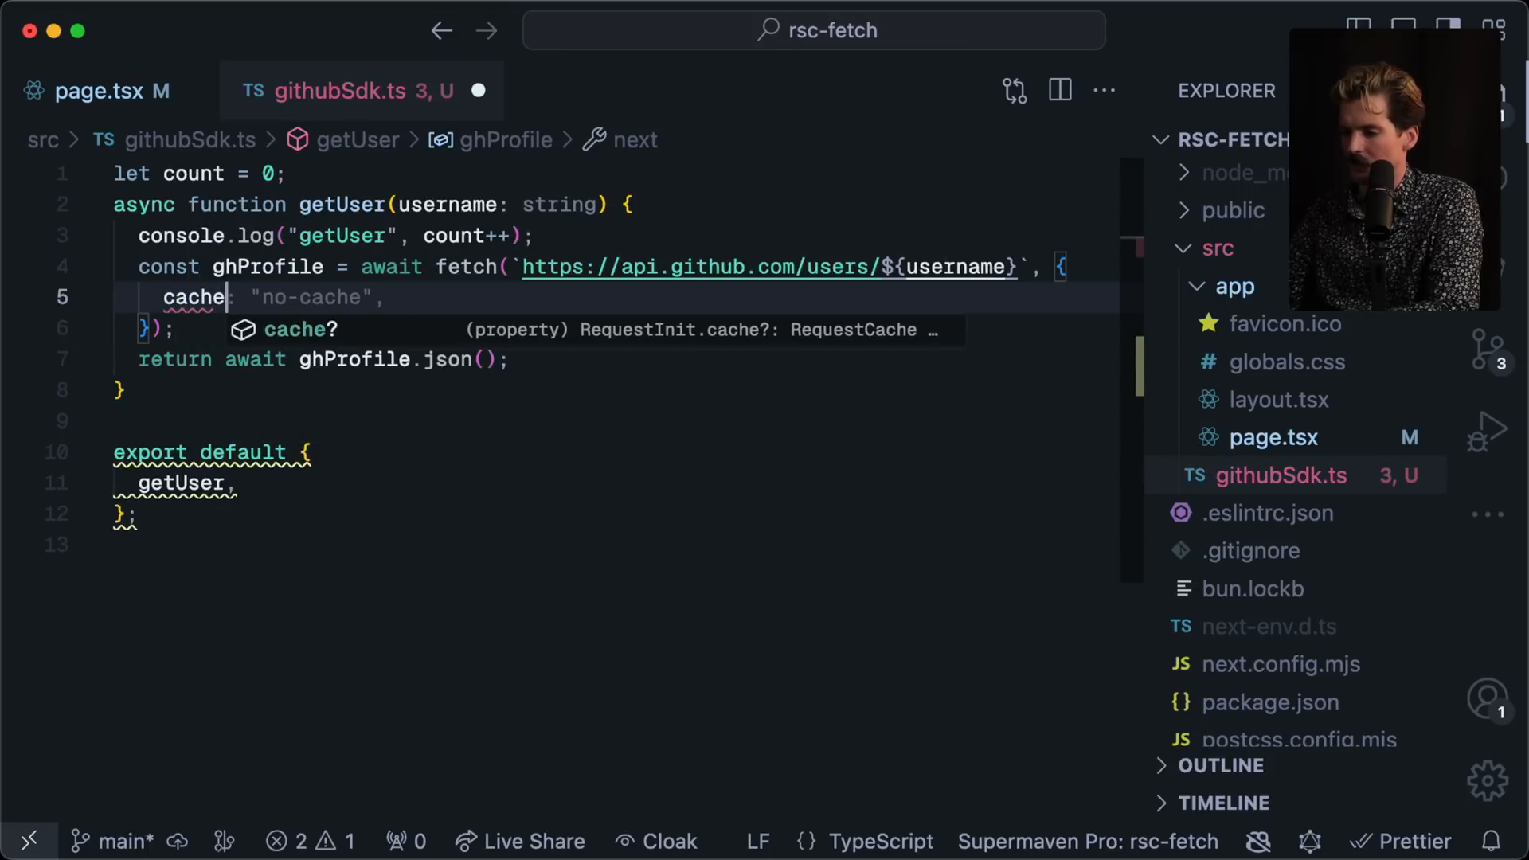
pyautogui.press('cmd+tab')
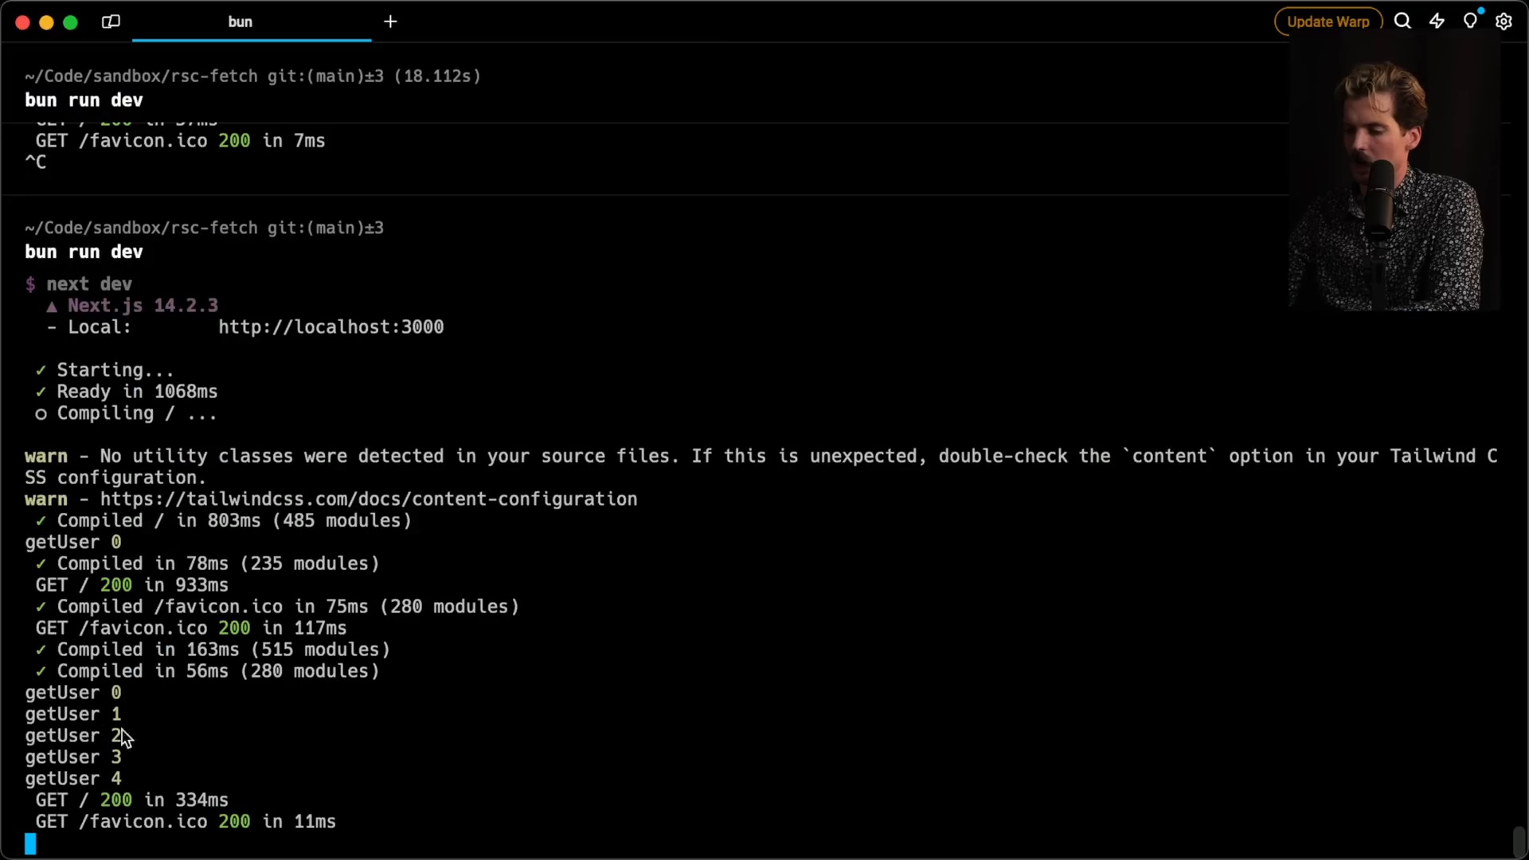
pyautogui.moveTo(134, 785)
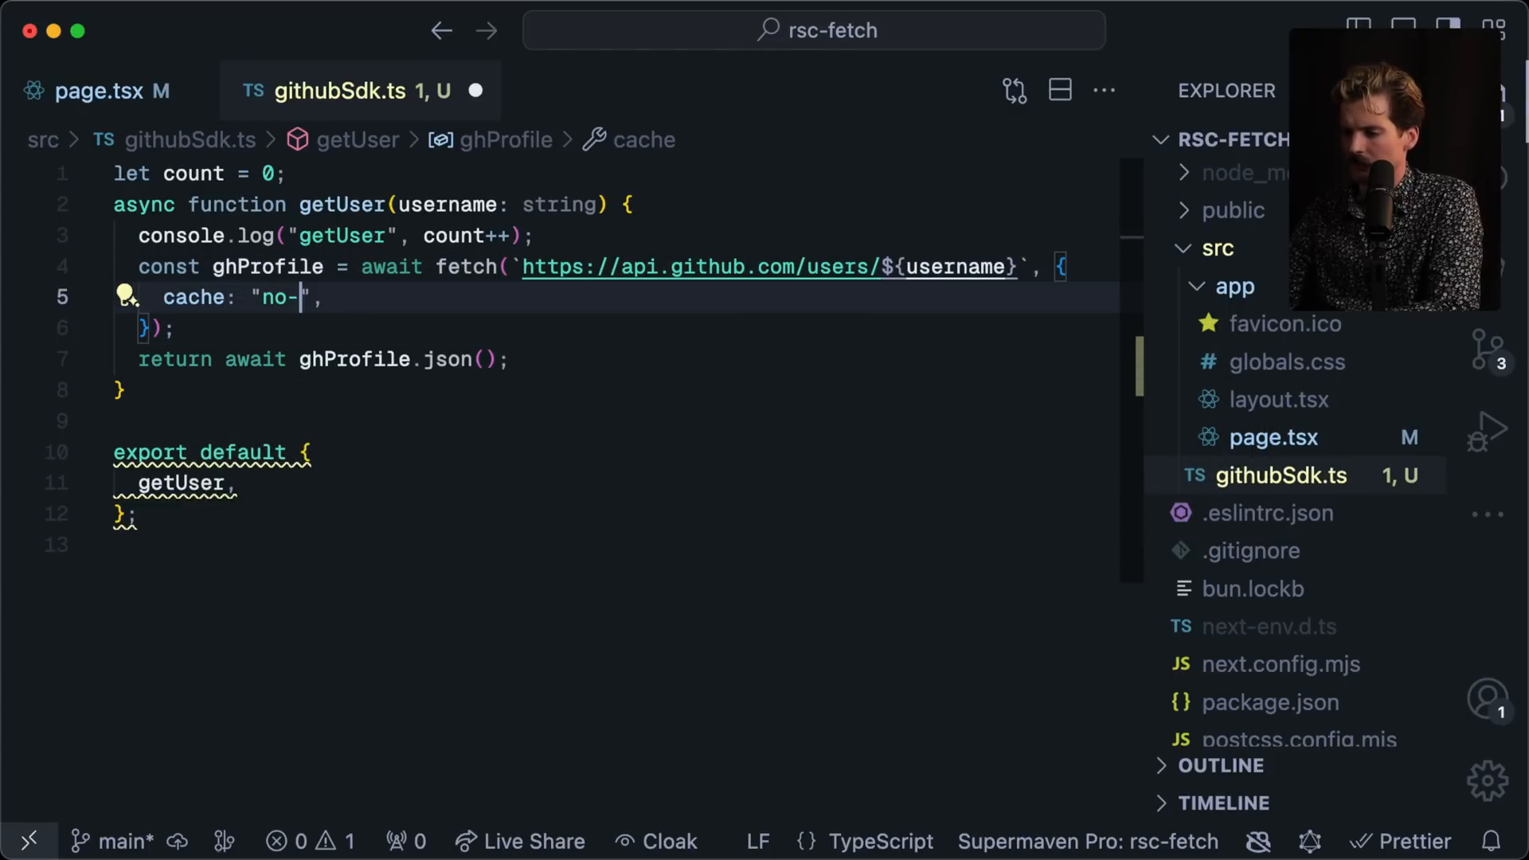
# Step: Try a cache option on getUser's fetch, leaving cache: "force-cache" commented out
pyautogui.write('cache')
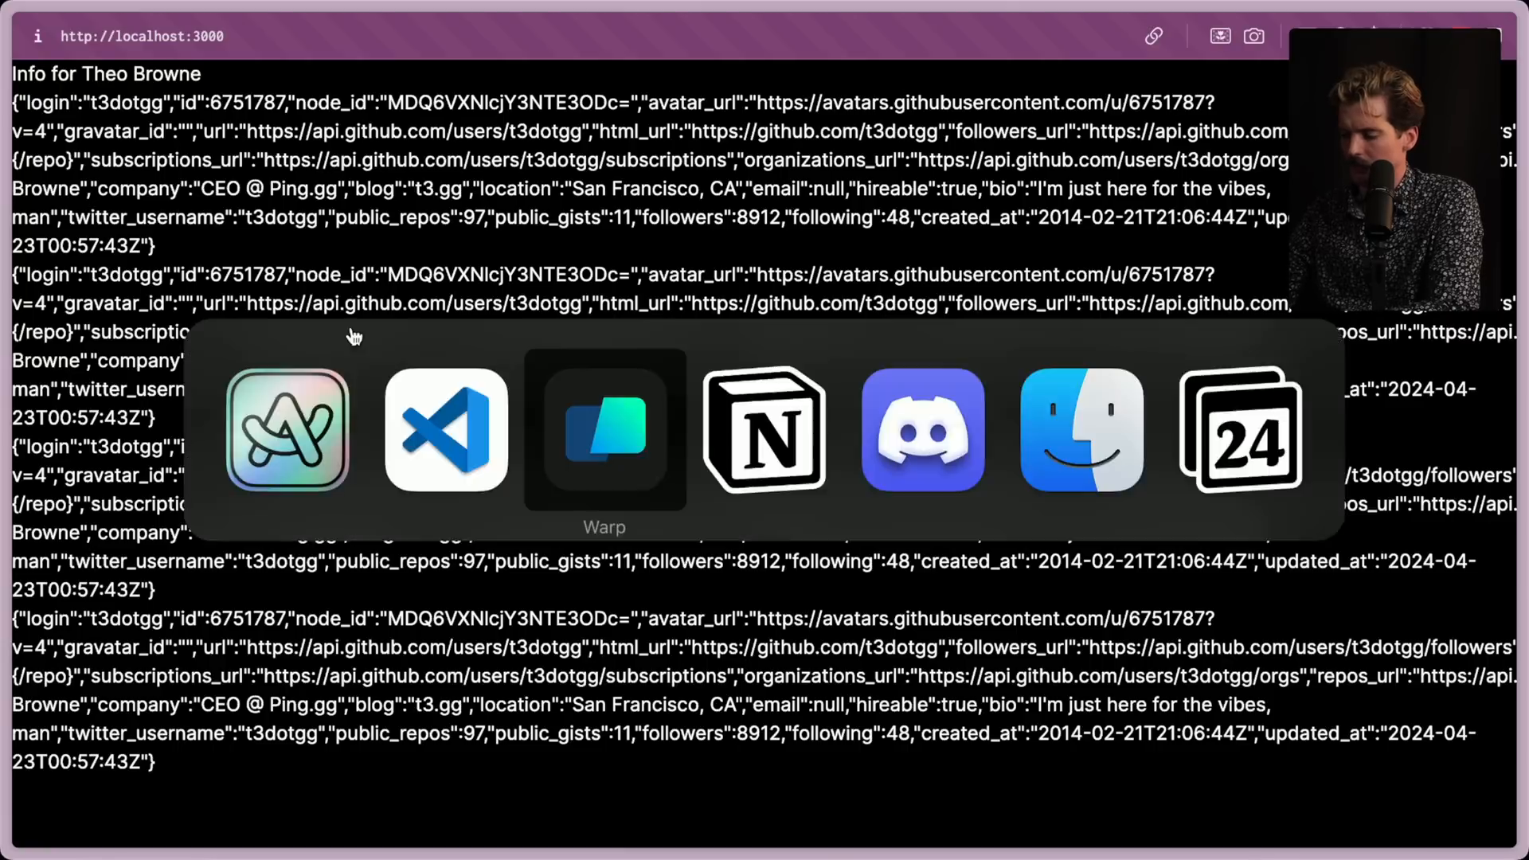
pyautogui.click(604, 431)
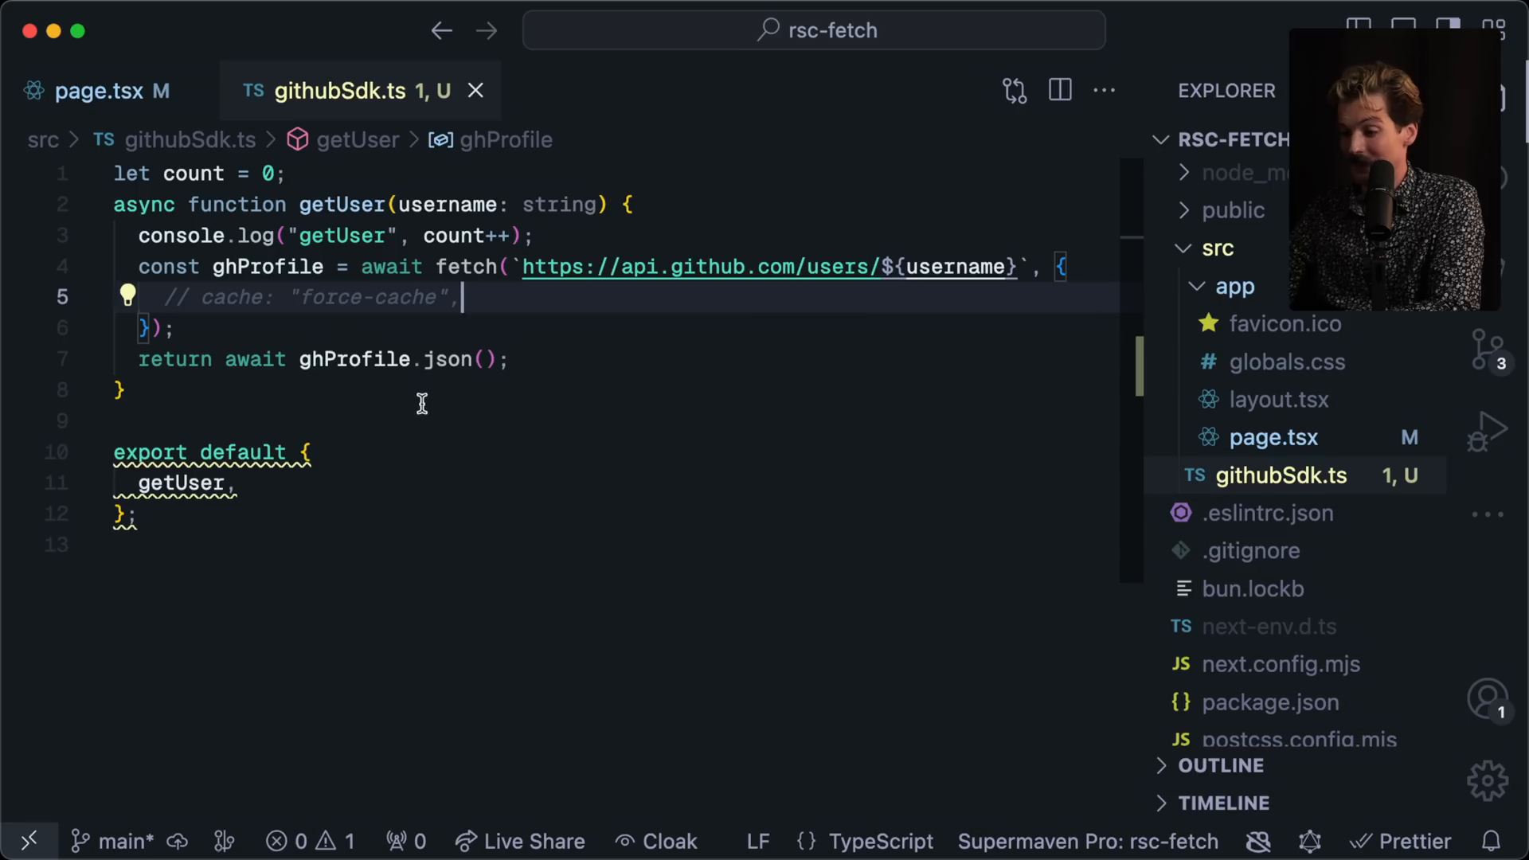
# Step: Review getGithubProfile and its uses in page.tsx
pyautogui.click(97, 91)
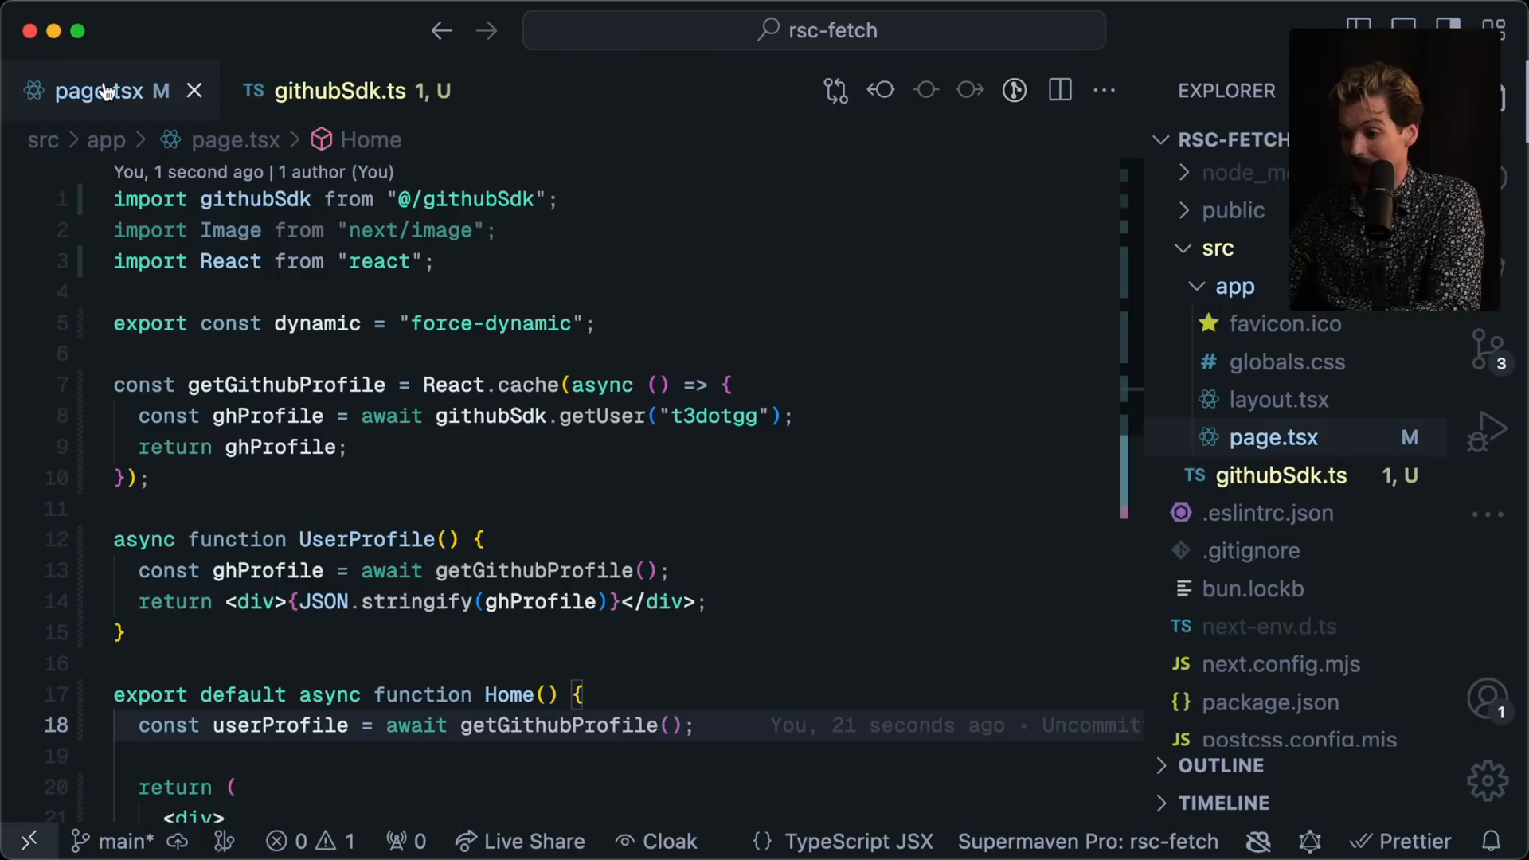
pyautogui.doubleClick(285, 384)
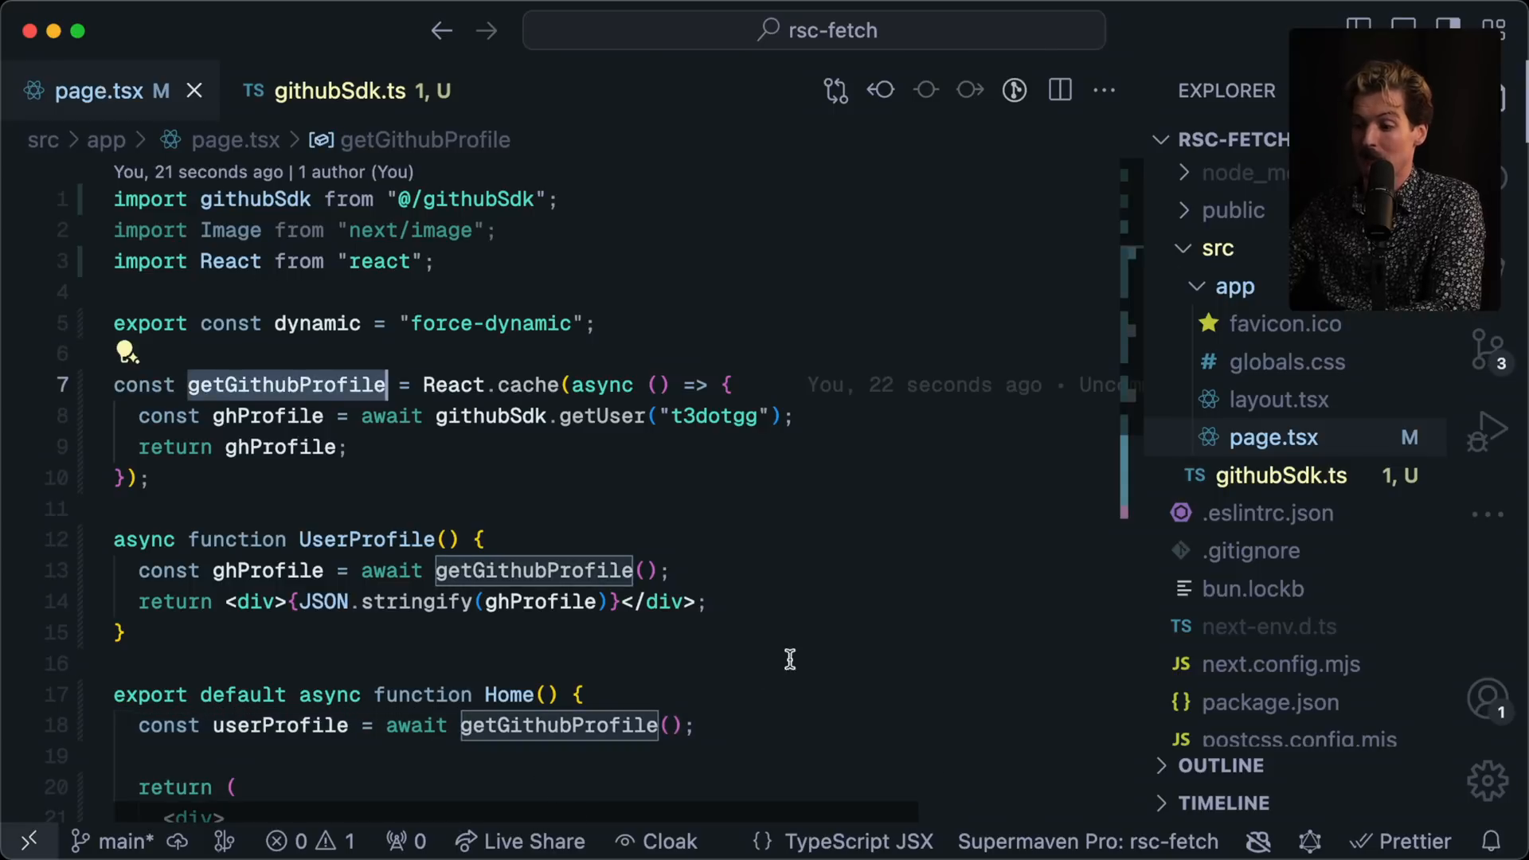
pyautogui.scroll(-3)
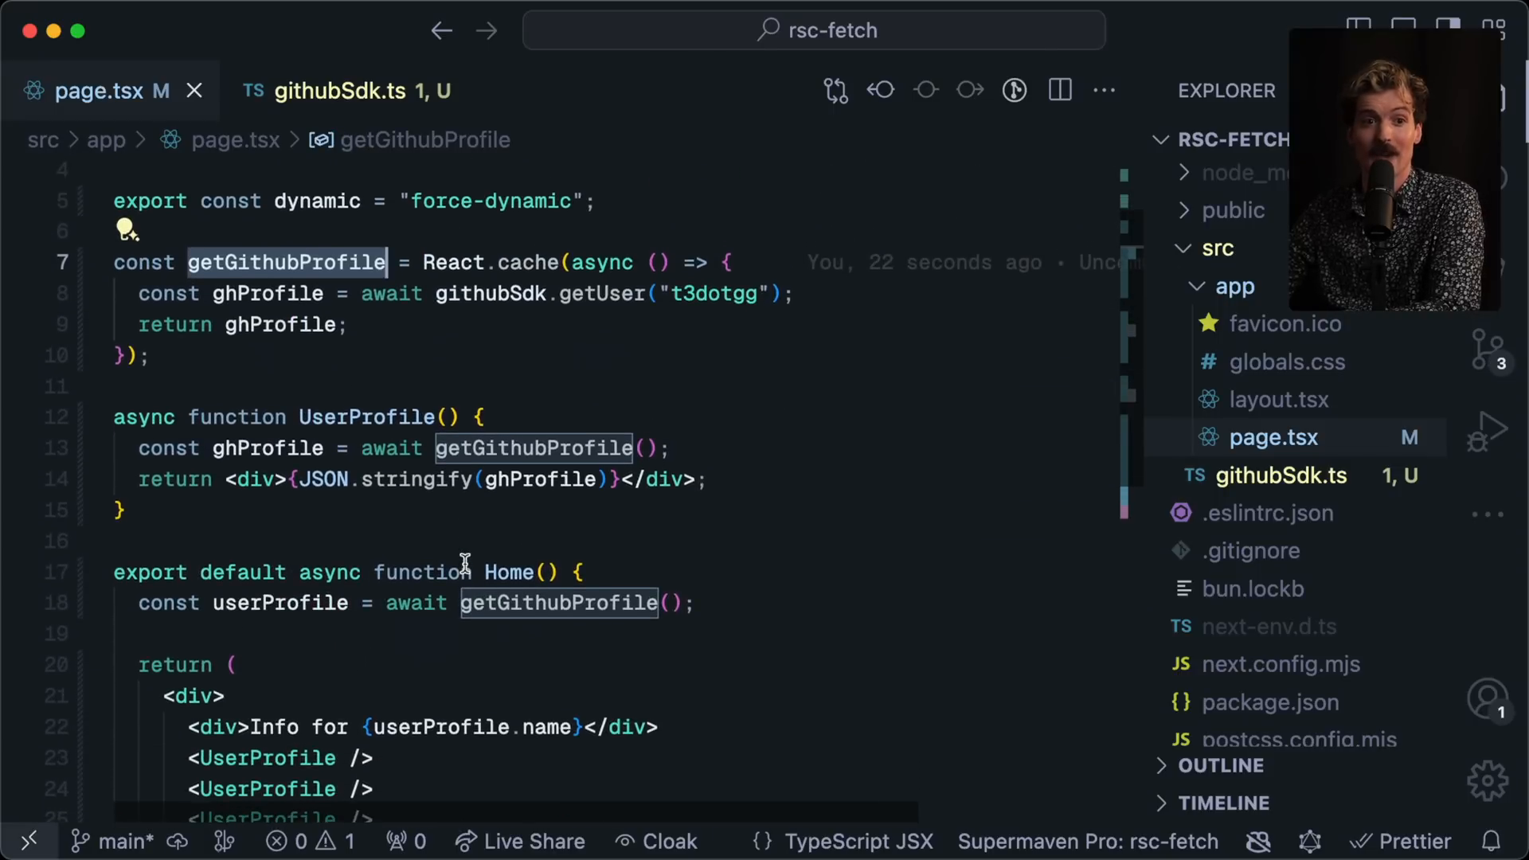
pyautogui.moveTo(465, 634)
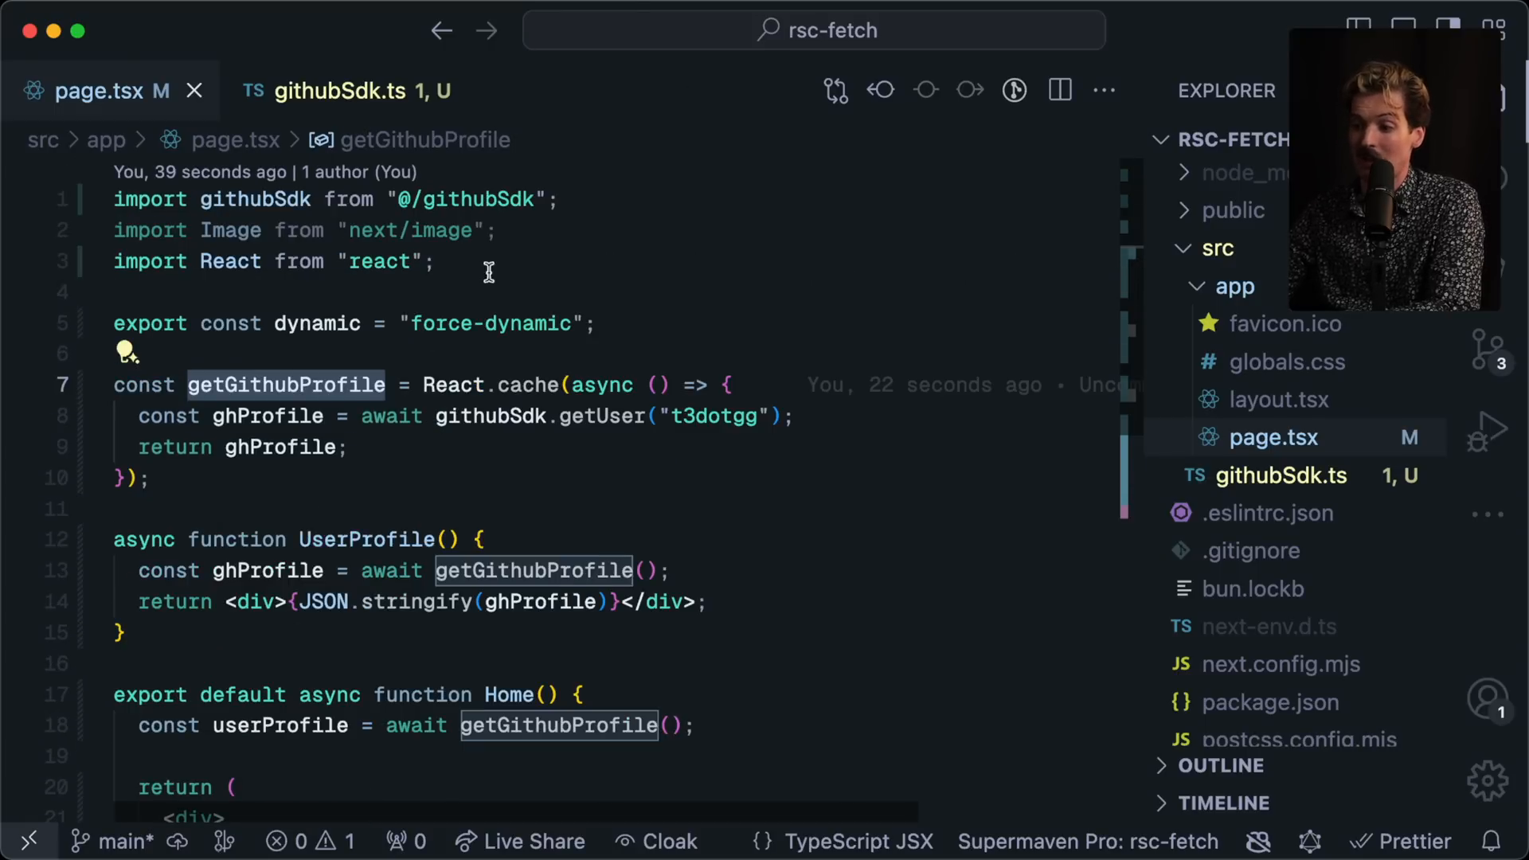
# Step: Add a headers property to getUser's fetch options above the commented cache line
pyautogui.click(340, 91)
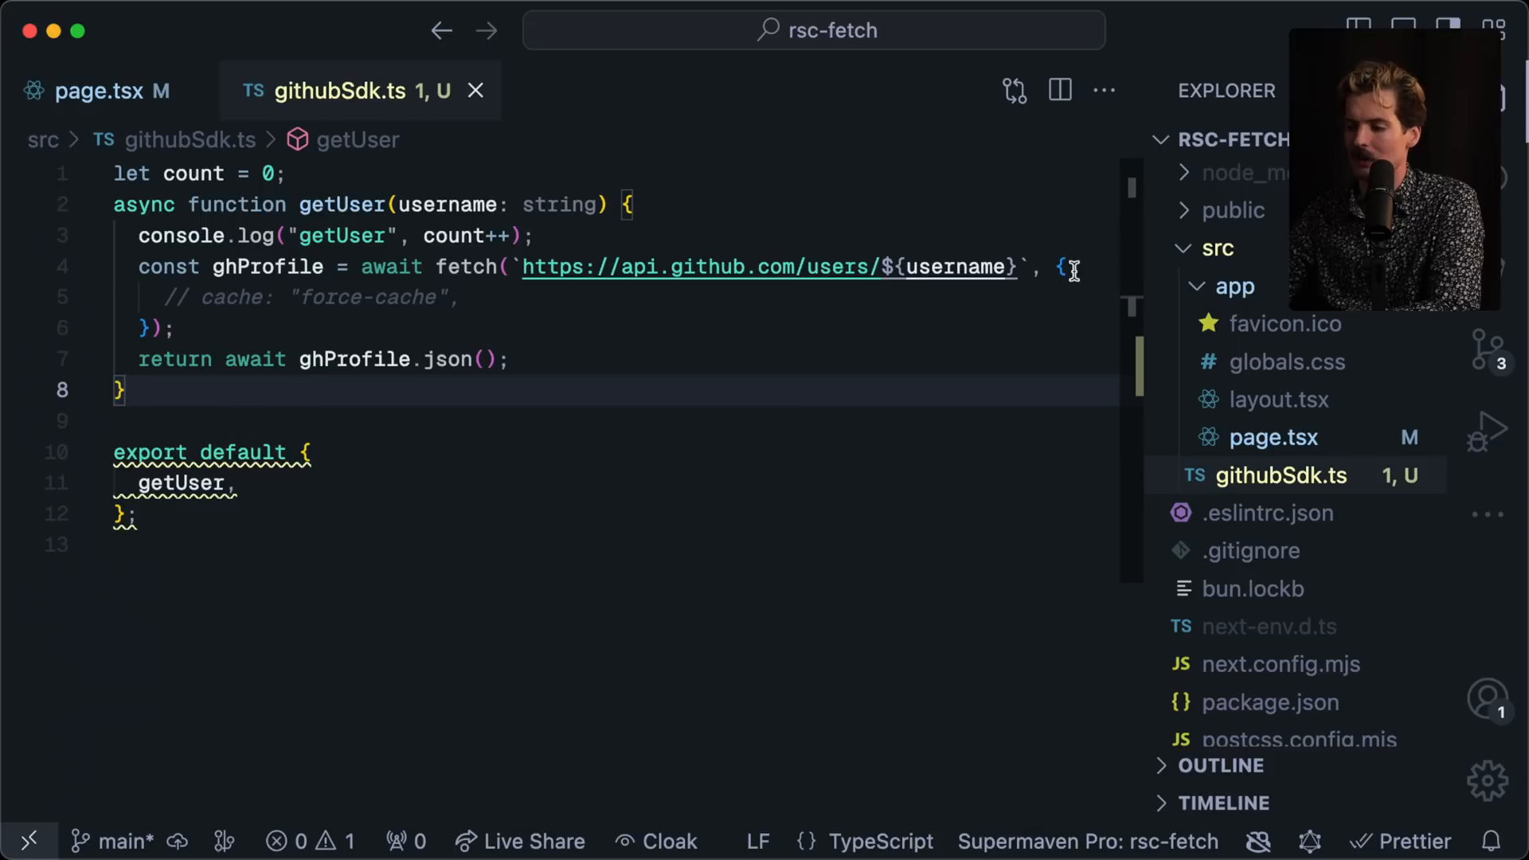
pyautogui.write('headersL P')
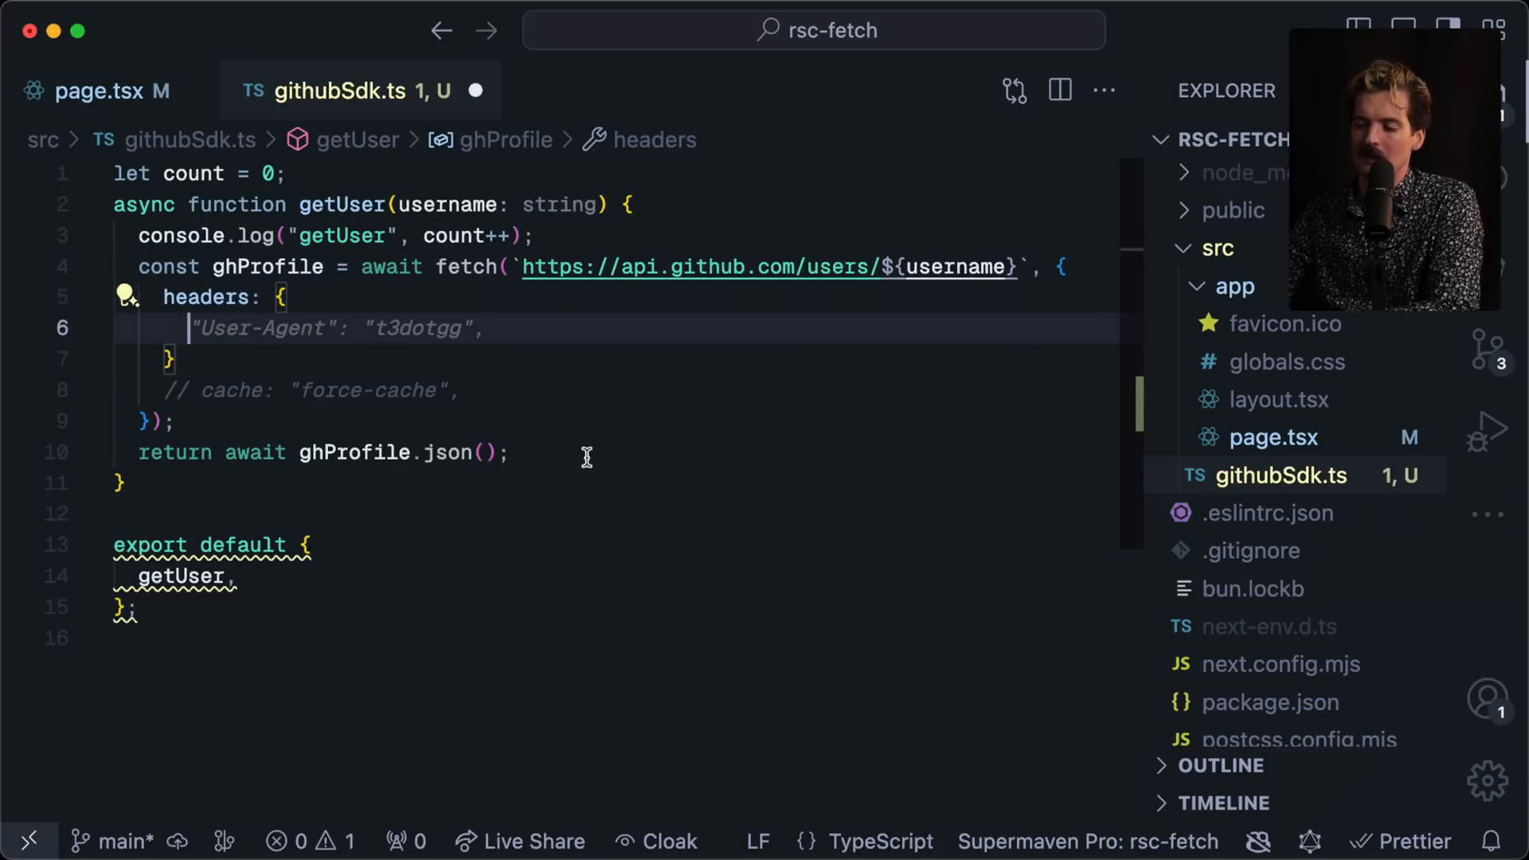
pyautogui.moveTo(362, 386)
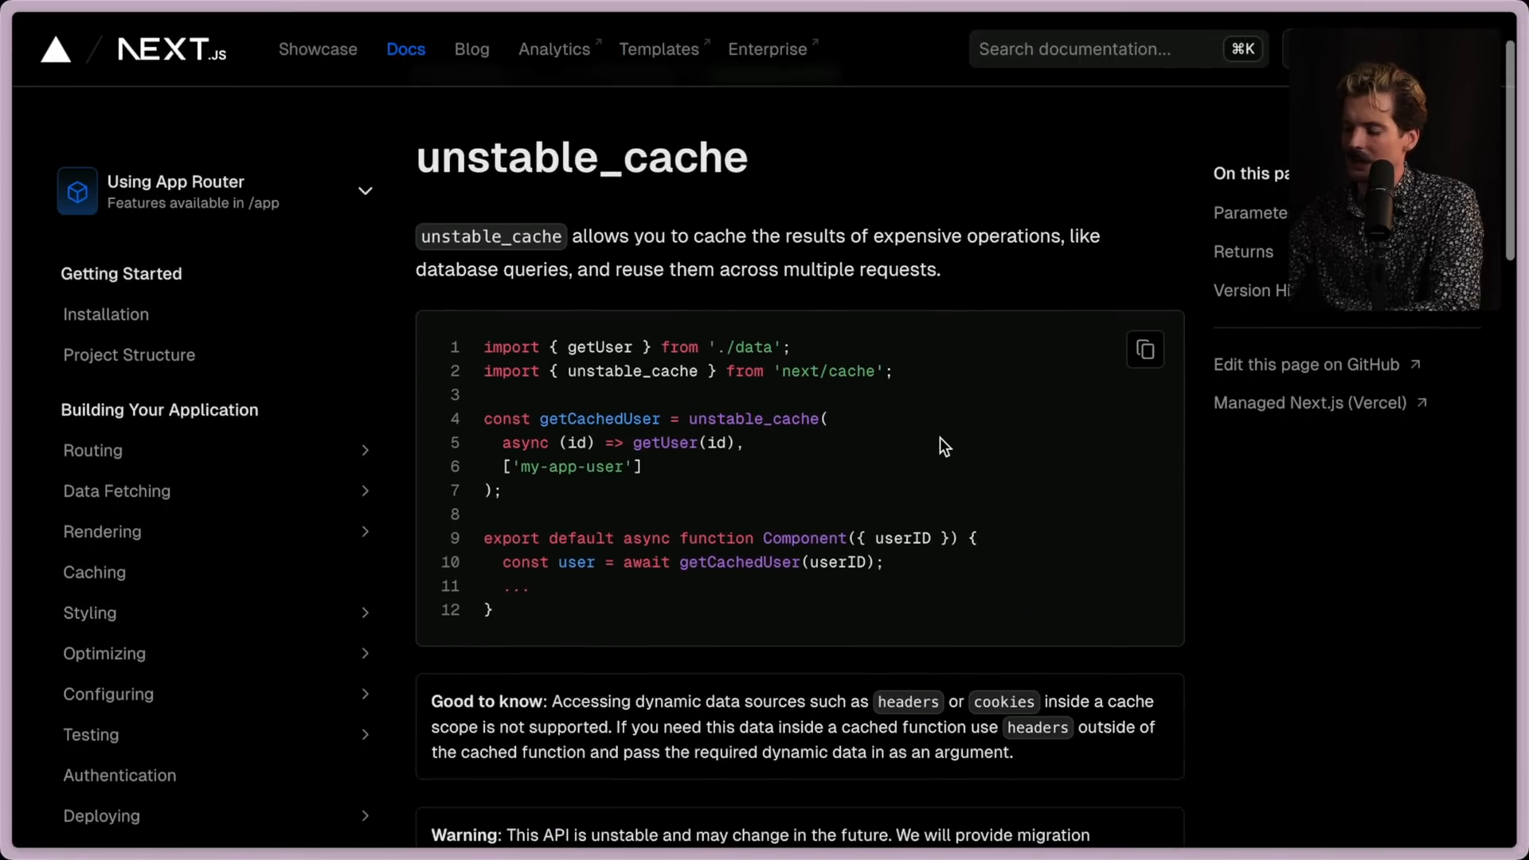
# Step: Scroll through the unstable_cache reference in the Next.js docs
pyautogui.scroll(-3)
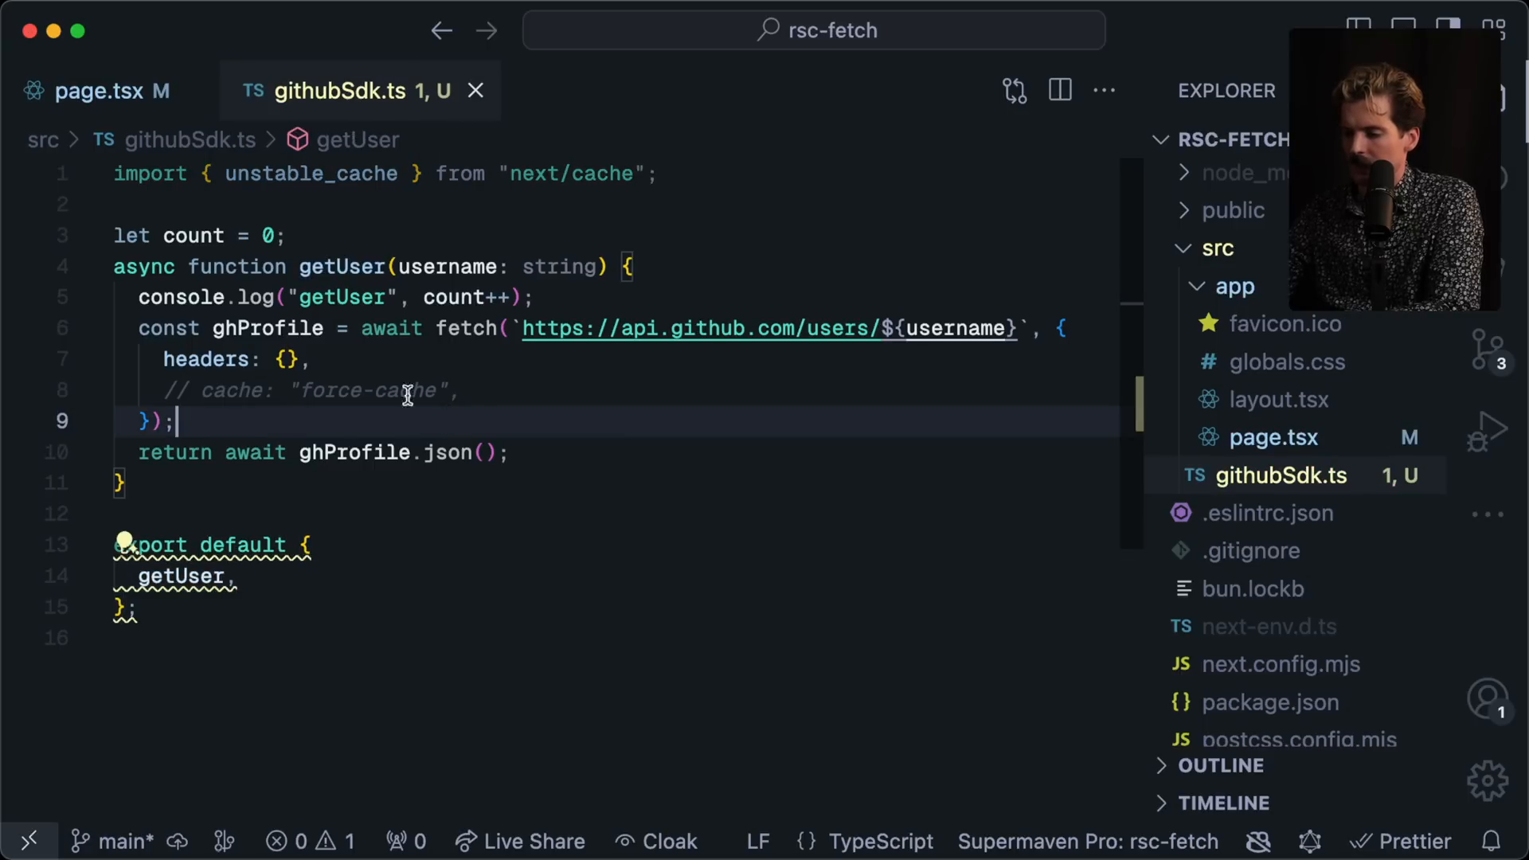
# Step: In page.tsx import unstable_cache from next/cache and wrap getGithubProfile in it keyed "t3dotgg", then check the browser
pyautogui.click(97, 91)
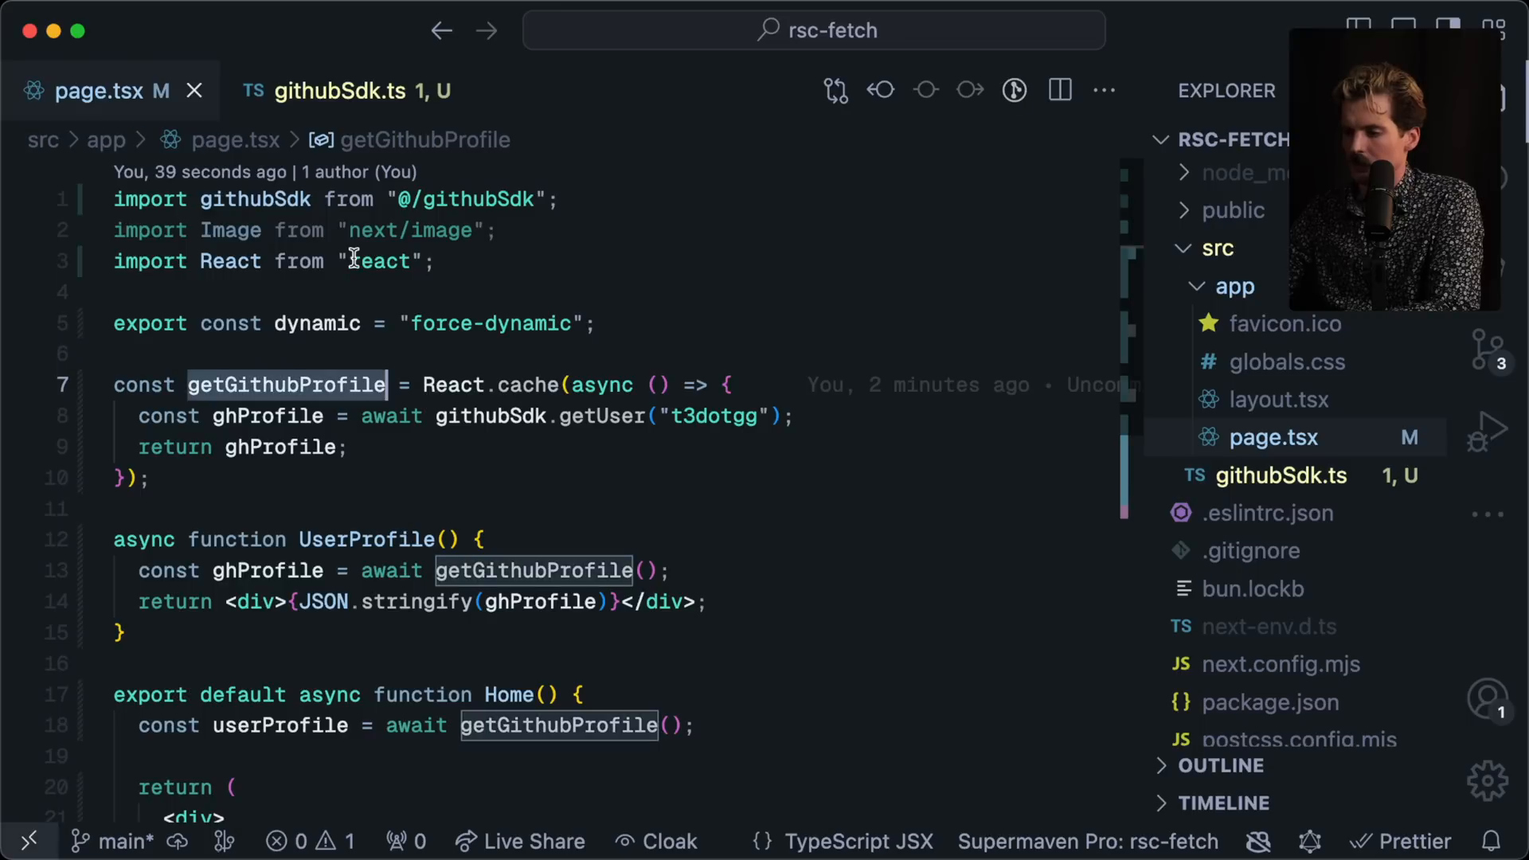
pyautogui.write('import { unstable_cache } from "next/cache";')
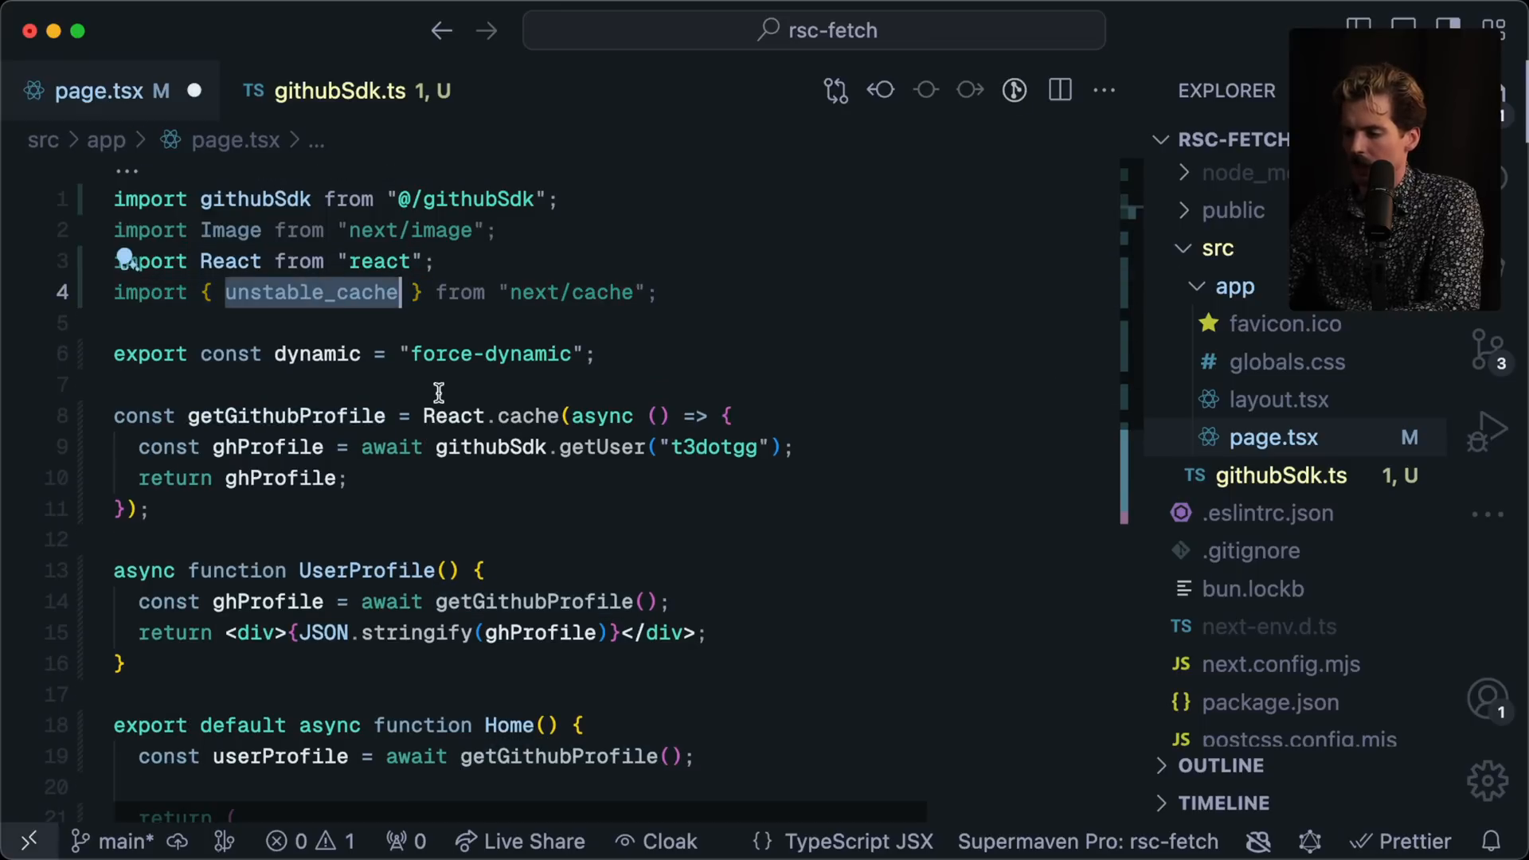
pyautogui.write('unstable_cache')
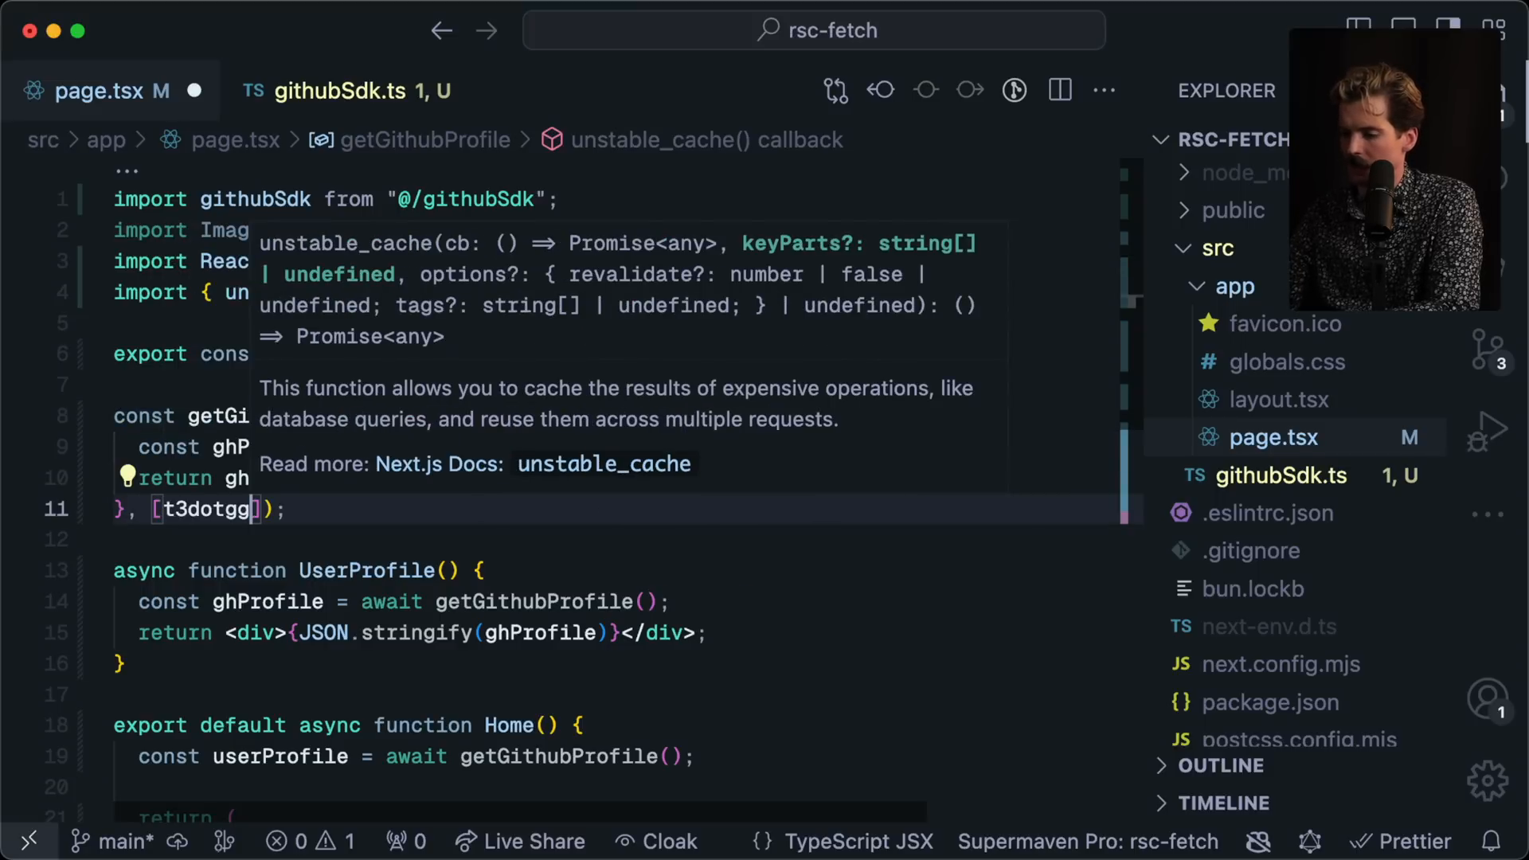
pyautogui.press('cmd+tab')
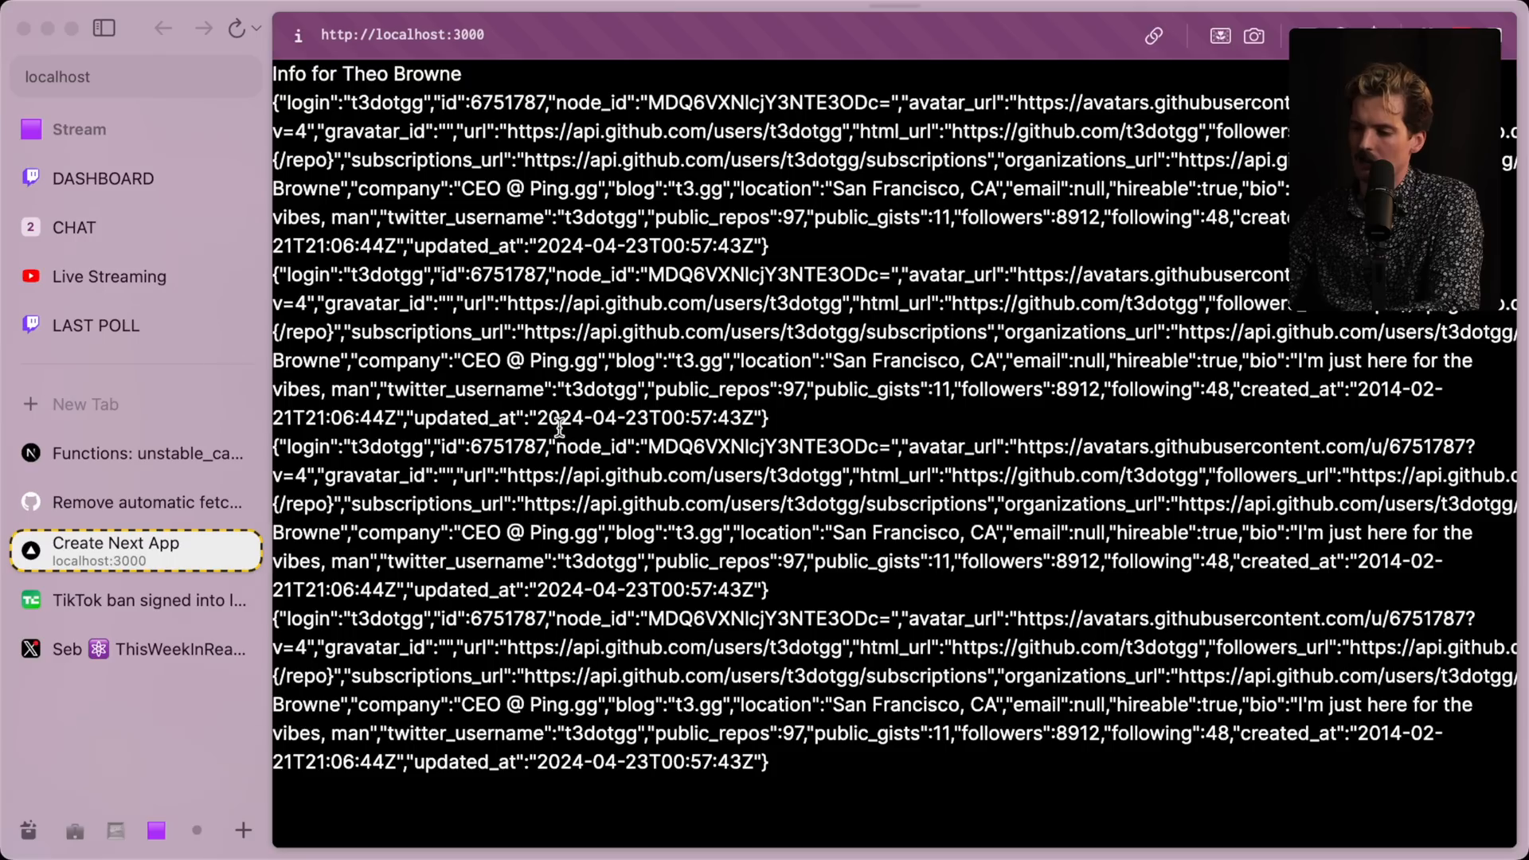
pyautogui.moveTo(574, 468)
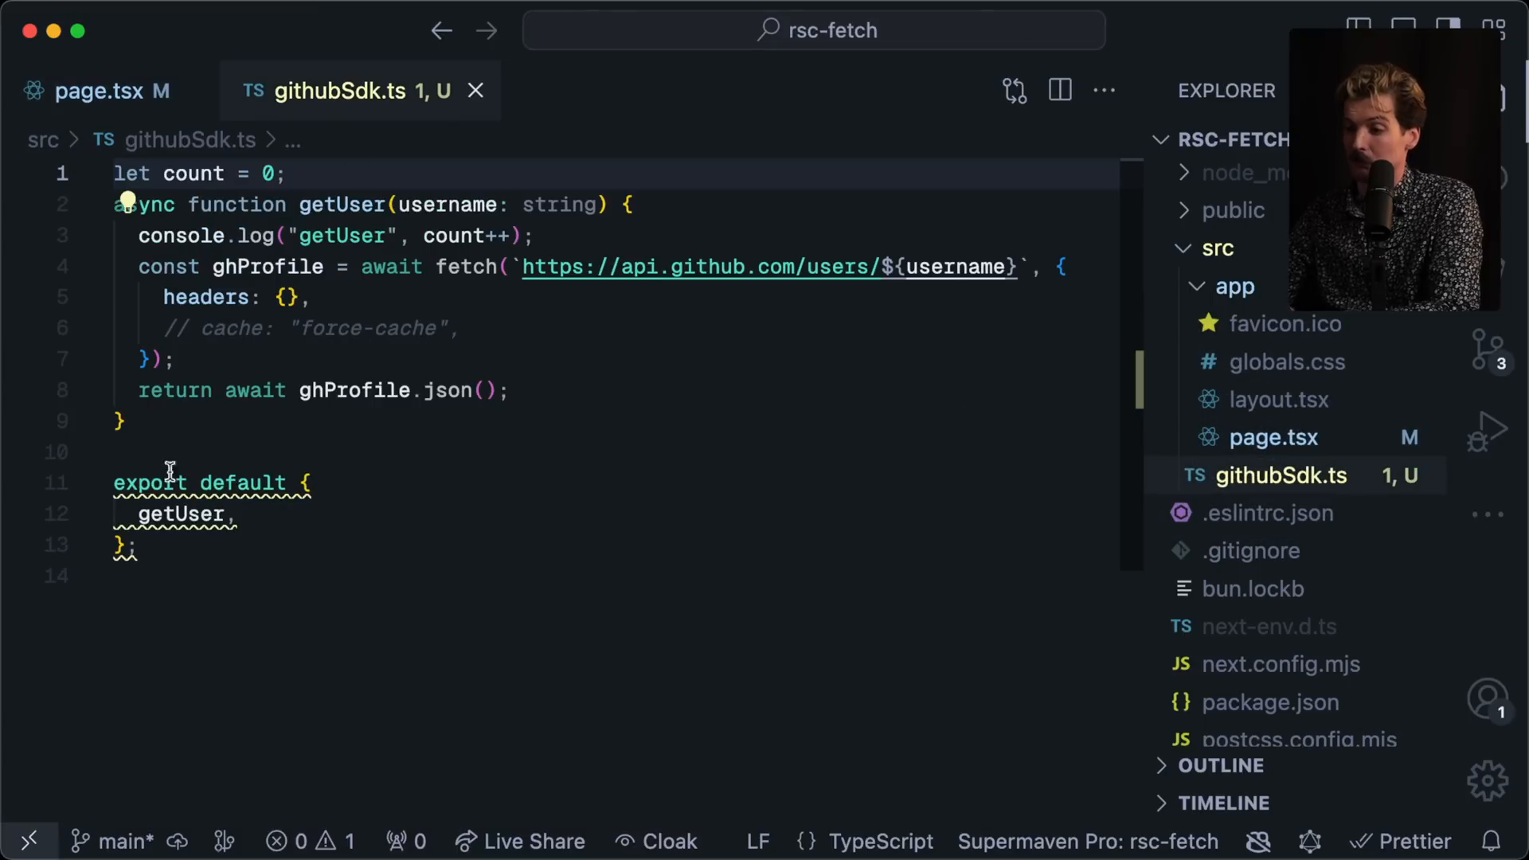
# Step: Return to page.tsx to review getGithubProfile wrapped in unstable_cache with its "t3dotgg" key
pyautogui.click(97, 91)
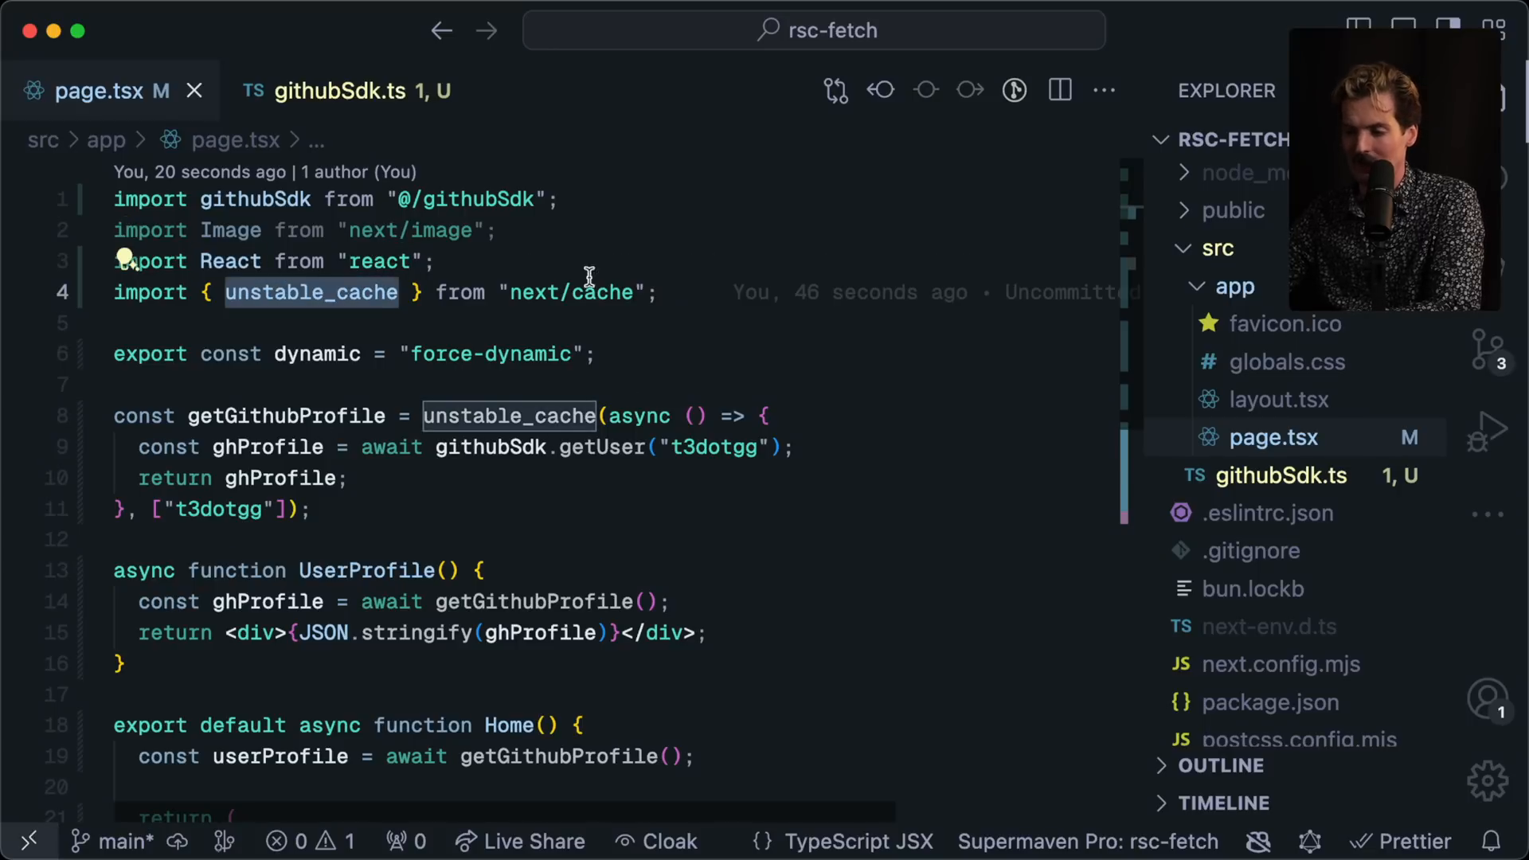
pyautogui.moveTo(831, 341)
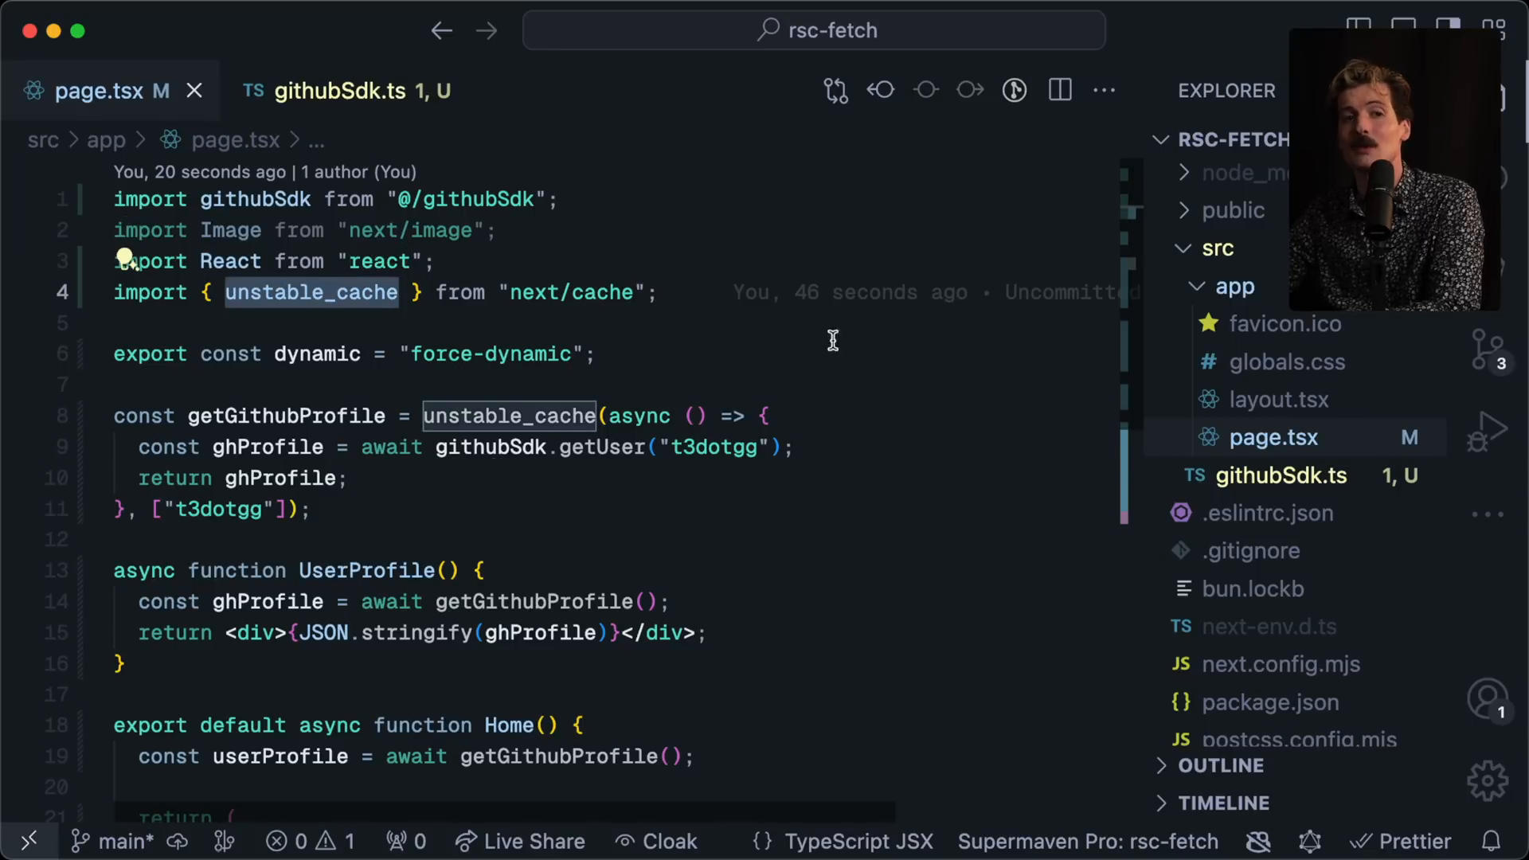